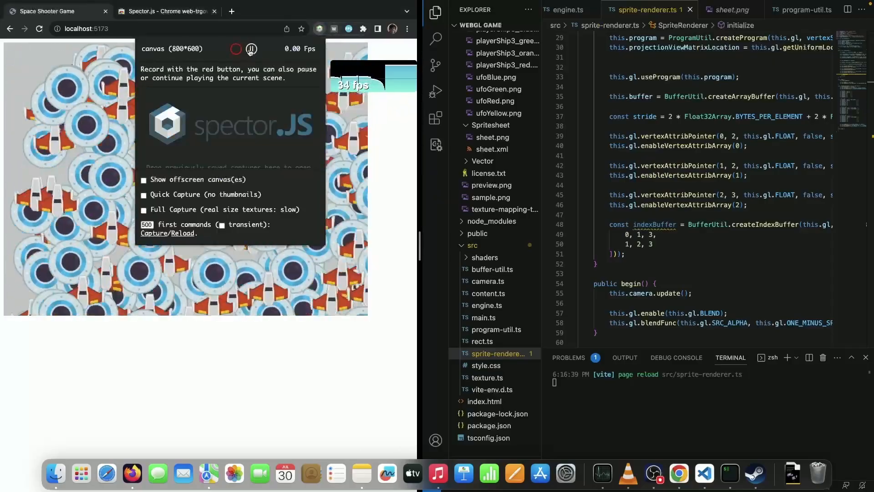
- Capture the game's current frame and view the state after the first sprite draw
{"action": "left_click", "coordinate": [251, 48]}
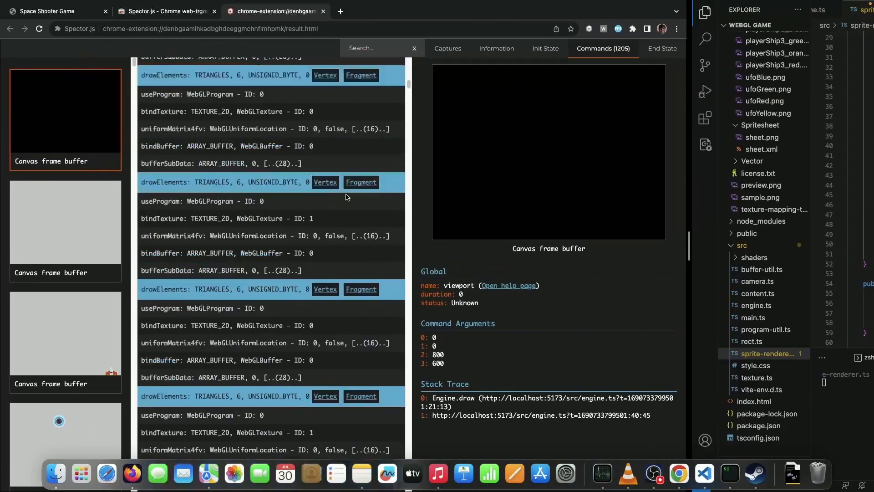
{"action": "scroll", "scroll_direction": "up", "scroll_amount": 3}
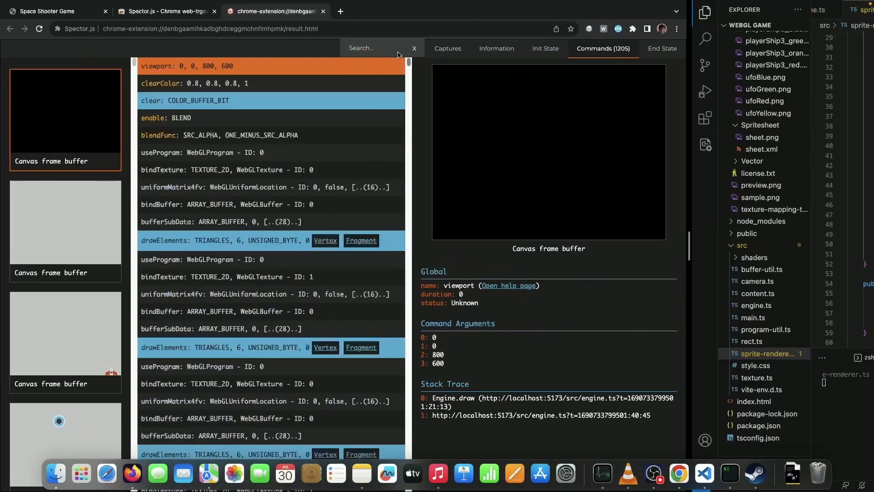
{"action": "scroll", "scroll_direction": "down", "scroll_amount": 3}
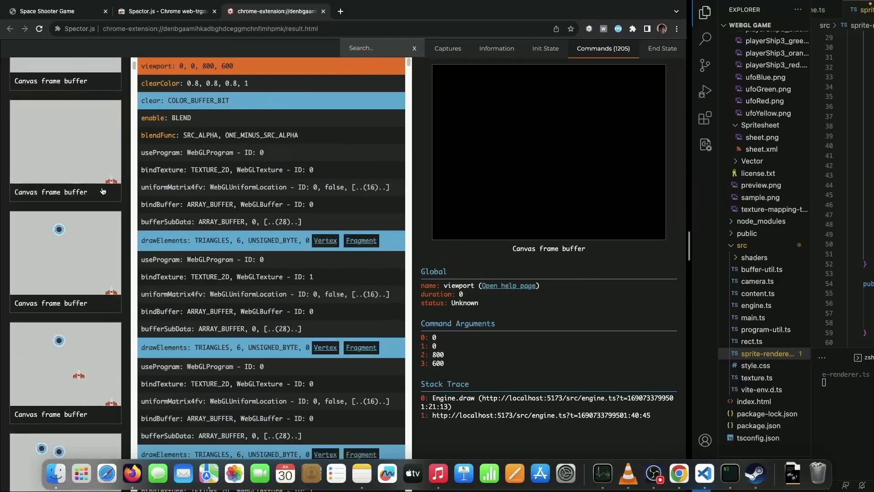
{"action": "left_click", "coordinate": [223, 240]}
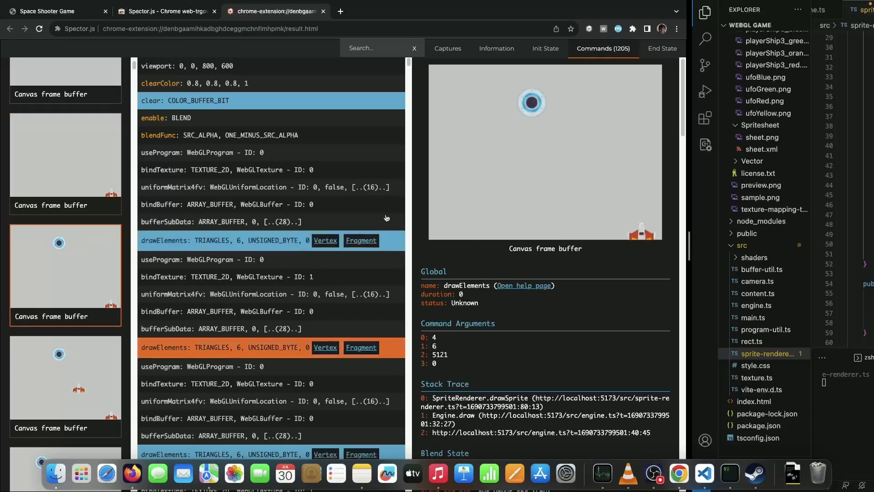
{"action": "mouse_move", "coordinate": [84, 369]}
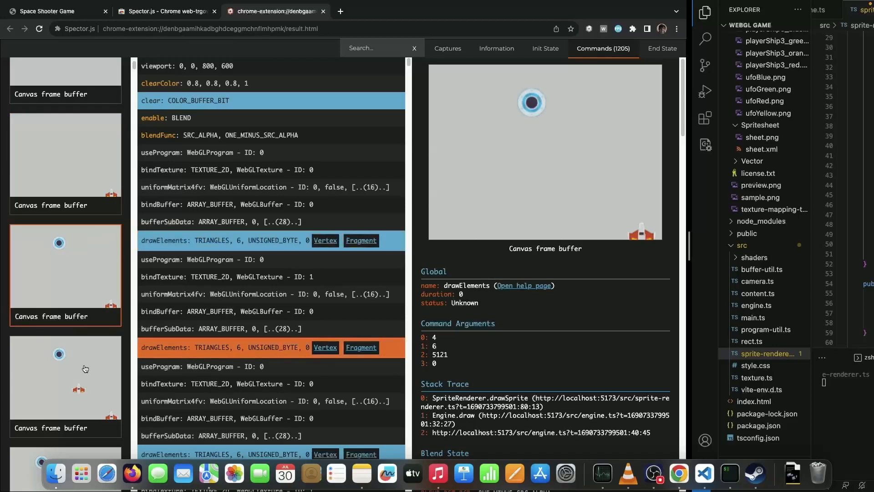
- Inspect a buffer binding command and the first uniformMatrix4fv's 16-value projection matrix and stack trace
{"action": "scroll", "scroll_direction": "down", "scroll_amount": 3}
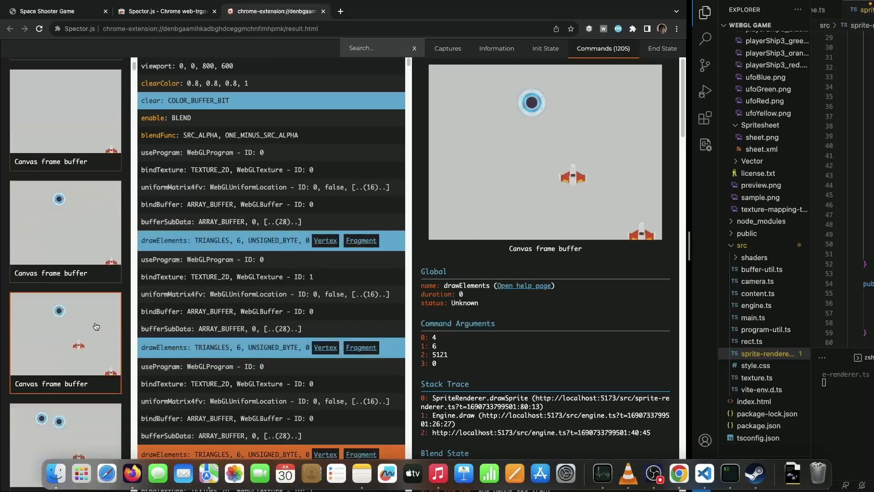
{"action": "scroll", "scroll_direction": "down", "scroll_amount": 3}
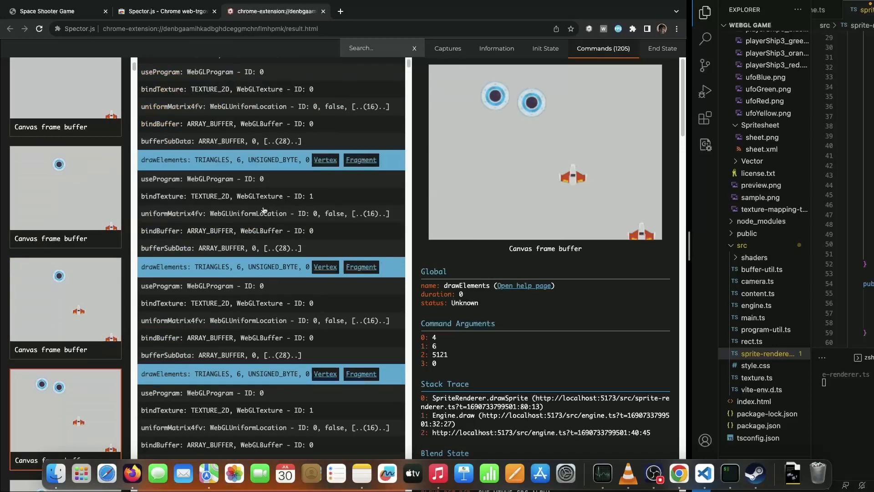
{"action": "scroll", "scroll_direction": "down", "scroll_amount": 3}
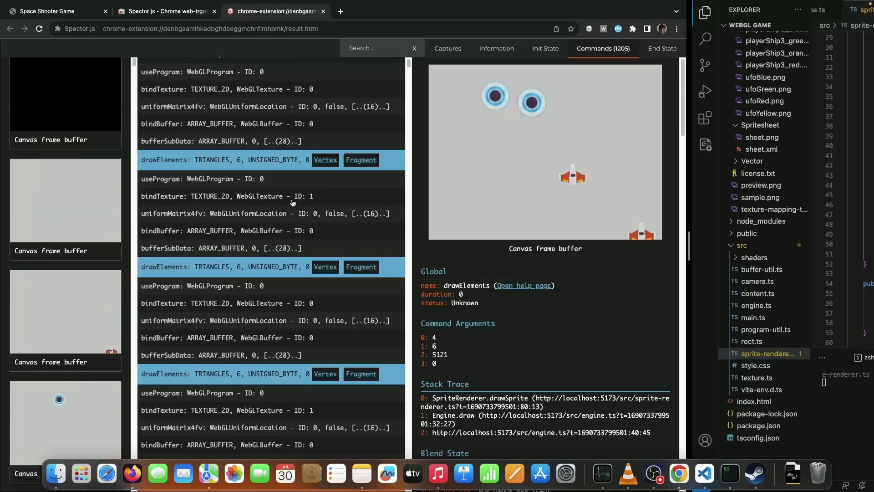
{"action": "scroll", "scroll_direction": "down", "scroll_amount": 3}
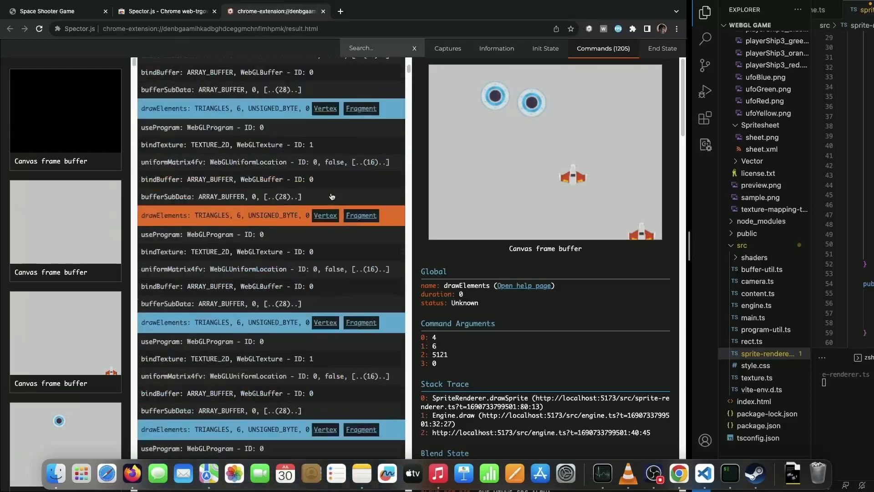
{"action": "scroll", "scroll_direction": "up", "scroll_amount": 3}
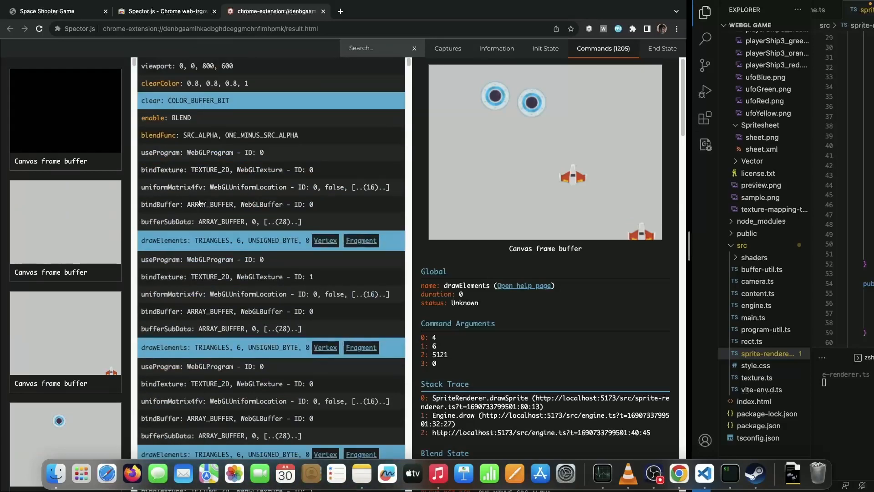
{"action": "left_click", "coordinate": [221, 221]}
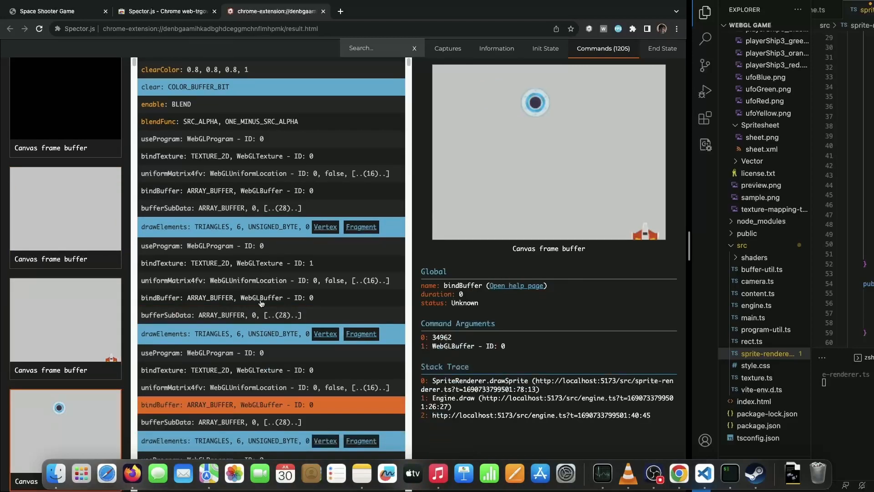
{"action": "left_click", "coordinate": [263, 173]}
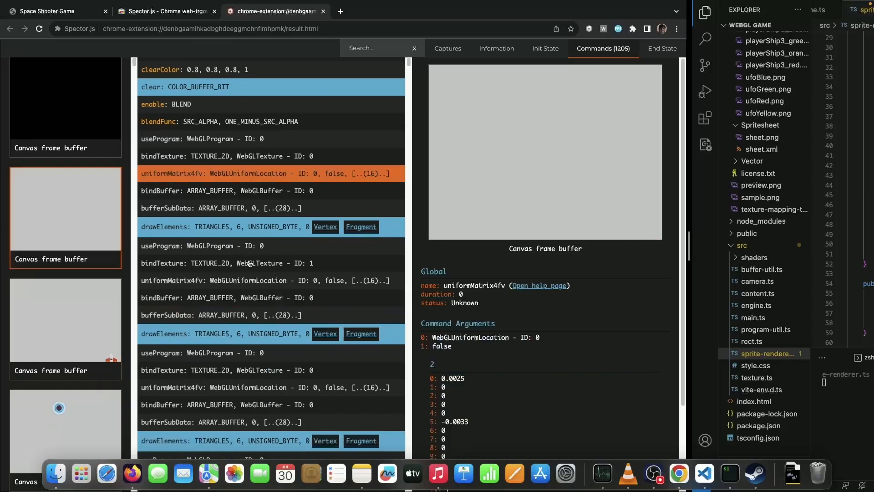
{"action": "mouse_move", "coordinate": [270, 260]}
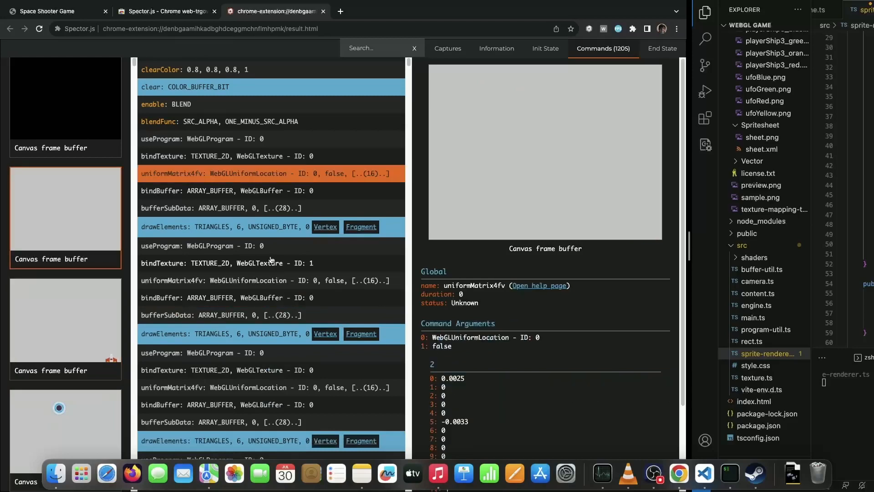
{"action": "scroll", "scroll_direction": "down", "scroll_amount": 3}
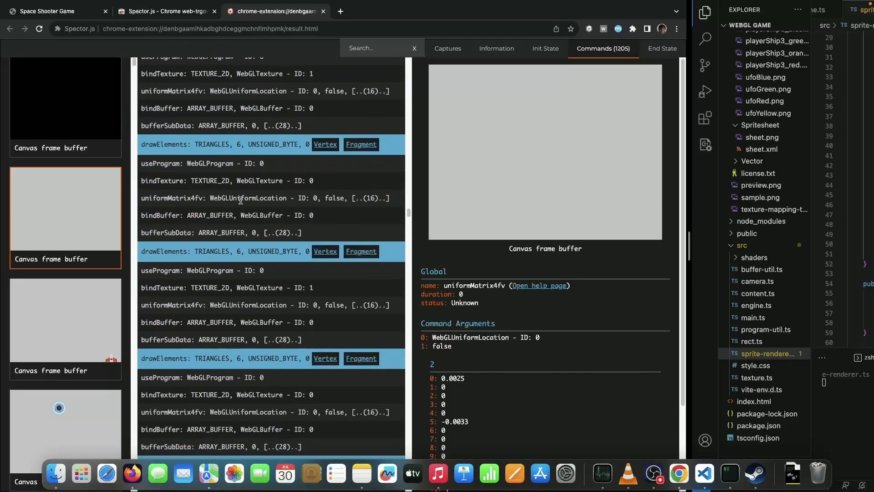
{"action": "scroll", "scroll_direction": "down", "scroll_amount": 3}
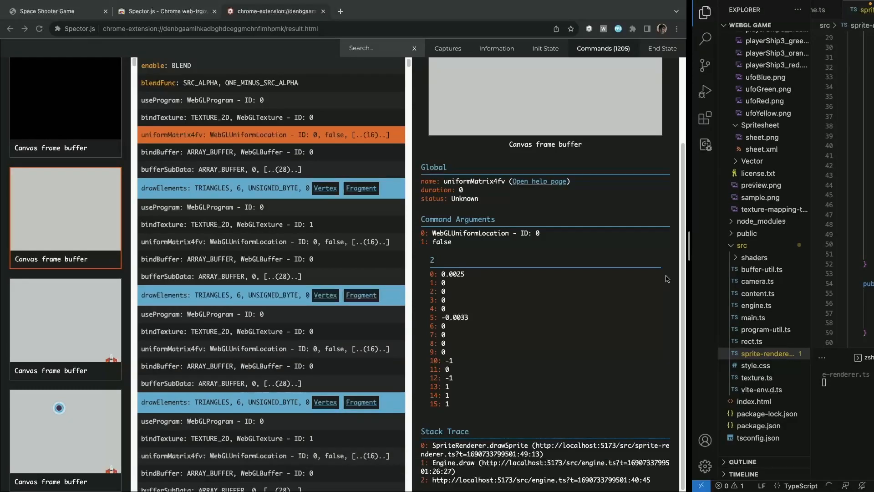
{"action": "mouse_move", "coordinate": [73, 19]}
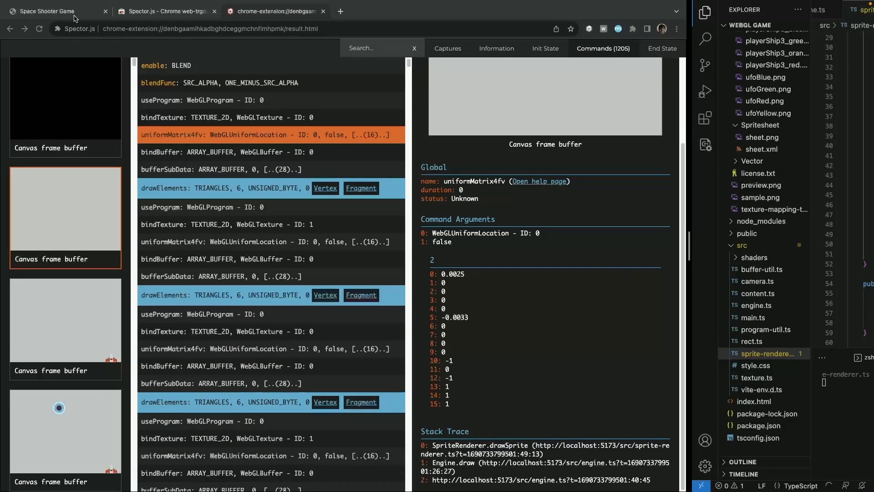
- Return to the running game, now an empty canvas at 60 fps with drawElements commented out
{"action": "left_click", "coordinate": [50, 11]}
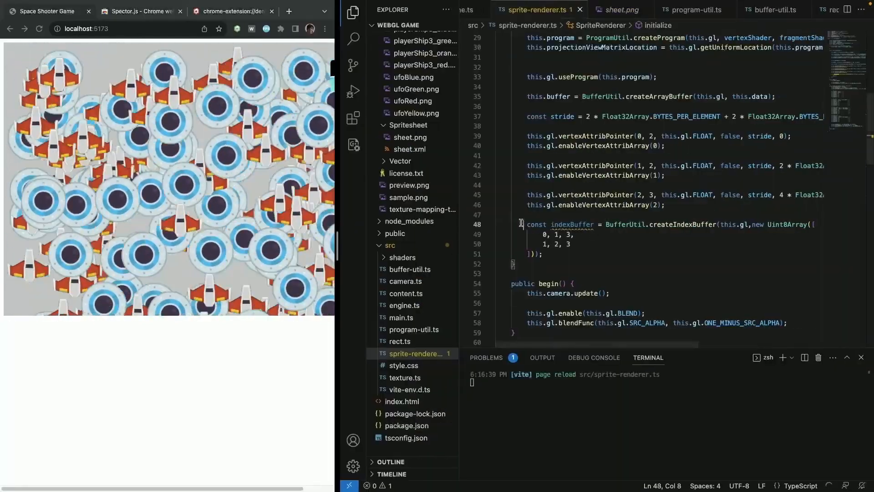
{"action": "scroll", "scroll_direction": "down", "scroll_amount": 3}
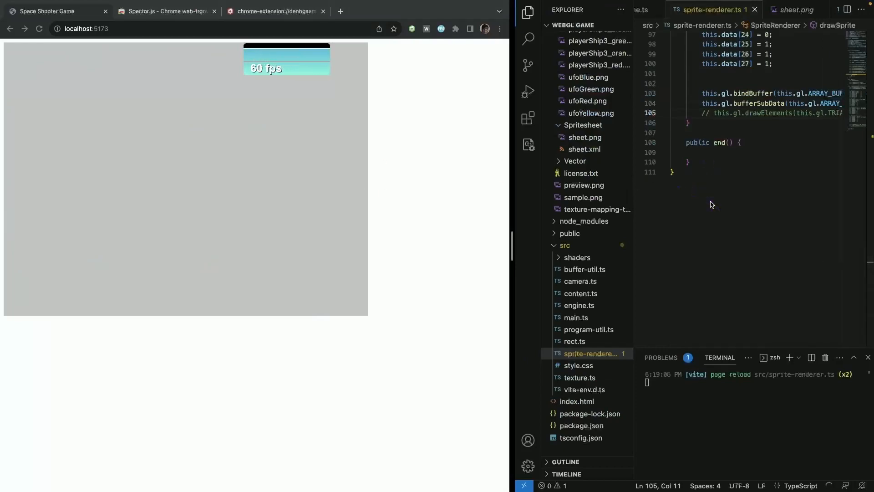
{"action": "scroll", "scroll_direction": "up", "scroll_amount": 3}
{"action": "type", "text": "1, 2, 3"}
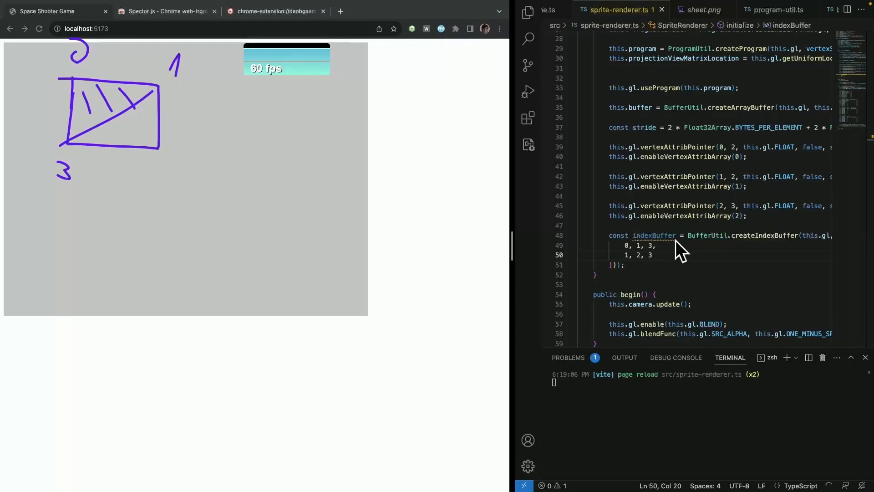
{"action": "mouse_move", "coordinate": [383, 192]}
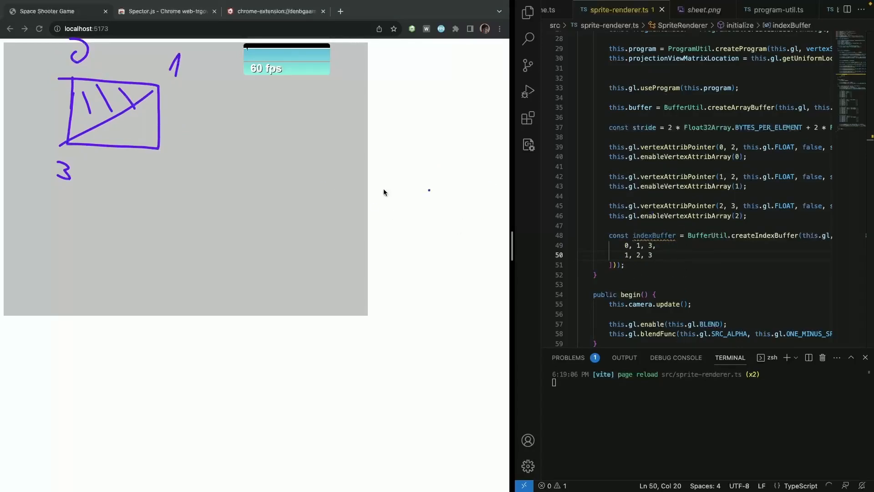
{"action": "mouse_move", "coordinate": [527, 225]}
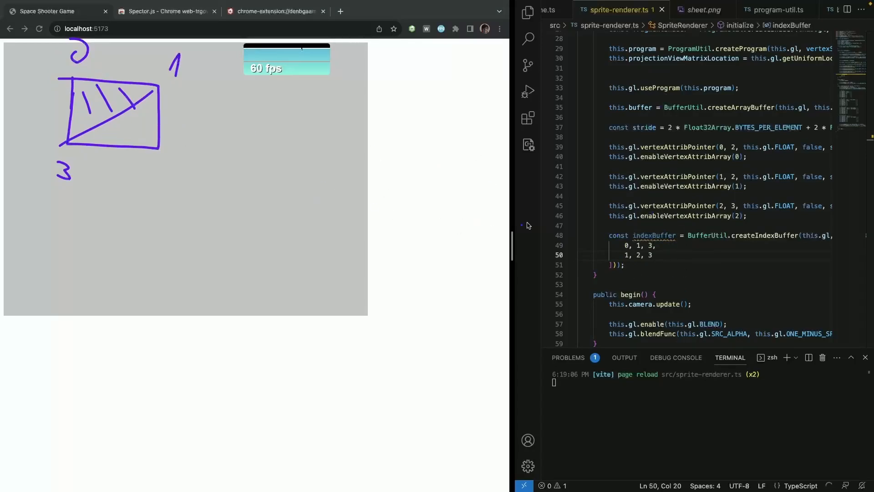
{"action": "mouse_move", "coordinate": [582, 260]}
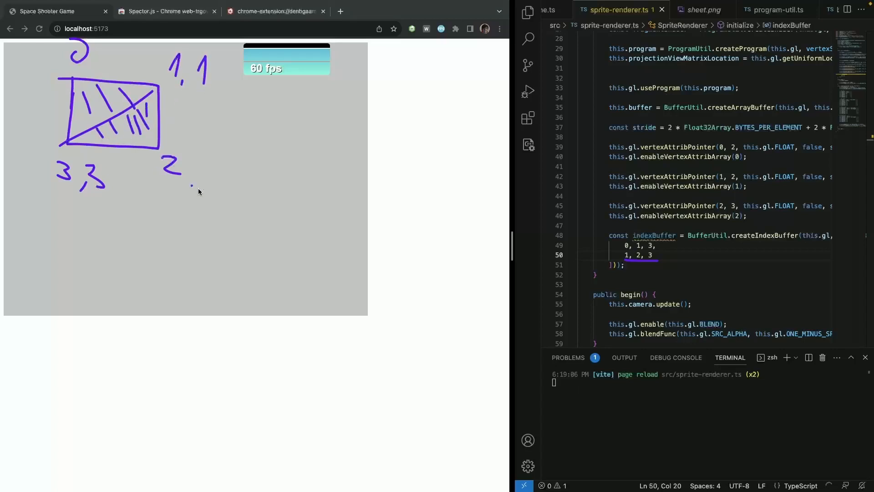
{"action": "mouse_move", "coordinate": [216, 165]}
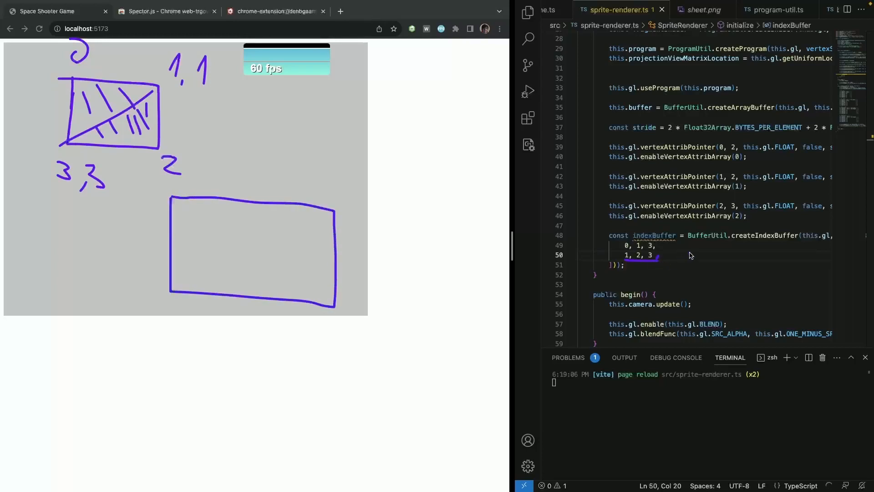
{"action": "mouse_move", "coordinate": [155, 189]}
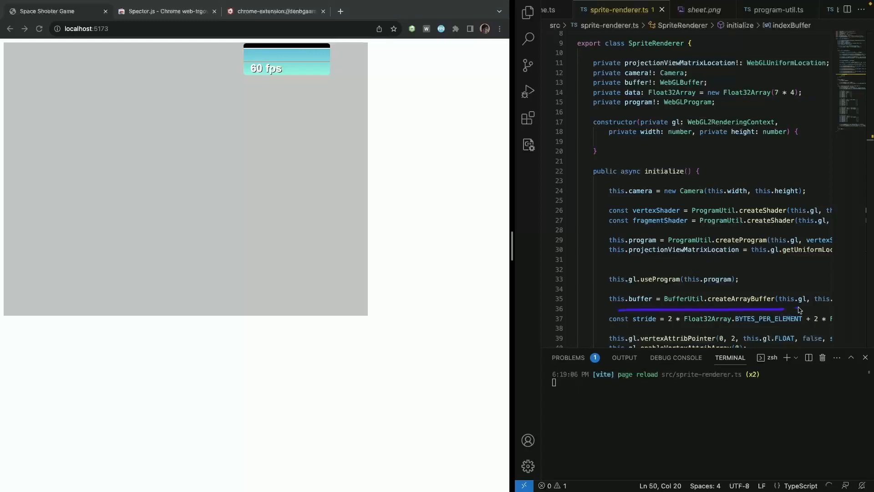
- Size the vertex data Float32Array by MAX_NUMBER_OF_SPRITES (1000)
{"action": "scroll", "scroll_direction": "up", "scroll_amount": 3}
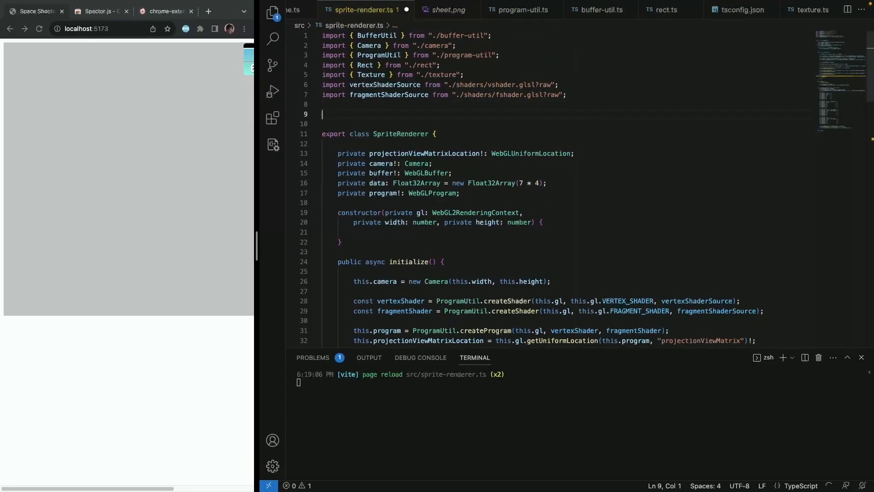
{"action": "type", "text": "const vertexData = new Float32Array(["}
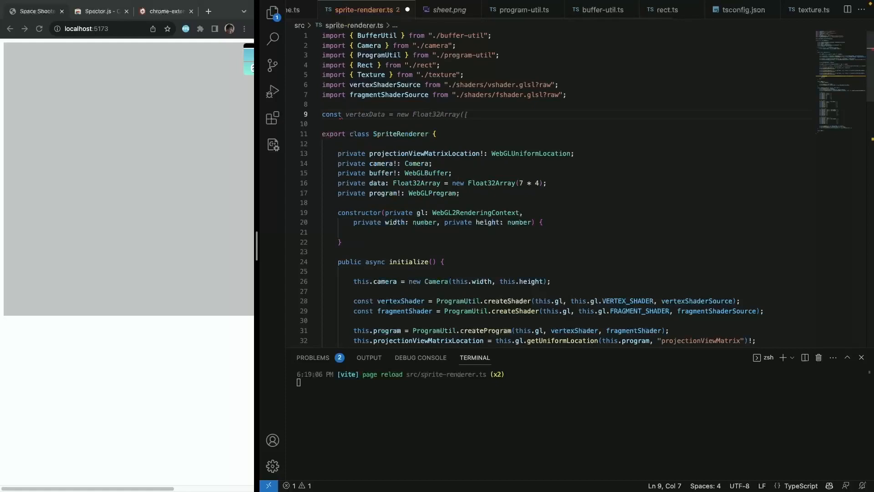
{"action": "type", "text": "N"}
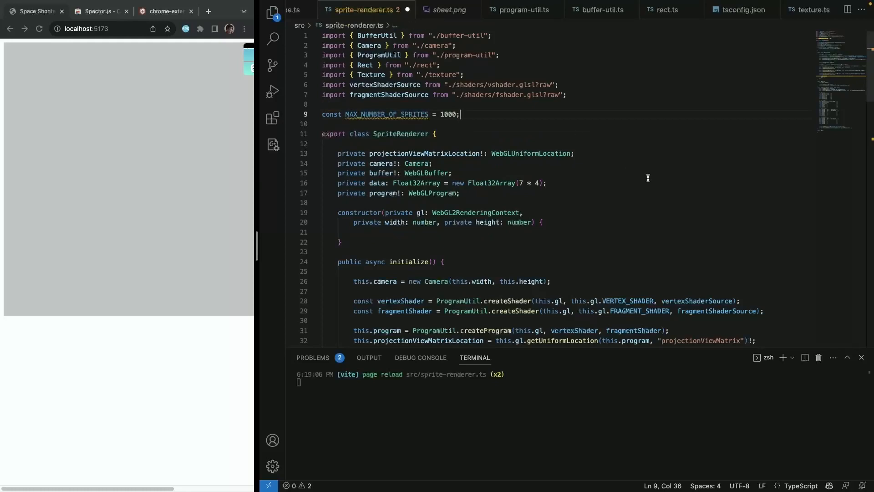
{"action": "left_click", "coordinate": [517, 183]}
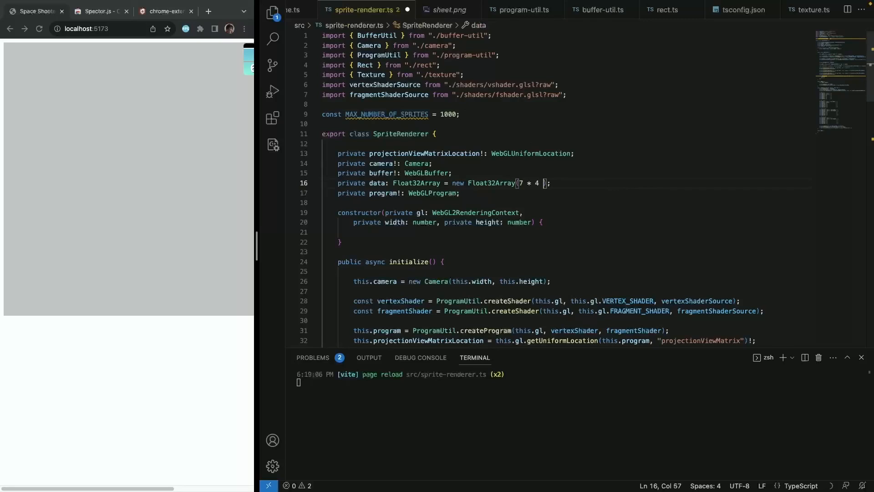
{"action": "type", "text": "* MAX_NUMBER_OF_SPRITES"}
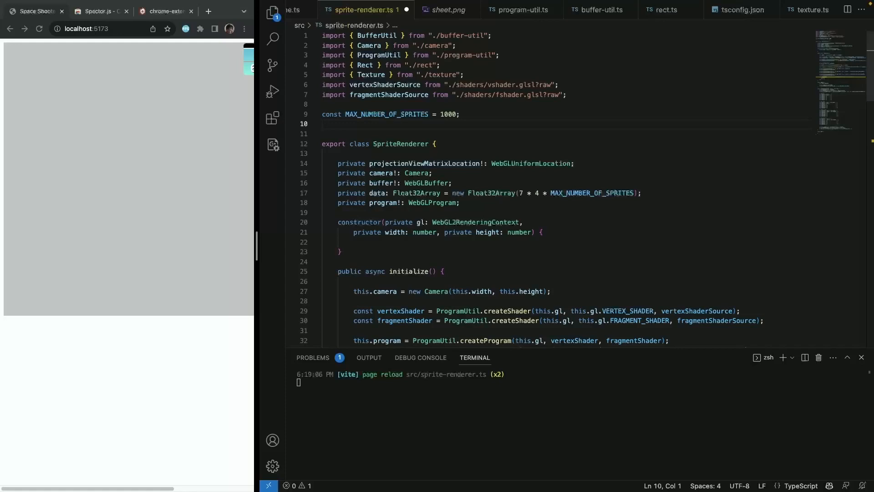
- Add a MAX_FLOATS_PER_VERTEX (7) constant at the top of sprite-renderer.ts
{"action": "type", "text": "const MAX_"}
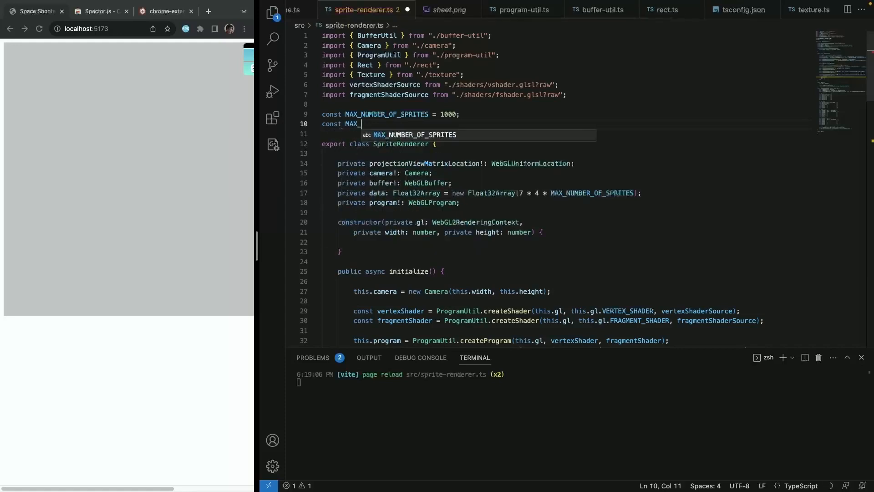
{"action": "type", "text": "FLOATS_PER_VERTEX = 7,"}
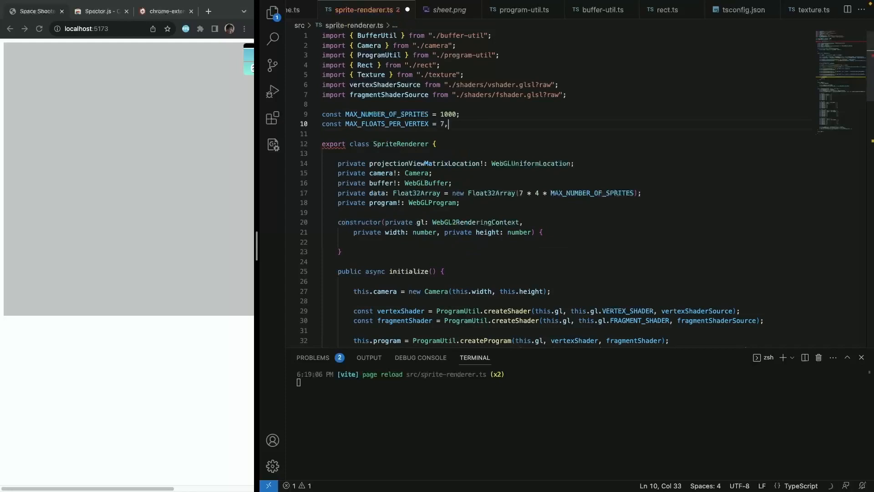
{"action": "scroll", "scroll_direction": "down", "scroll_amount": 3}
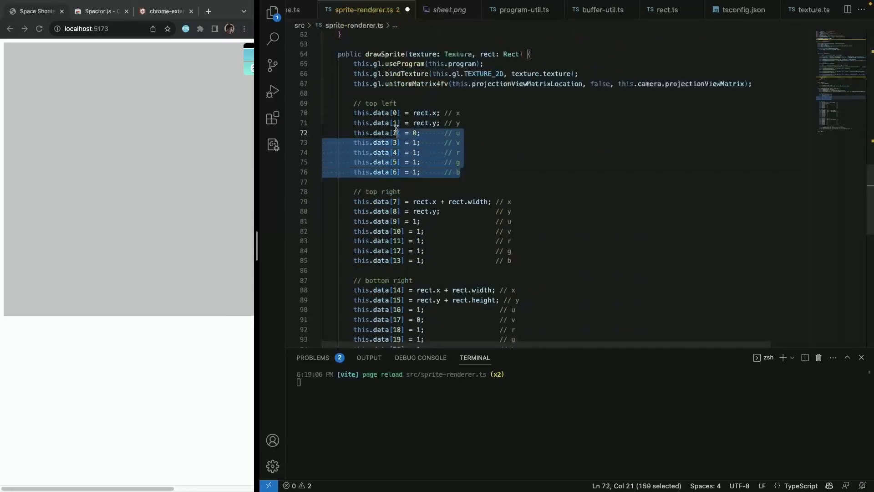
{"action": "left_click", "coordinate": [461, 113]}
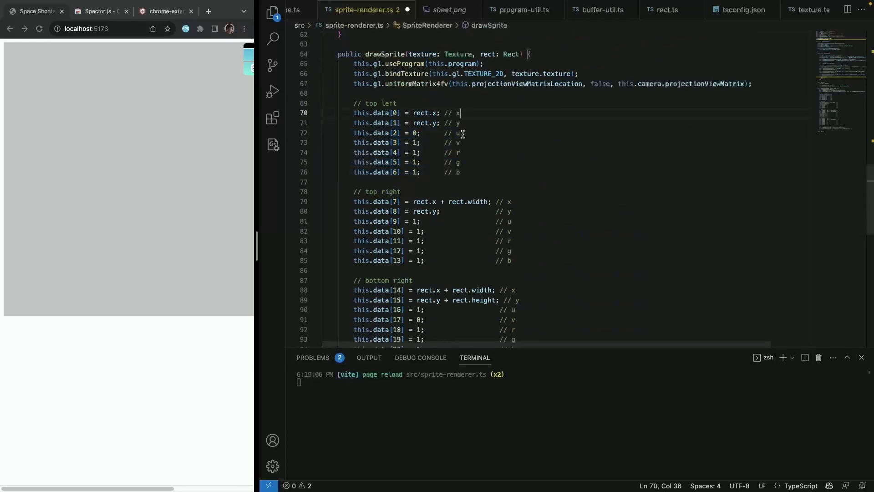
{"action": "mouse_move", "coordinate": [461, 150]}
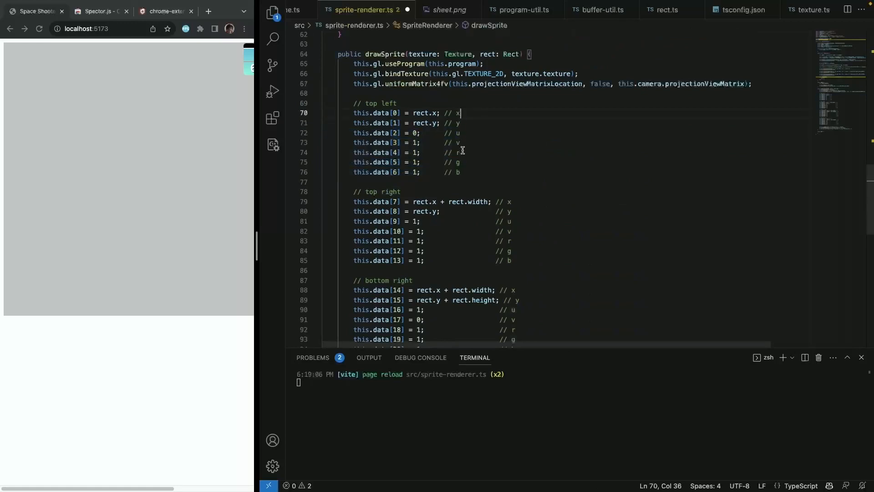
{"action": "scroll", "scroll_direction": "up", "scroll_amount": 3}
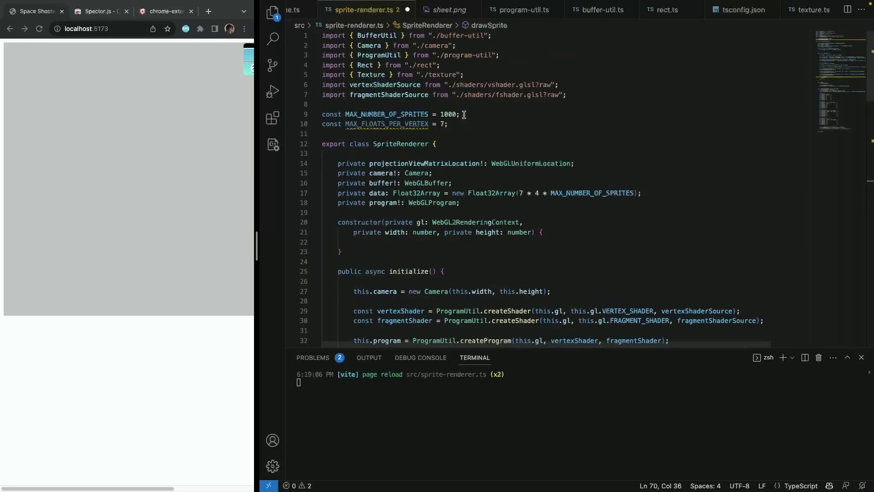
- Define FLOATS_PER_VERTEX and FLOATS_PER_SPRITE and size the data array as FLOATS_PER_SPRITE * MAX_NUMBER_OF_SPRITES
{"action": "type", "text": "const"}
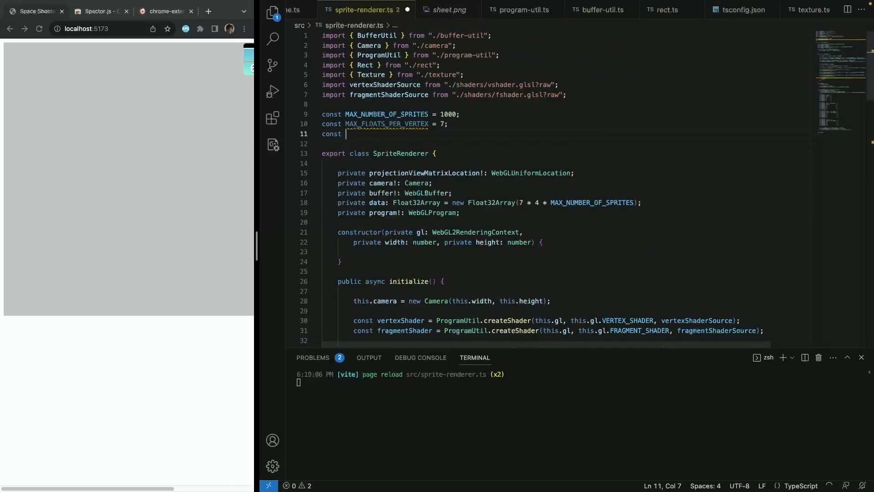
{"action": "type", "text": "MAX_"}
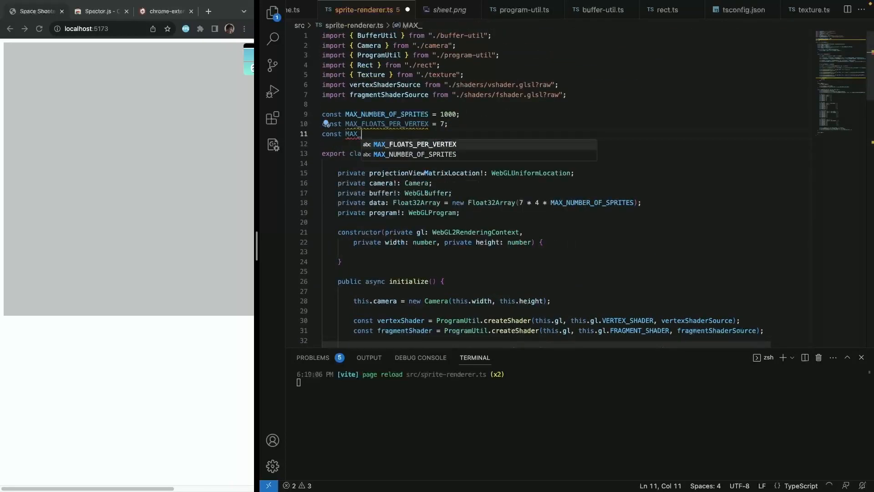
{"action": "type", "text": "VE"}
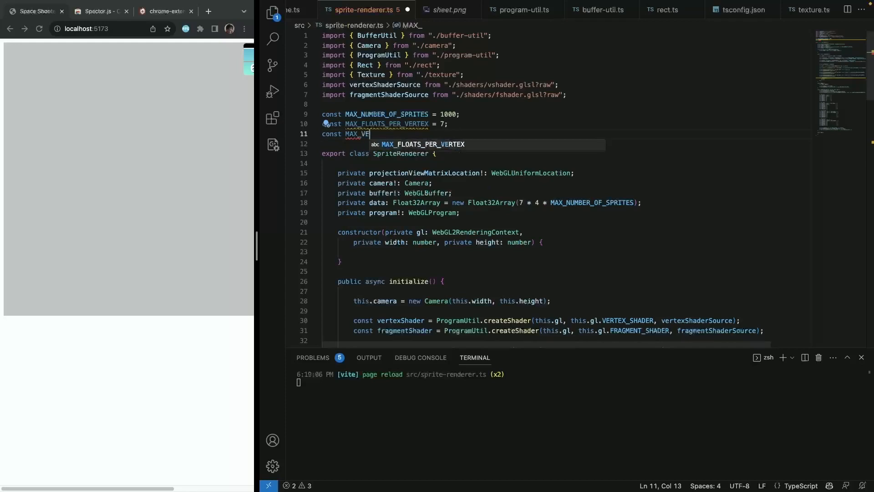
{"action": "type", "text": "r"}
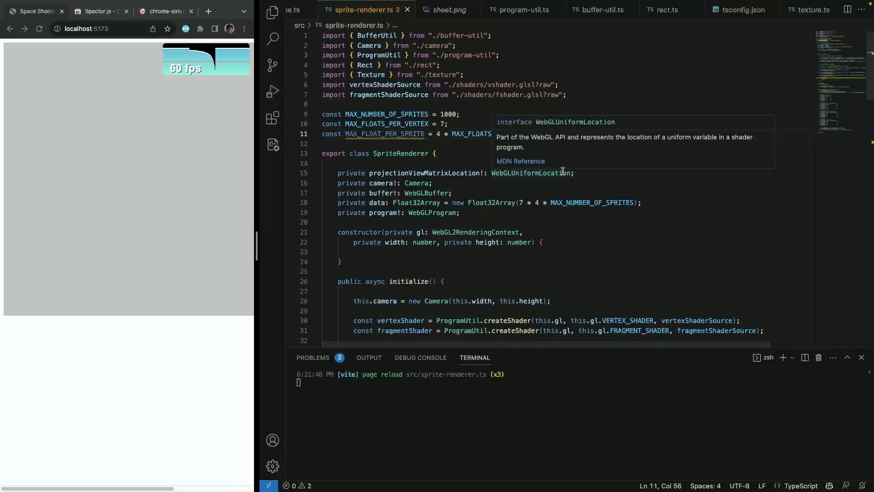
{"action": "scroll", "scroll_direction": "down", "scroll_amount": 3}
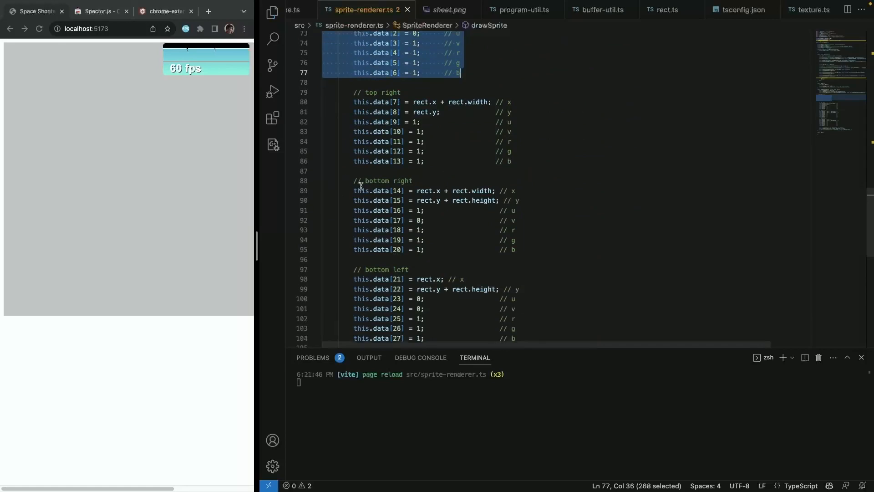
{"action": "scroll", "scroll_direction": "up", "scroll_amount": 3}
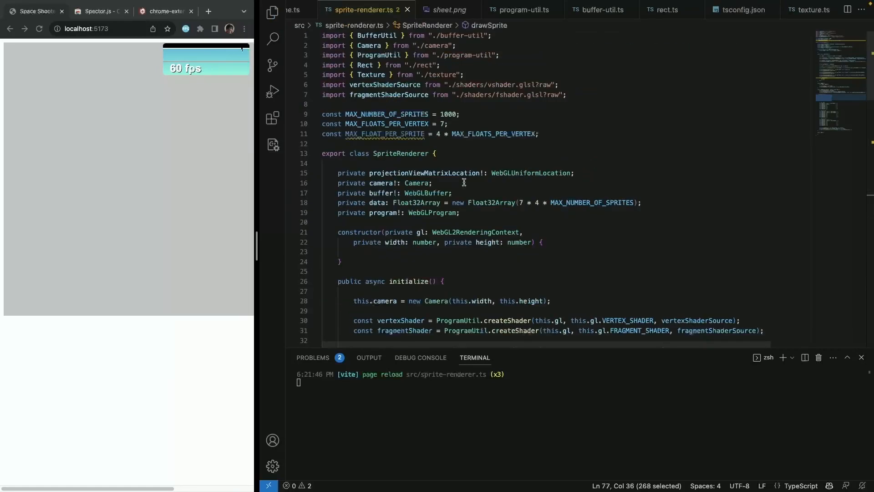
{"action": "left_click", "coordinate": [389, 134]}
{"action": "type", "text": "FLOATS_PER_SPRITE"}
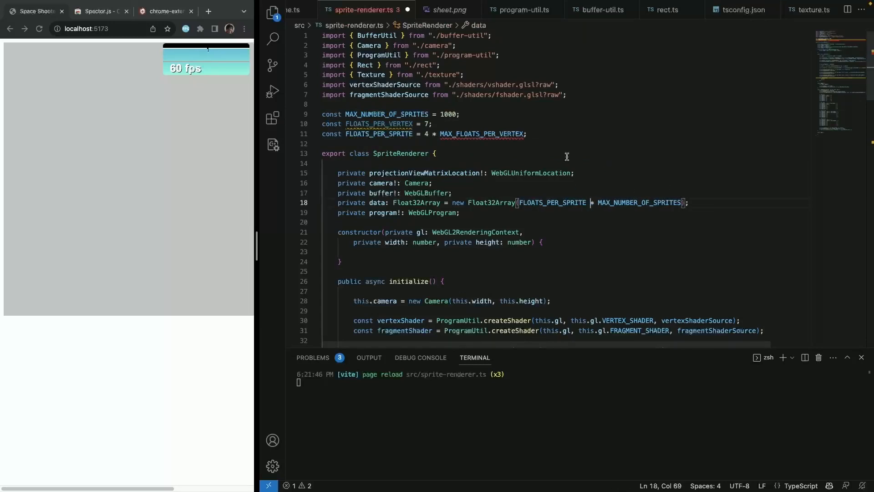
- Add an INDICES_PER_SPRITE = 6 constant, replacing the outdated name
{"action": "double_click", "coordinate": [378, 124]}
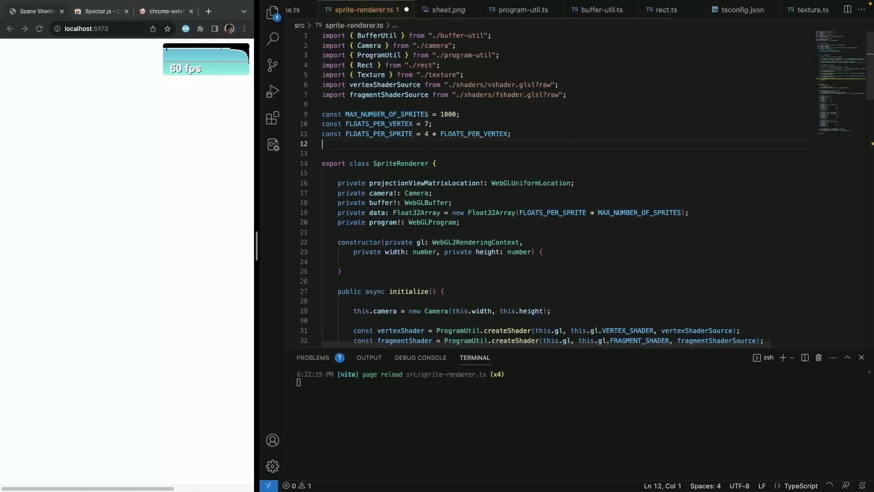
{"action": "type", "text": "const INDICES"}
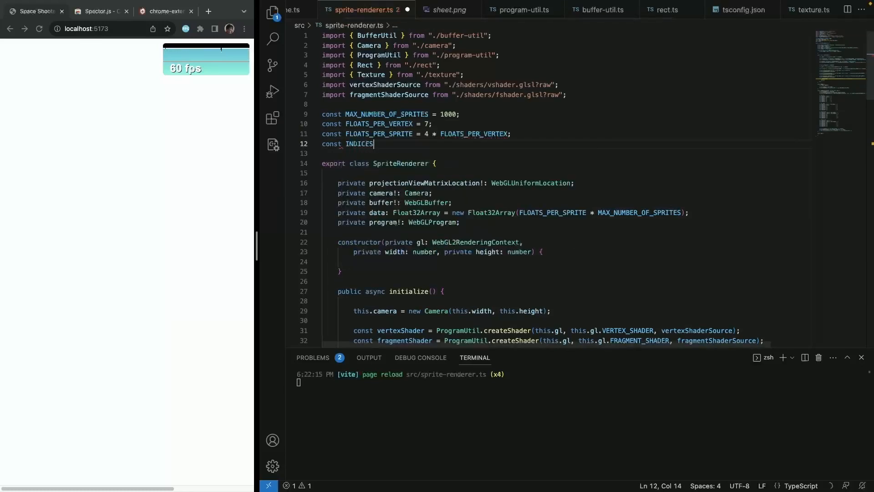
{"action": "type", "text": "_PER_SPRITE = 7"}
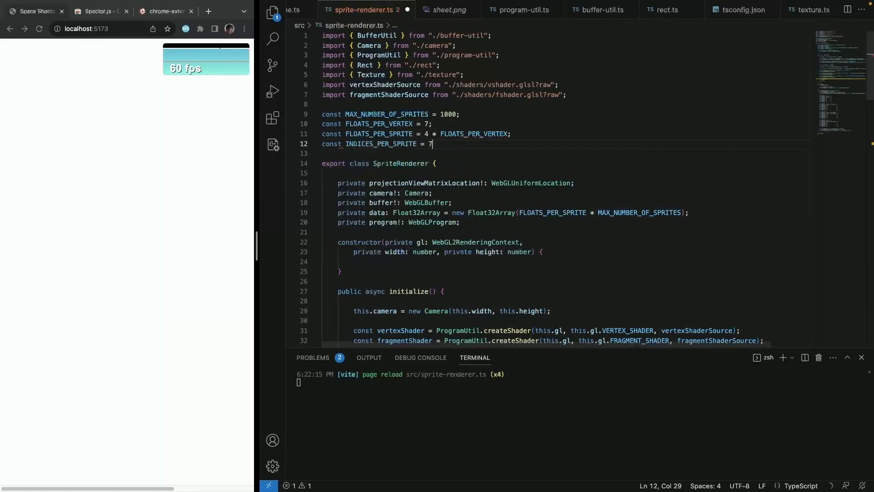
{"action": "type", "text": "6;"}
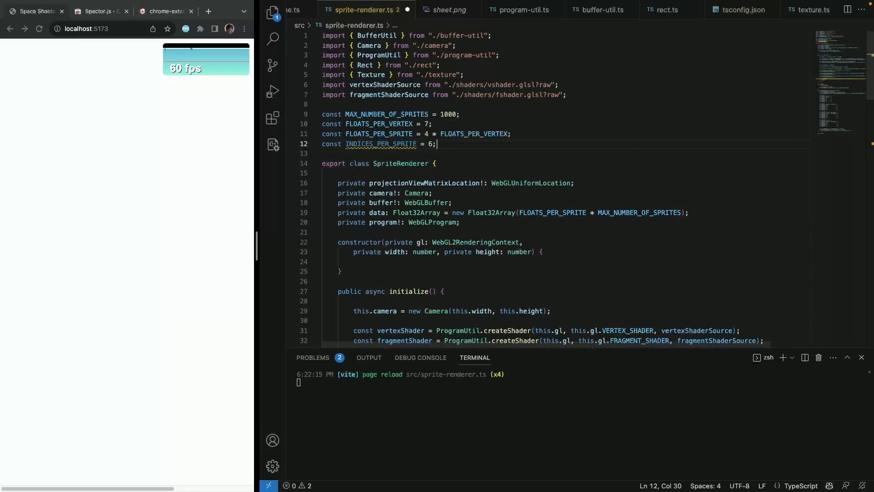
{"action": "scroll", "scroll_direction": "down", "scroll_amount": 3}
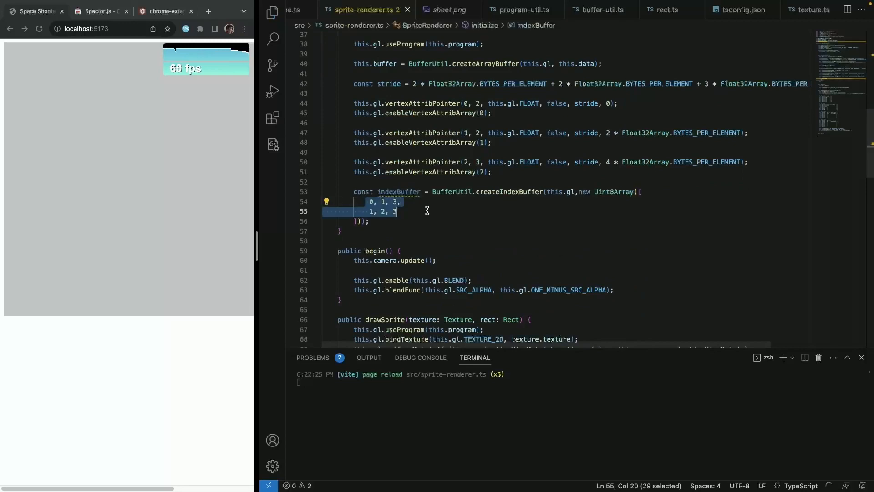
{"action": "scroll", "scroll_direction": "up", "scroll_amount": 3}
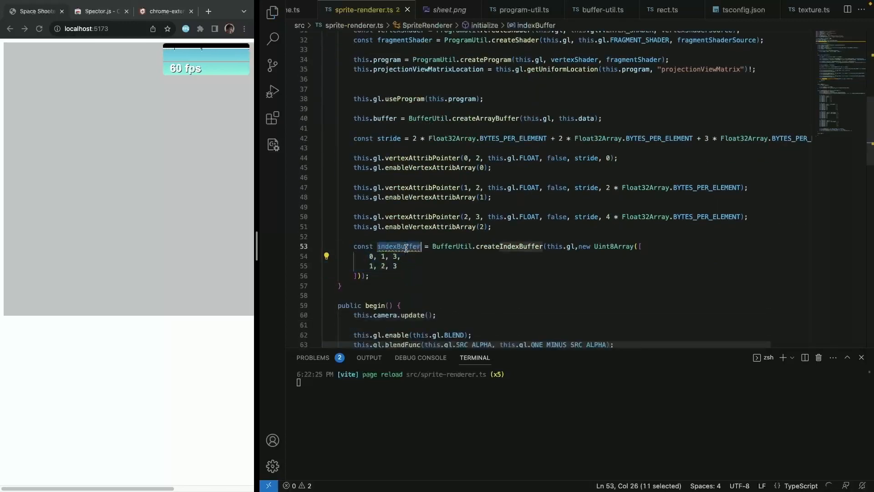
{"action": "mouse_move", "coordinate": [399, 247]}
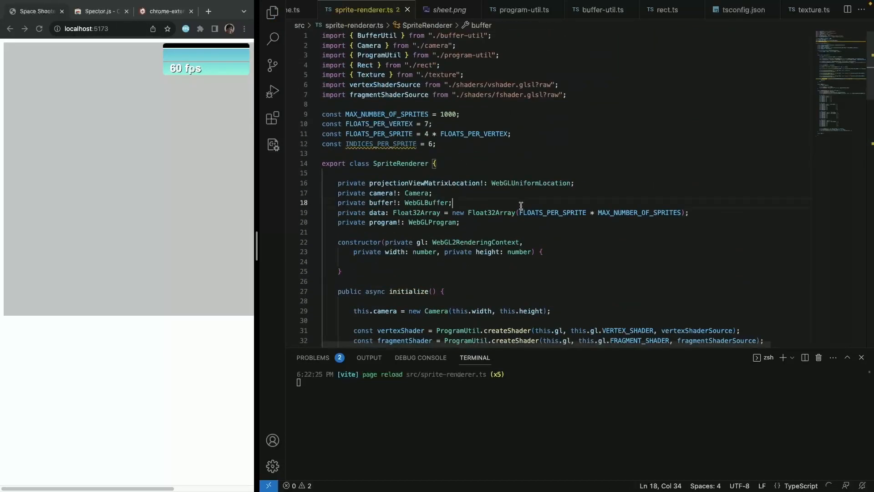
- Declare a private indexBuffer WebGLBuffer field and an empty private setupIndexBuffer method stub
{"action": "type", "text": "private indexBuffer!: WebGLBuffer;"}
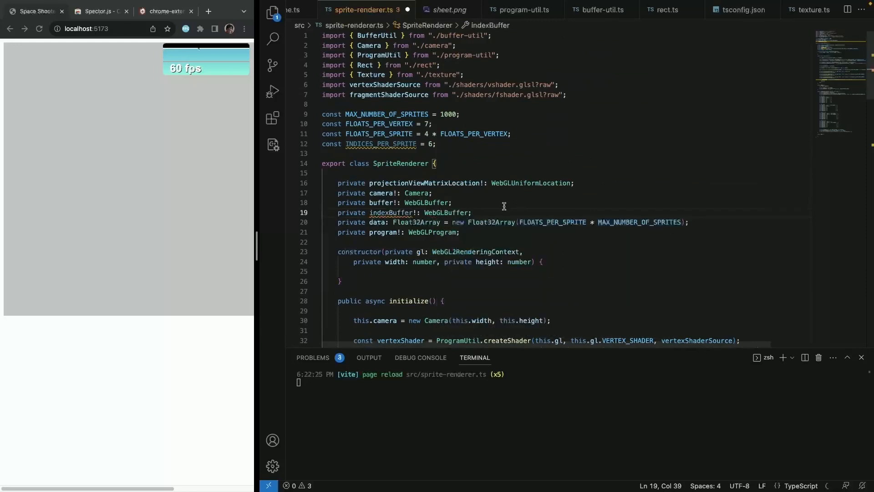
{"action": "scroll", "scroll_direction": "down", "scroll_amount": 3}
{"action": "type", "text": "private"}
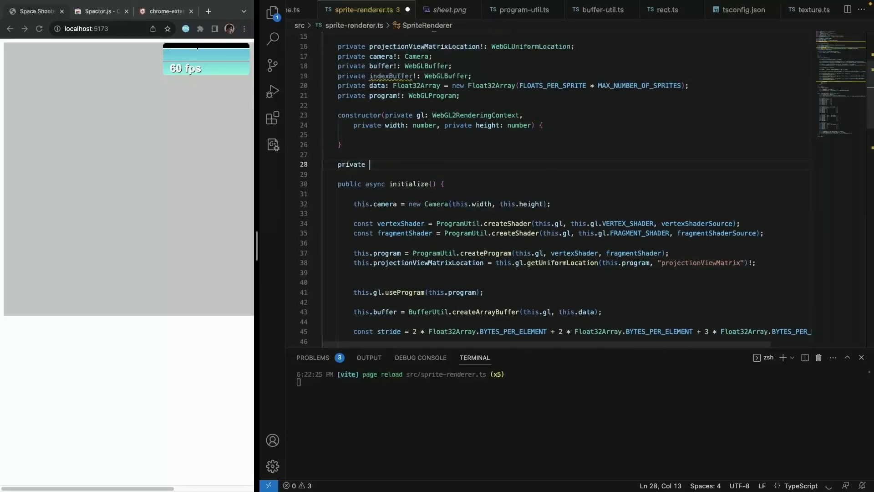
{"action": "type", "text": "createIndexBuff"}
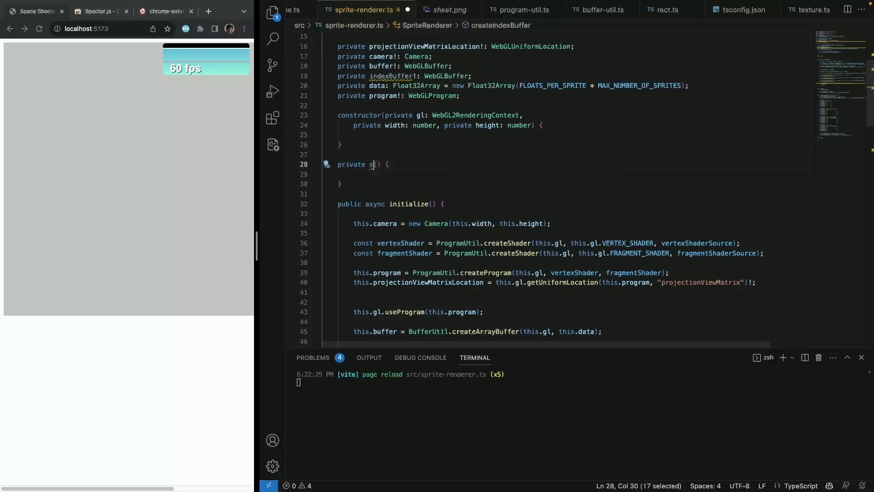
{"action": "type", "text": "etupIndexBuf"}
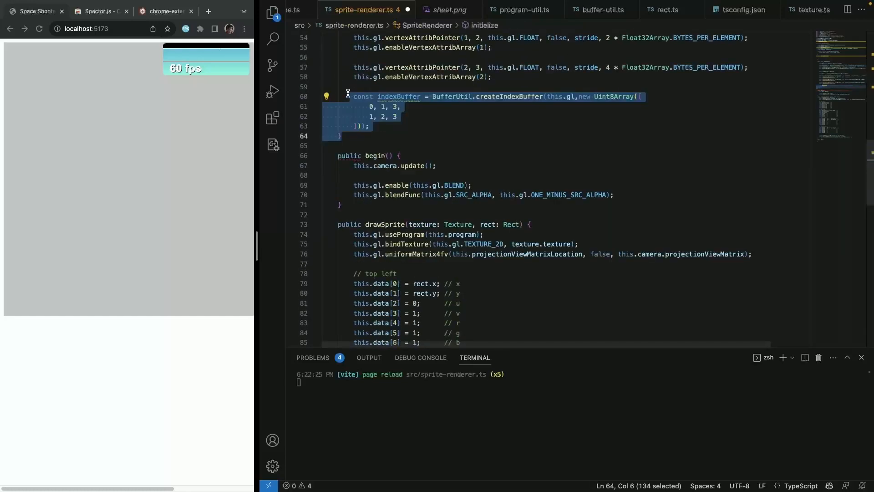
- Move the index buffer creation out of initialize into a this.setupIndexBuffer() call
{"action": "key", "text": "Delete"}
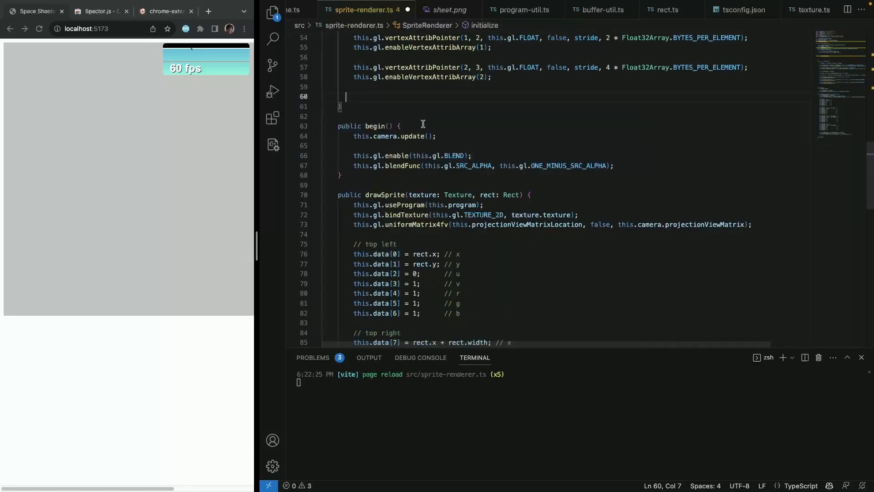
{"action": "type", "text": "this.setupIndexBuffer"}
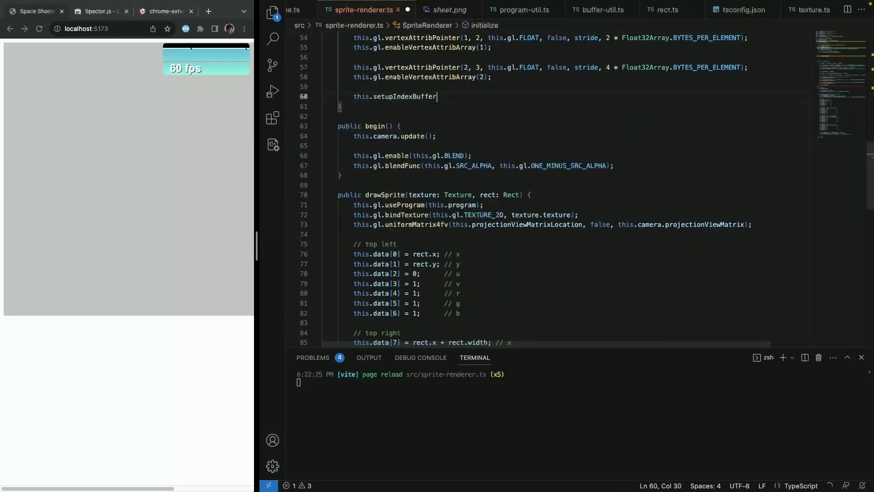
{"action": "scroll", "scroll_direction": "up", "scroll_amount": 3}
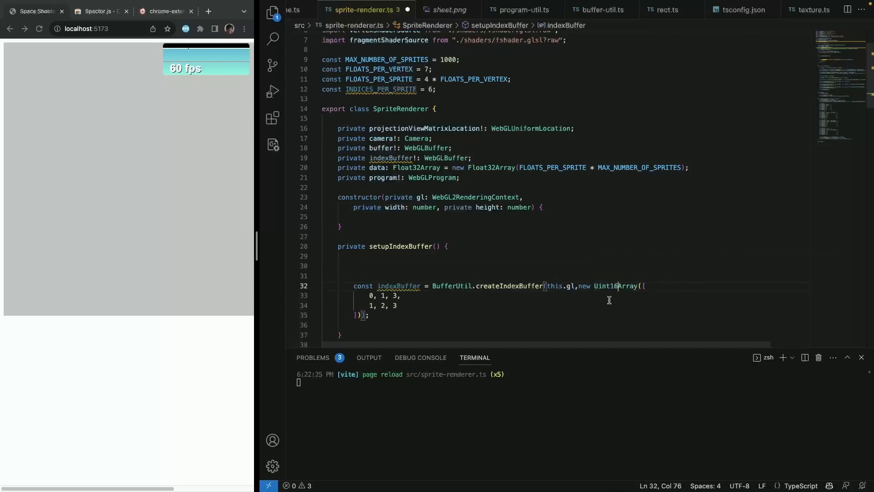
{"action": "mouse_move", "coordinate": [611, 286]}
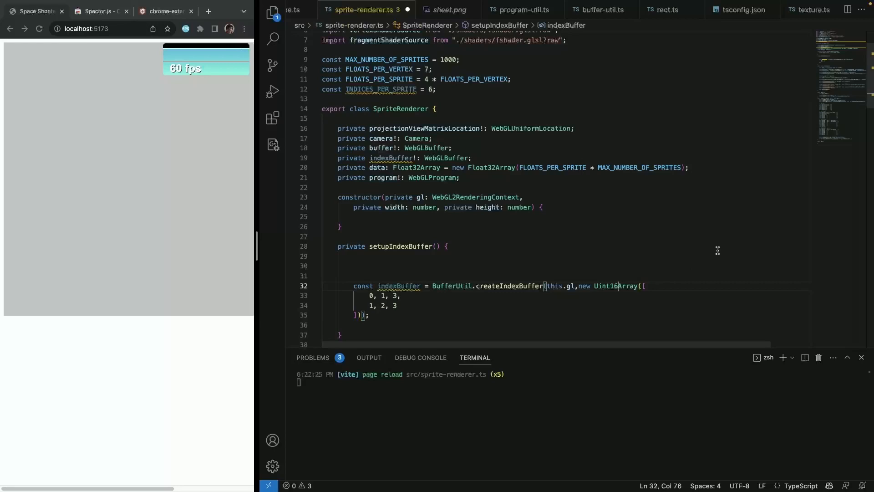
- Build the quad indices 0,1,3,1,2,3 as a Uint16Array and draw elements with UNSIGNED_SHORT
{"action": "scroll", "scroll_direction": "down", "scroll_amount": 3}
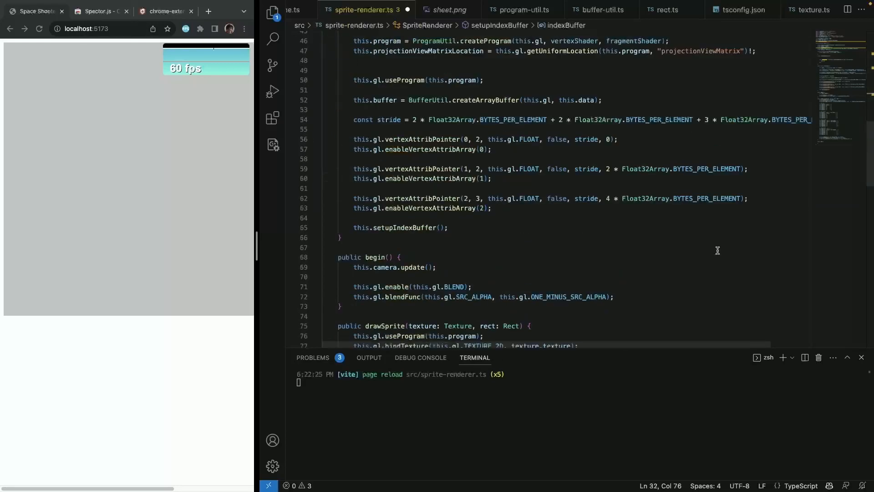
{"action": "scroll", "scroll_direction": "down", "scroll_amount": 3}
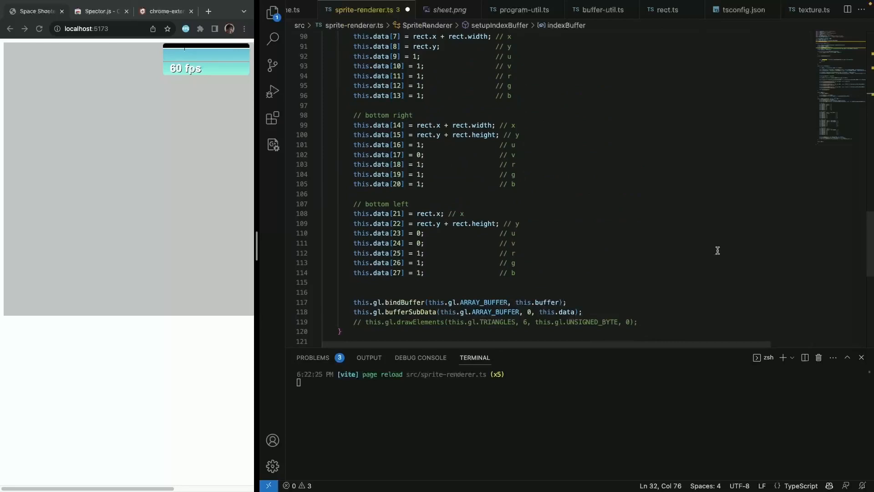
{"action": "scroll", "scroll_direction": "down", "scroll_amount": 3}
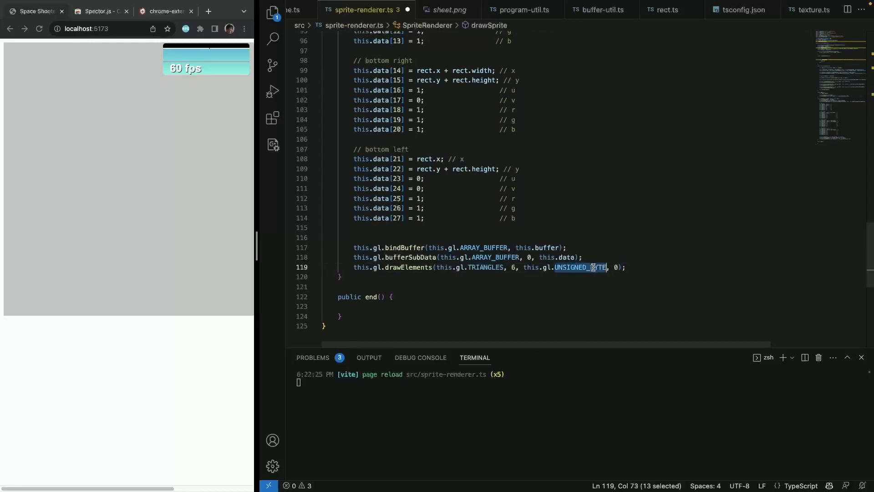
{"action": "mouse_move", "coordinate": [595, 266]}
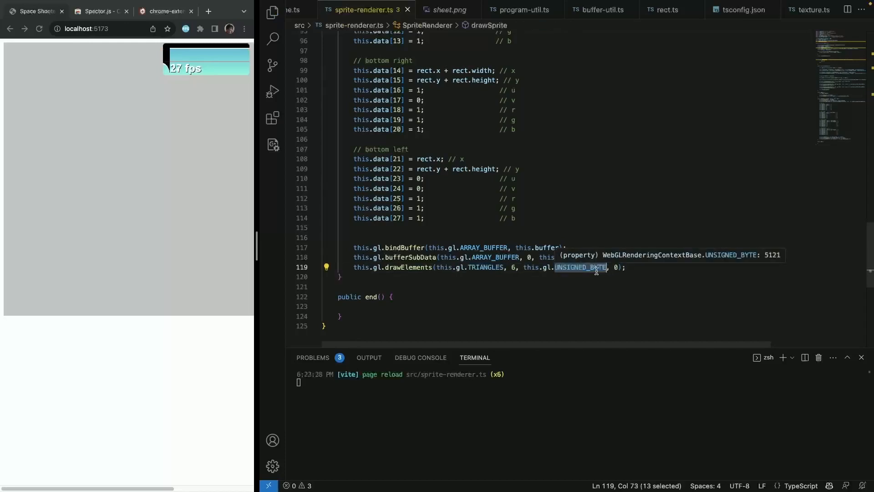
{"action": "type", "text": "UNSIGNED_SHOR"}
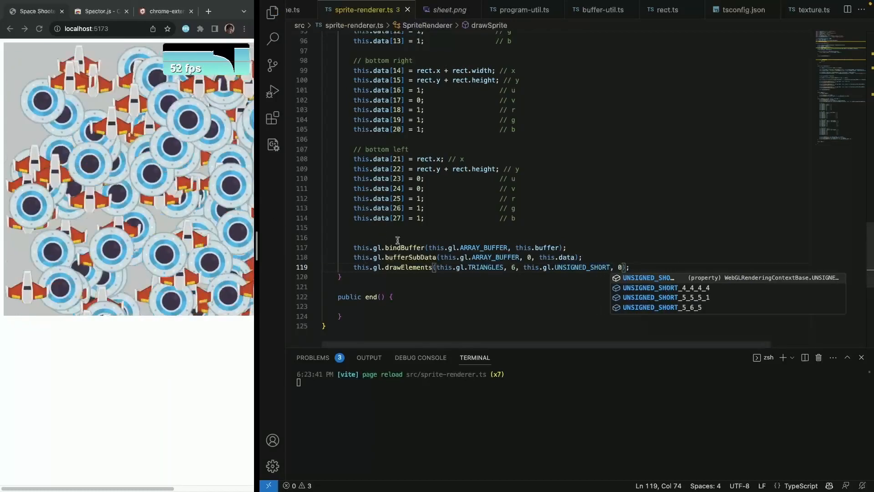
{"action": "scroll", "scroll_direction": "up", "scroll_amount": 3}
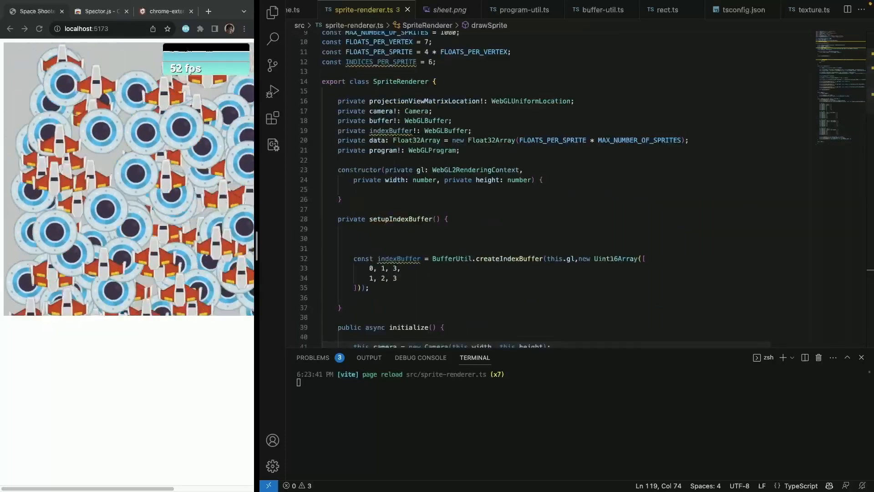
{"action": "scroll", "scroll_direction": "down", "scroll_amount": 3}
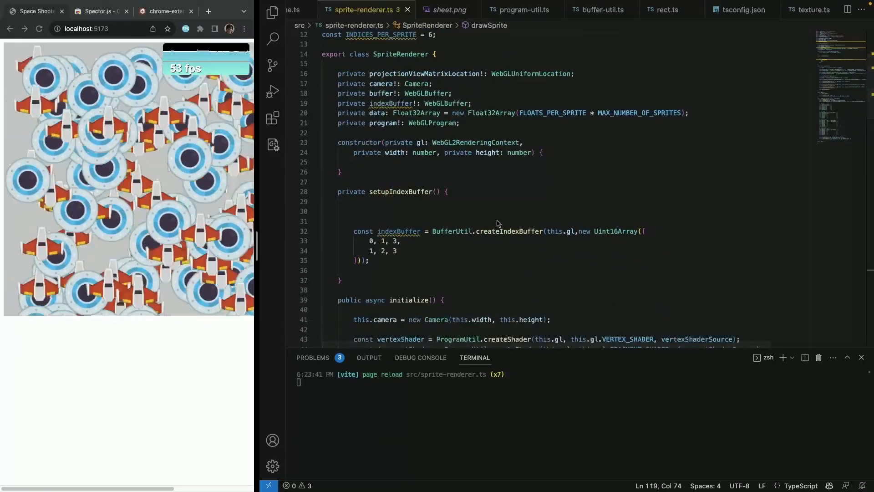
- Allocate a Uint16Array of MAX_NUMBER_OF_SPRITES * INDICES_PER_SPRITE and loop writing six data[...] indices per sprite with a // t1 header
{"action": "left_click", "coordinate": [326, 211]}
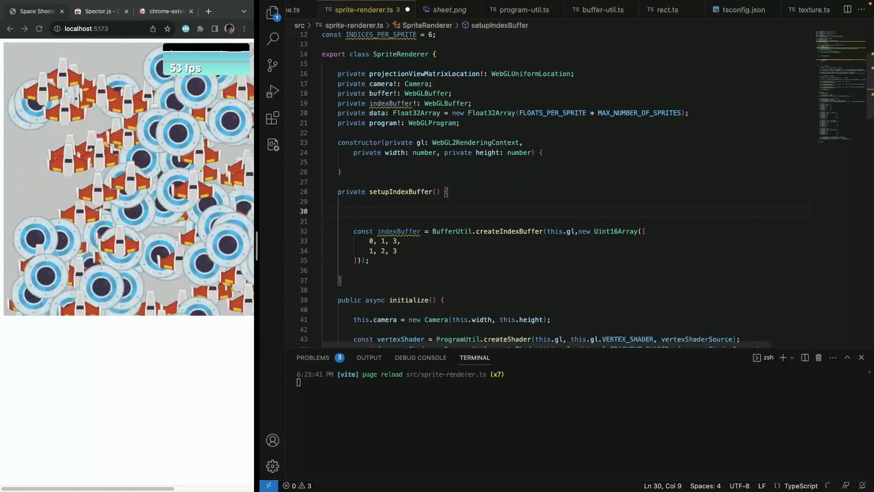
{"action": "type", "text": "const indices = new Uint16Array(MAX_NUMBER_OF_SPRITES * INDICES_PER_SPRITE);"}
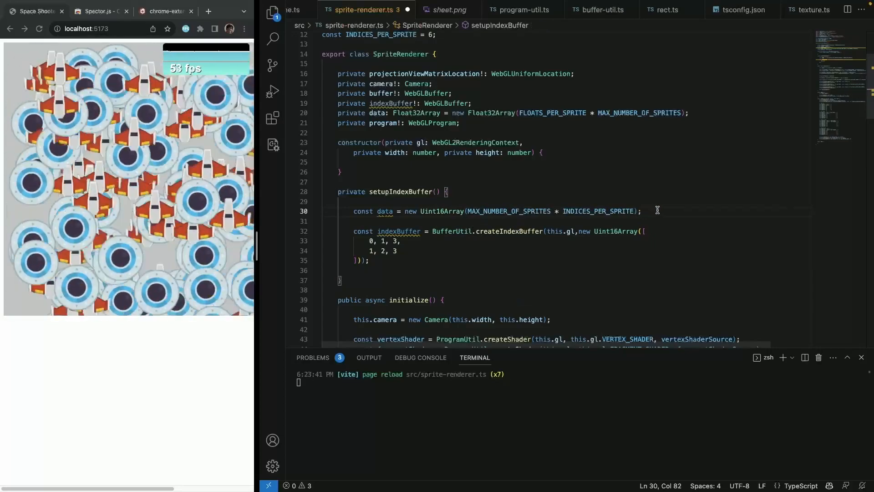
{"action": "type", "text": "for"}
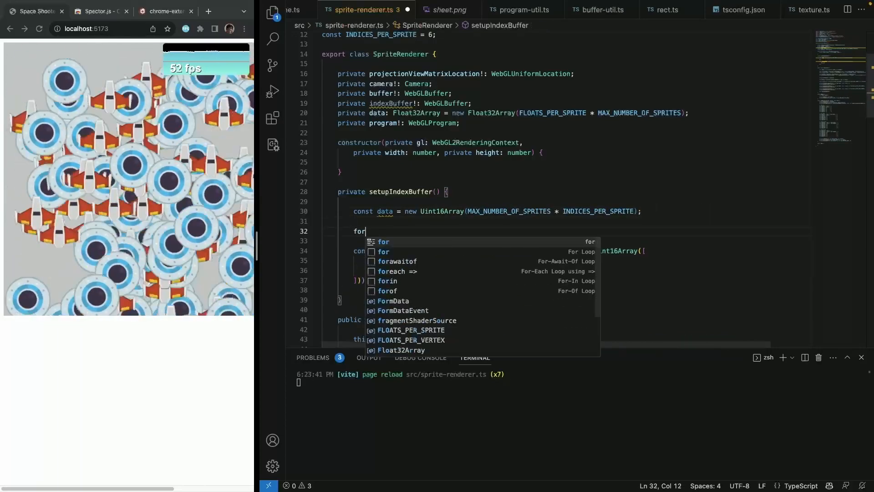
{"action": "type", "text": "(let i = 0; i < MAX_NUMBER_OF_SPRITES; i++) {"}
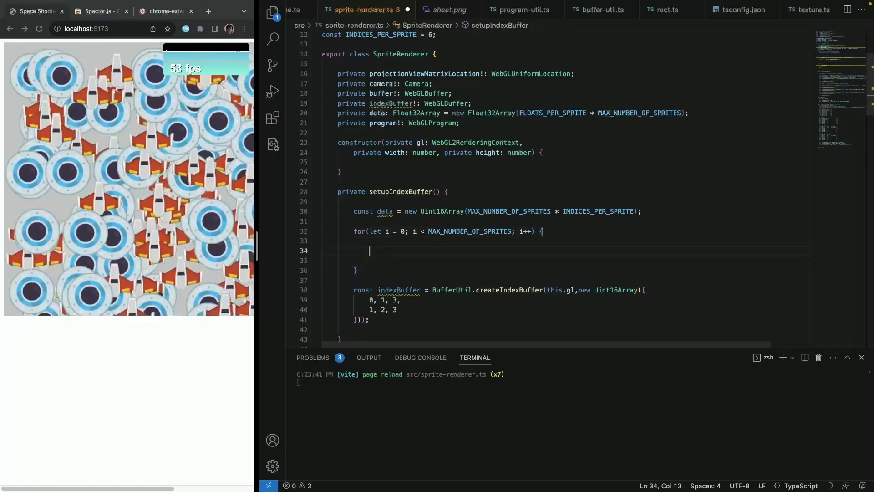
{"action": "type", "text": "data[i *"}
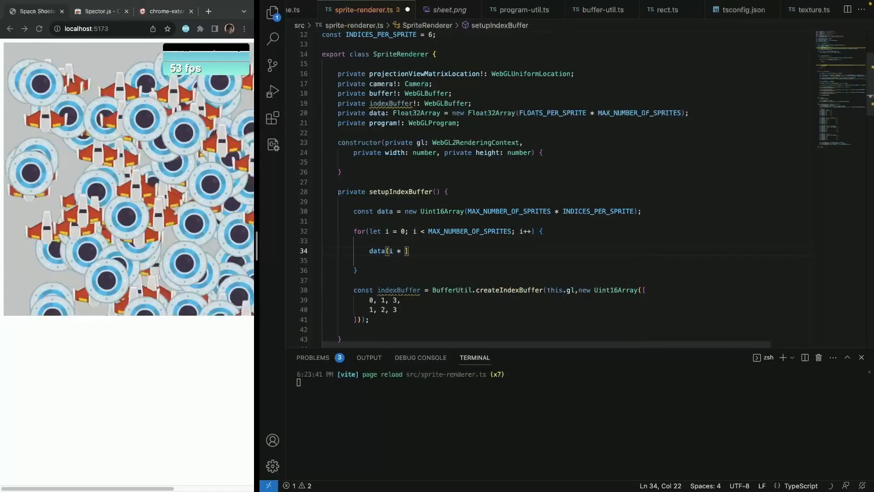
{"action": "type", "text": "INDICES_PER_SPRITE + 0] = i * 4 + 0;"}
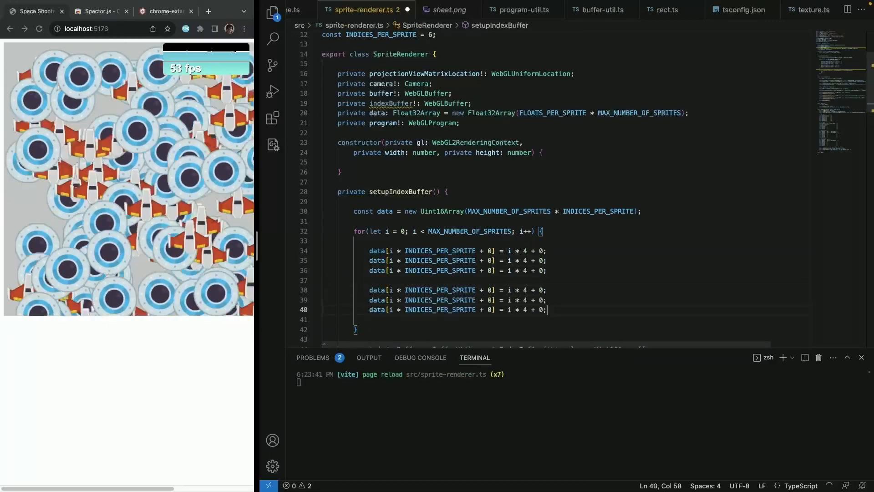
{"action": "key", "text": "Enter"}
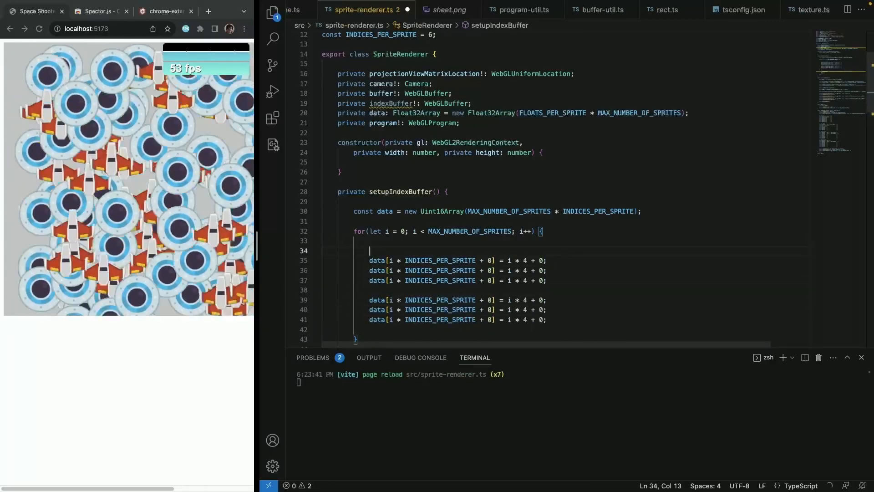
{"action": "type", "text": "// t1"}
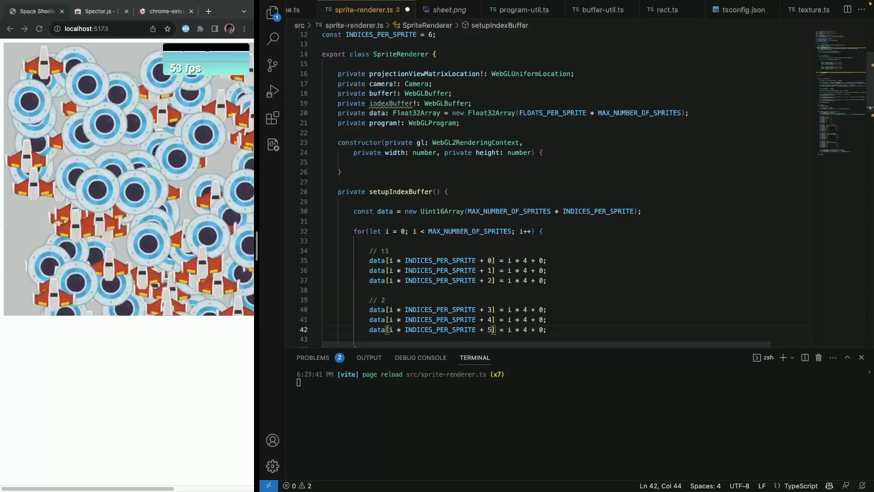
{"action": "scroll", "scroll_direction": "down", "scroll_amount": 3}
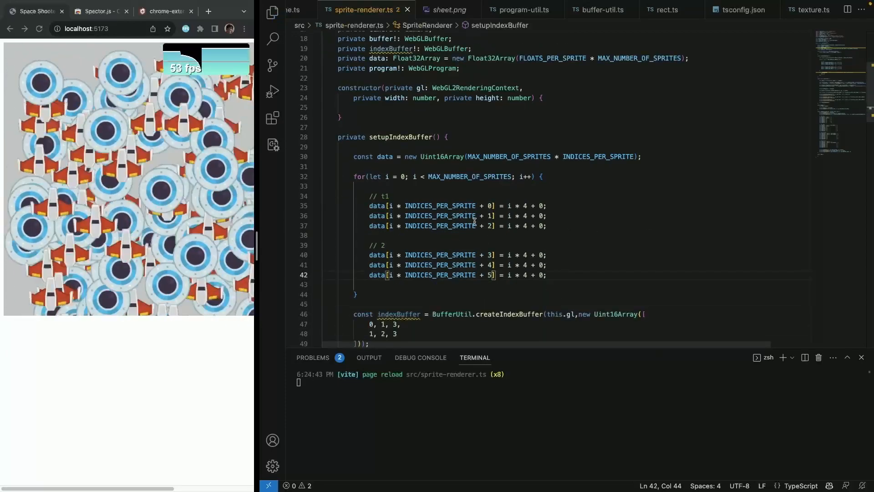
- Set the triangle offsets to i*4 + 0,1,3 and 1,2,3 and create this.indexBuffer from data
{"action": "left_click", "coordinate": [491, 216]}
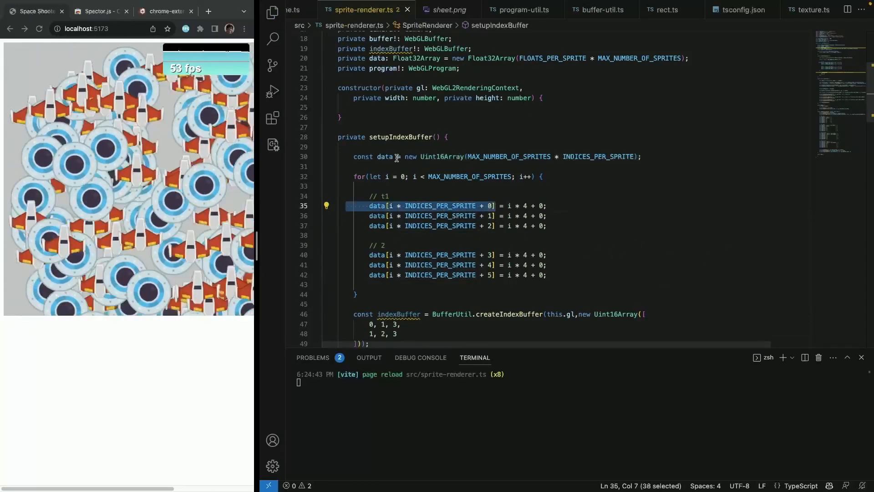
{"action": "double_click", "coordinate": [384, 157]}
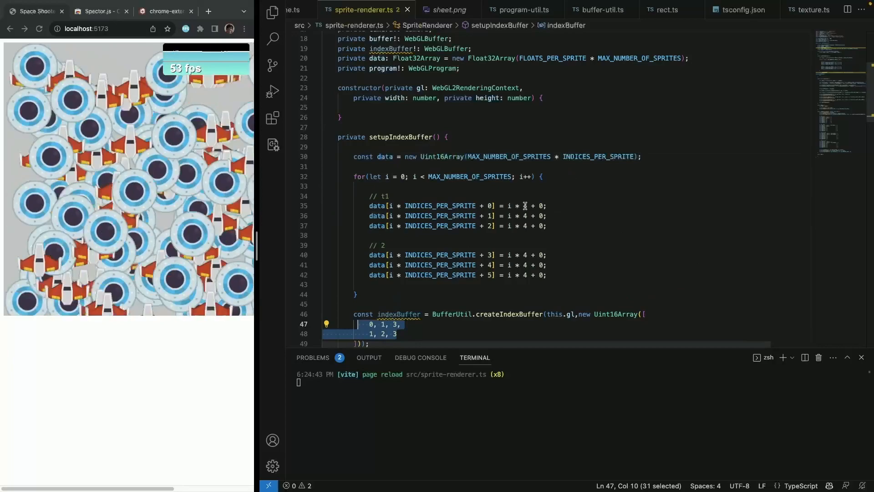
{"action": "left_click", "coordinate": [643, 205]}
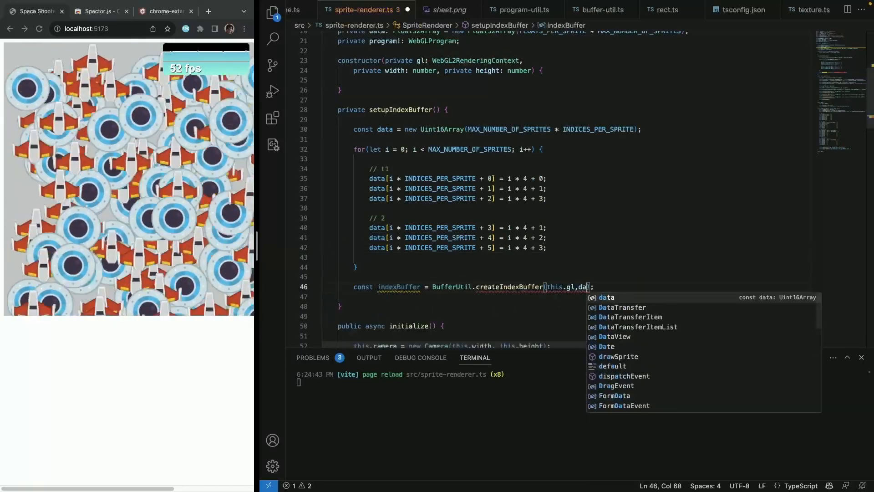
{"action": "type", "text": "ta"}
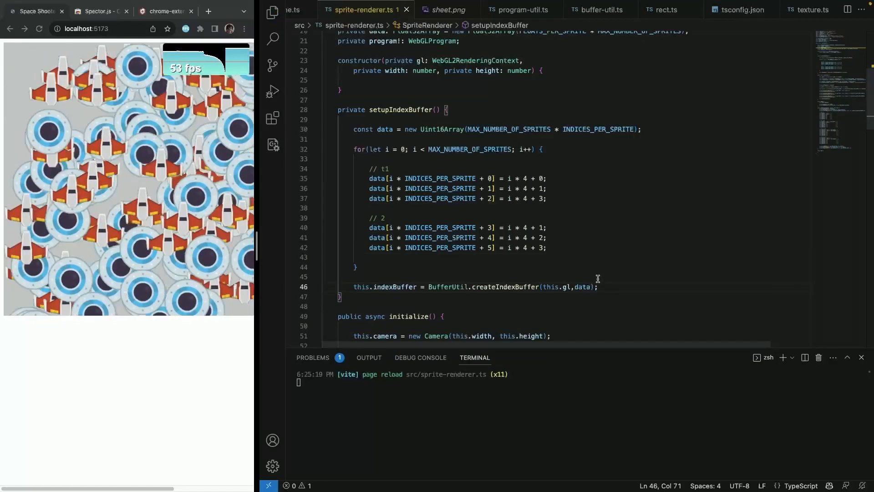
{"action": "key", "text": "ctrl+/"}
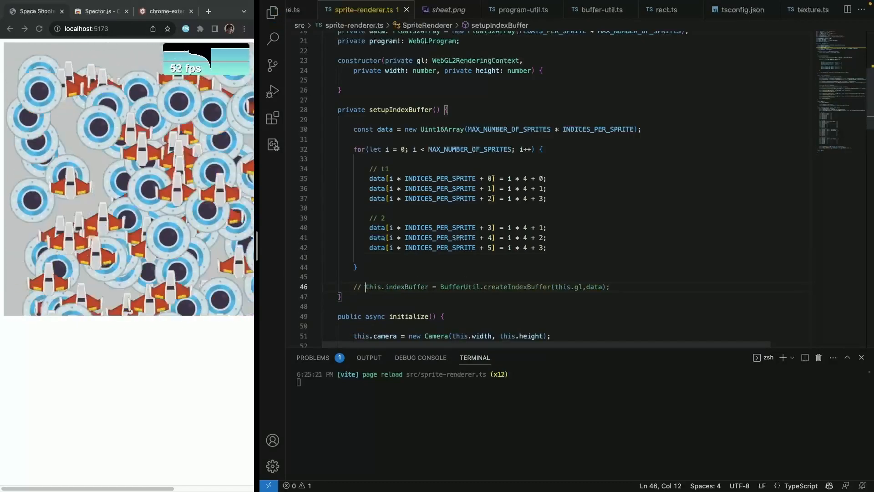
{"action": "key", "text": "Backspace"}
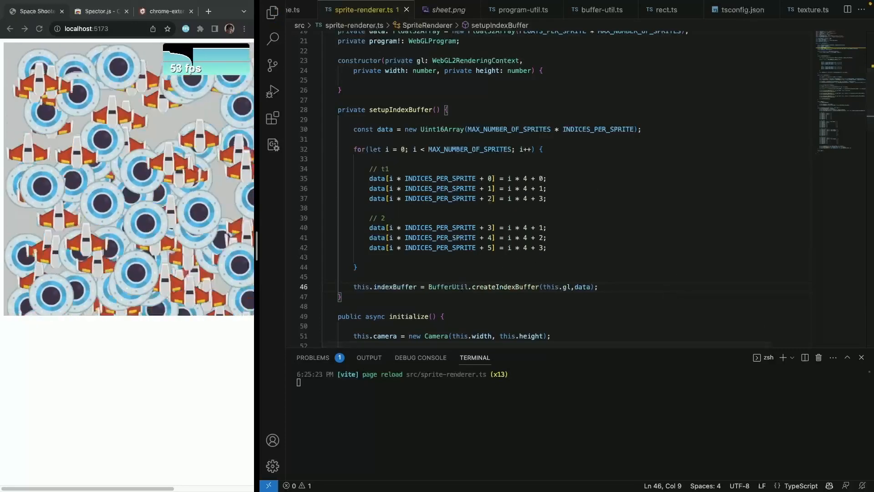
- Scroll the new capture's command list showing a bufferSubData and six-index drawElements per sprite
{"action": "scroll", "scroll_direction": "up", "scroll_amount": 3}
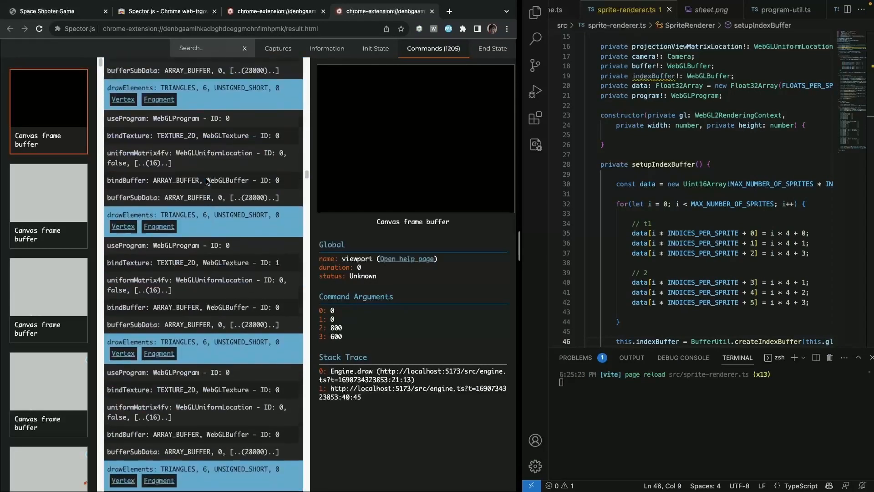
{"action": "scroll", "scroll_direction": "down", "scroll_amount": 3}
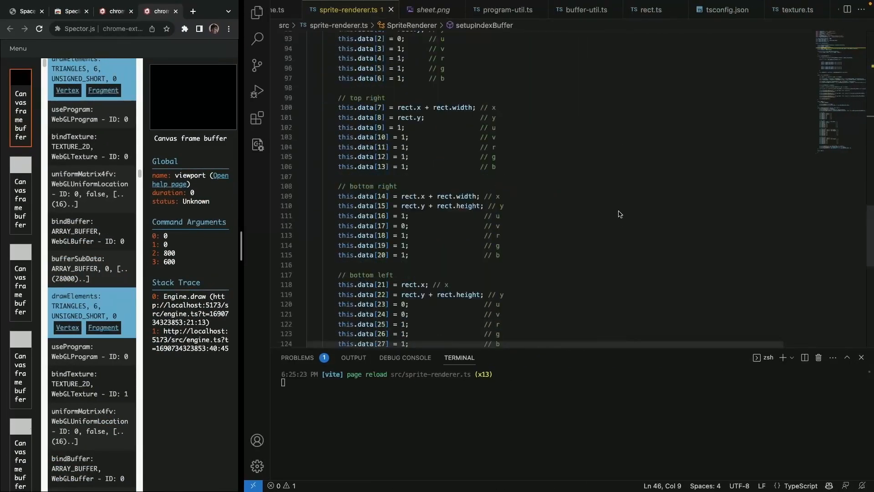
- Move useProgram and uniformMatrix4fv into begin() and bind ELEMENT_ARRAY_BUFFER indexBuffer and ARRAY_BUFFER buffer there; game runs at 53 fps
{"action": "scroll", "scroll_direction": "up", "scroll_amount": 3}
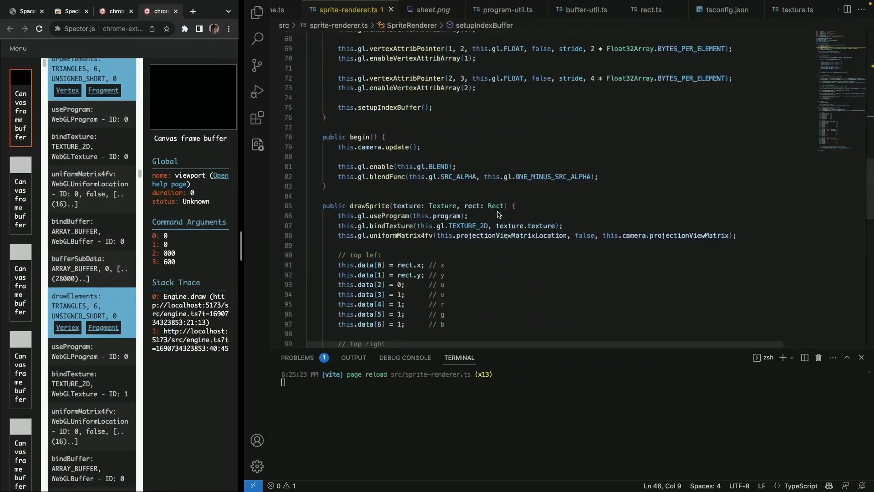
{"action": "left_click", "coordinate": [390, 216]}
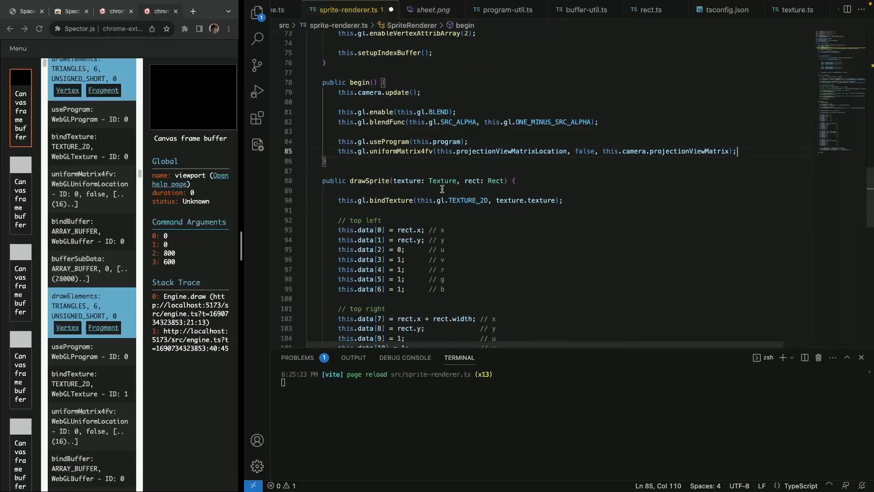
{"action": "scroll", "scroll_direction": "down", "scroll_amount": 3}
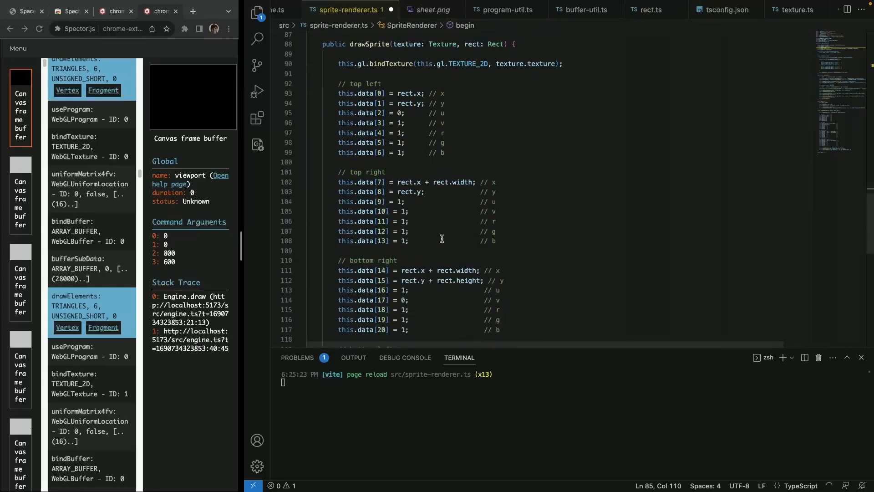
{"action": "scroll", "scroll_direction": "down", "scroll_amount": 3}
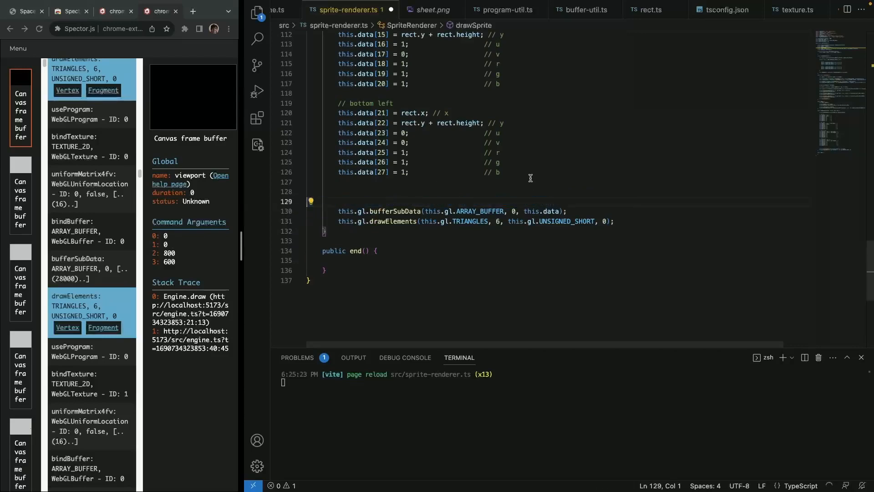
{"action": "scroll", "scroll_direction": "up", "scroll_amount": 3}
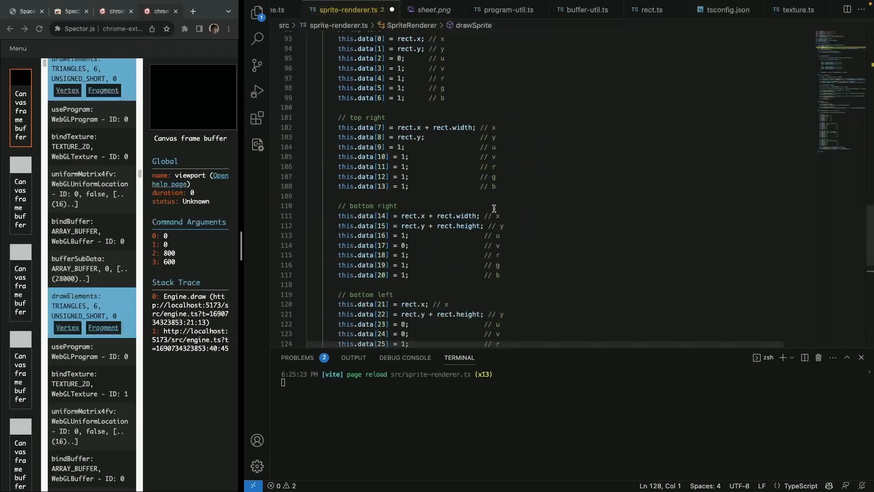
{"action": "scroll", "scroll_direction": "down", "scroll_amount": 3}
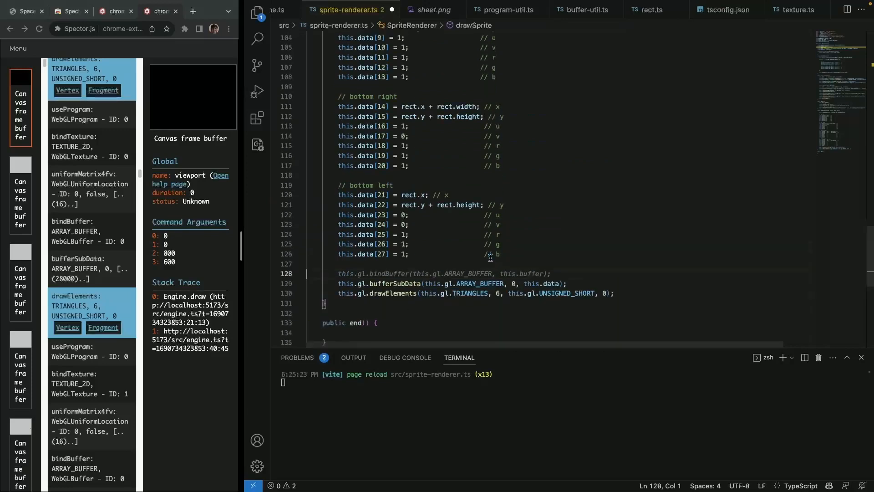
{"action": "scroll", "scroll_direction": "up", "scroll_amount": 3}
{"action": "type", "text": "this.gl.bindBuffer(this.gl.ELEMENT_ARRAY_BUFFER, this.indexBuffer);"}
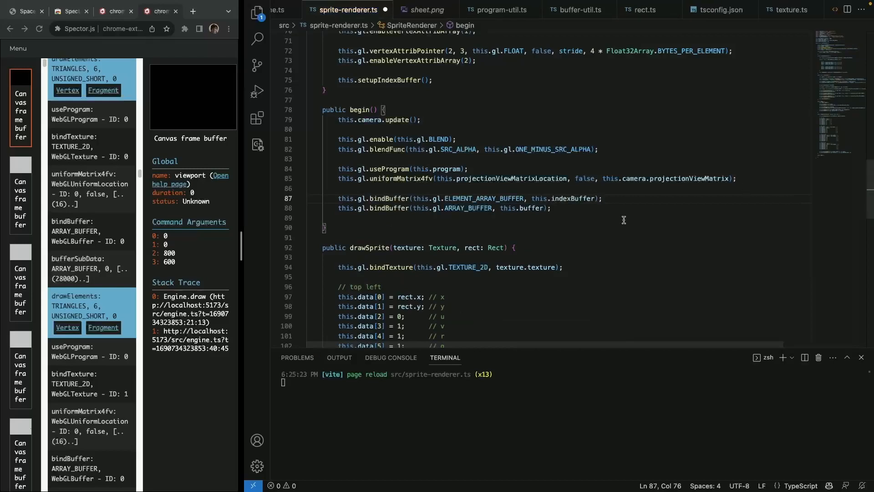
{"action": "left_click", "coordinate": [338, 197]}
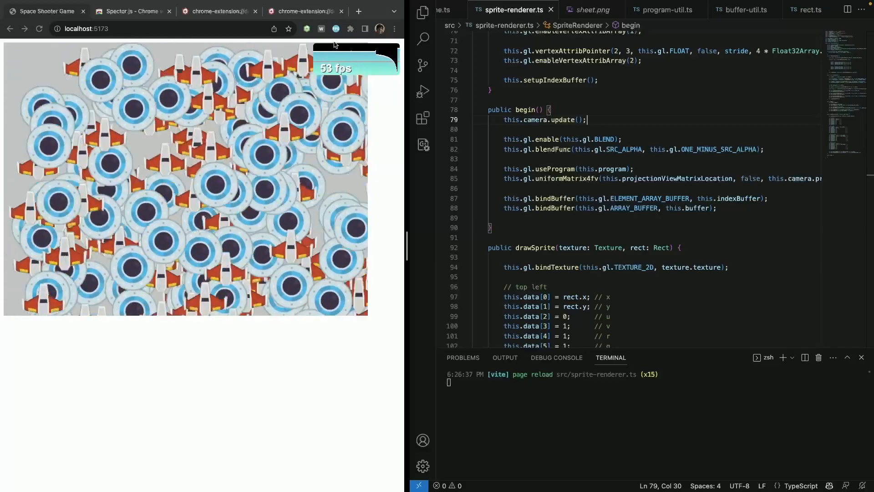
- Capture a frame and step through the per-sprite bindTexture, bufferSubData and drawElements calls
{"action": "left_click", "coordinate": [336, 29]}
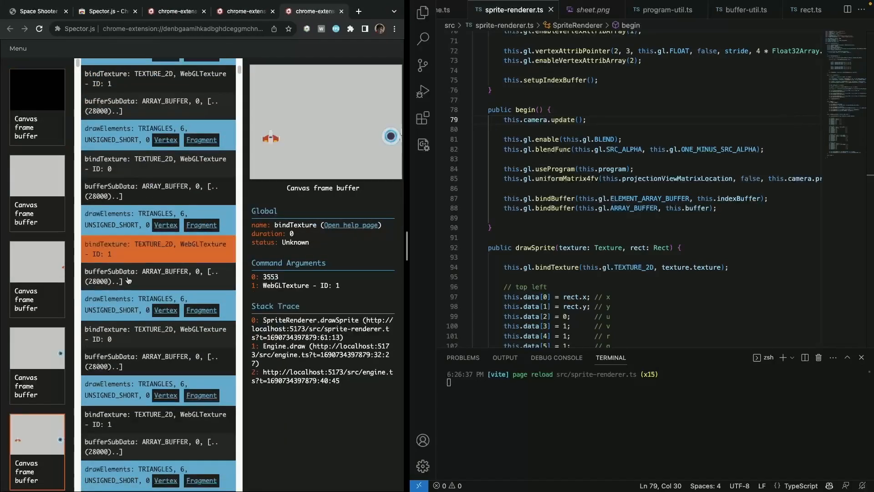
{"action": "left_click", "coordinate": [156, 333]}
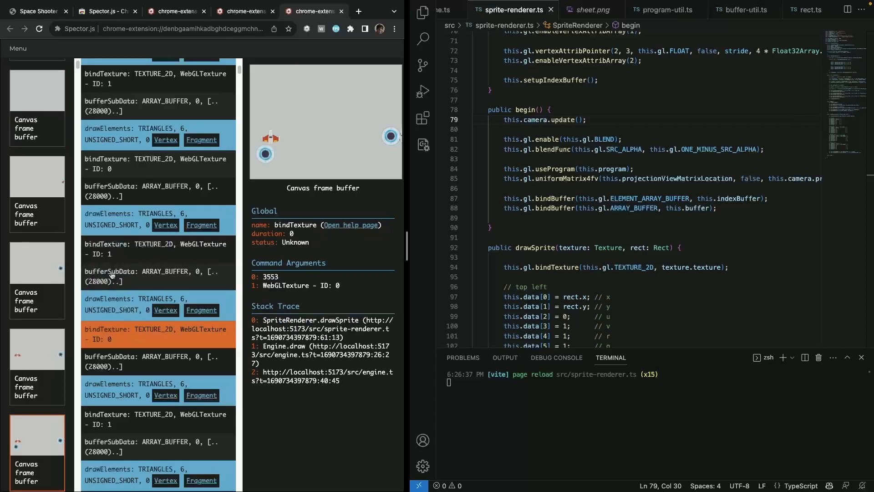
{"action": "mouse_move", "coordinate": [138, 367]}
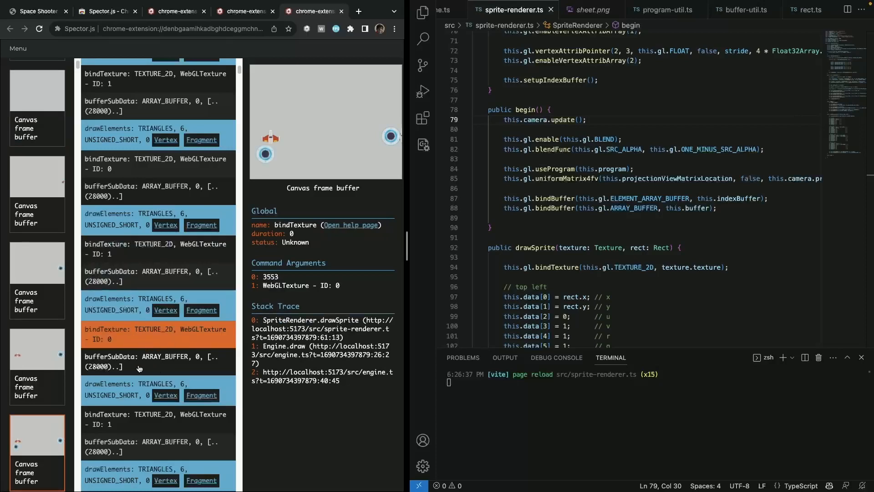
{"action": "mouse_move", "coordinate": [161, 365]}
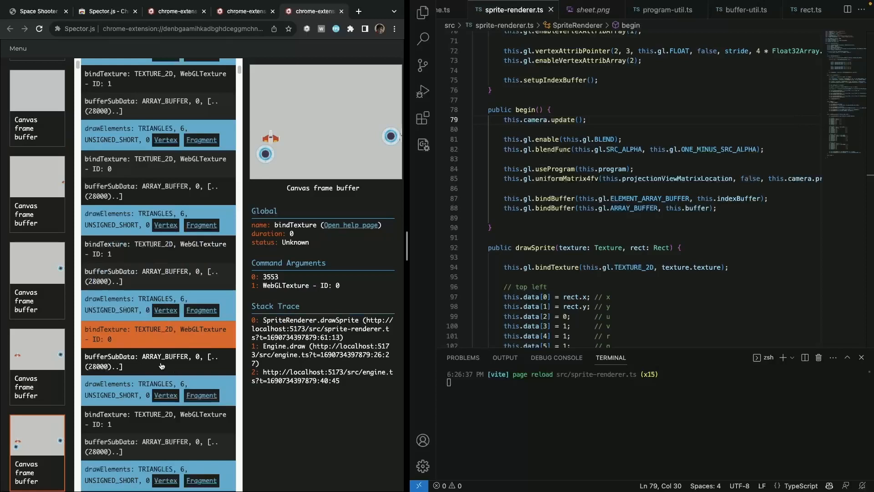
{"action": "scroll", "scroll_direction": "down", "scroll_amount": 3}
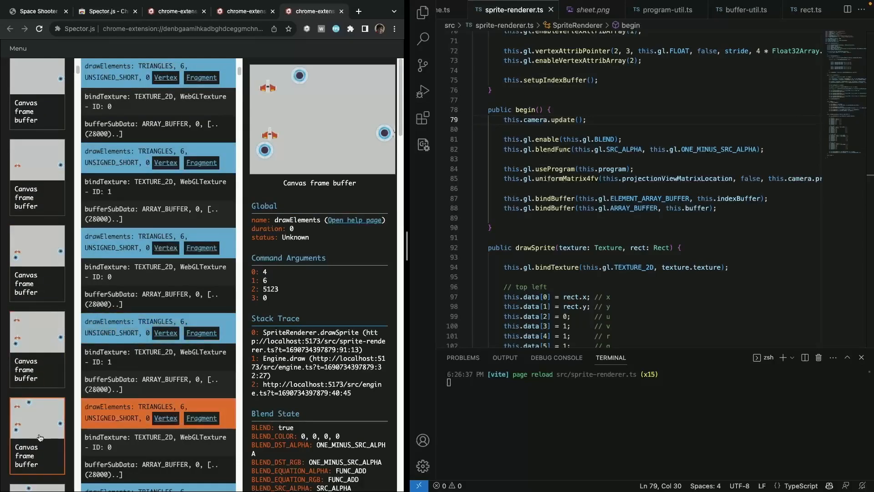
{"action": "left_click", "coordinate": [37, 11]}
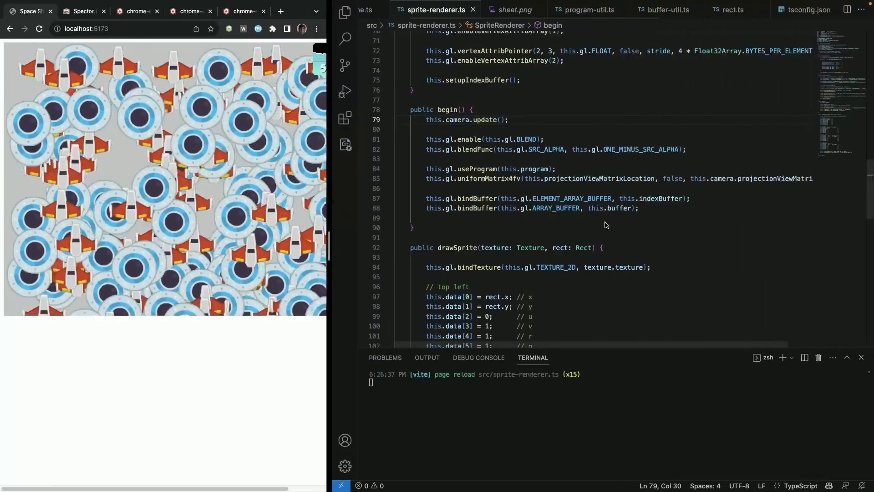
{"action": "scroll", "scroll_direction": "up", "scroll_amount": 3}
{"action": "type", "text": "private"}
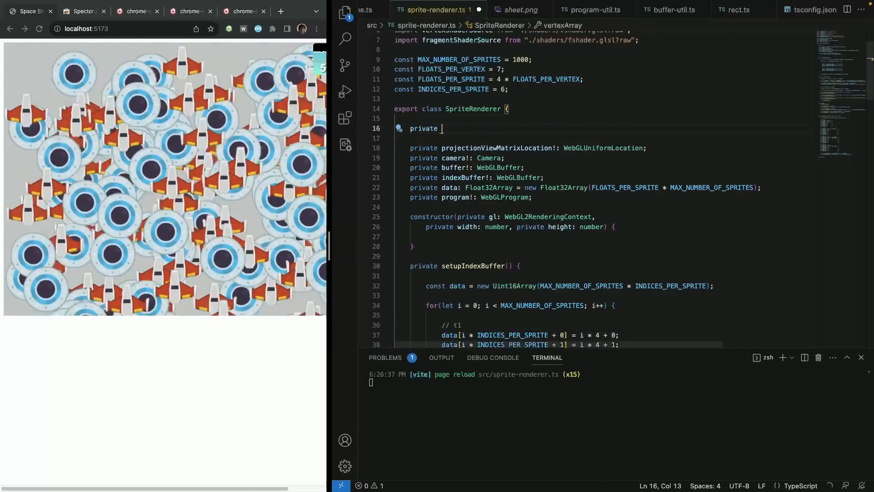
- Add a 'private instanceCount: number = 0;' field to the sprite renderer
{"action": "type", "text": "instance"}
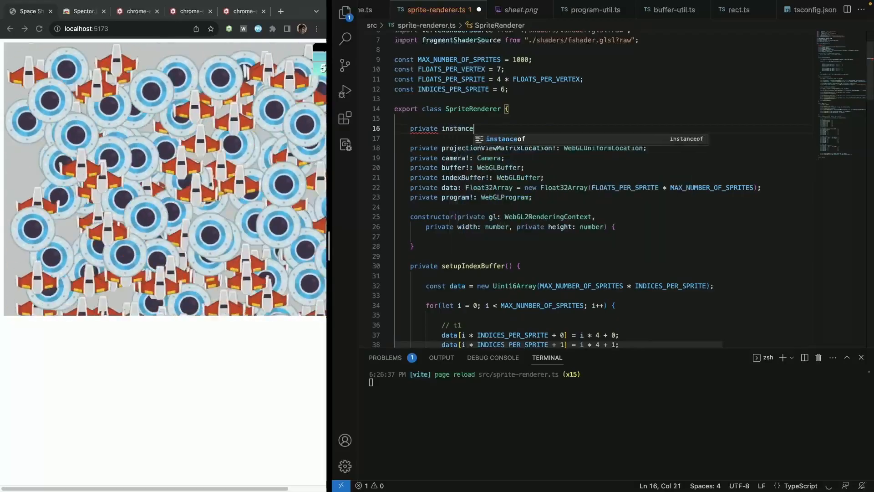
{"action": "type", "text": "Count: number = 0;"}
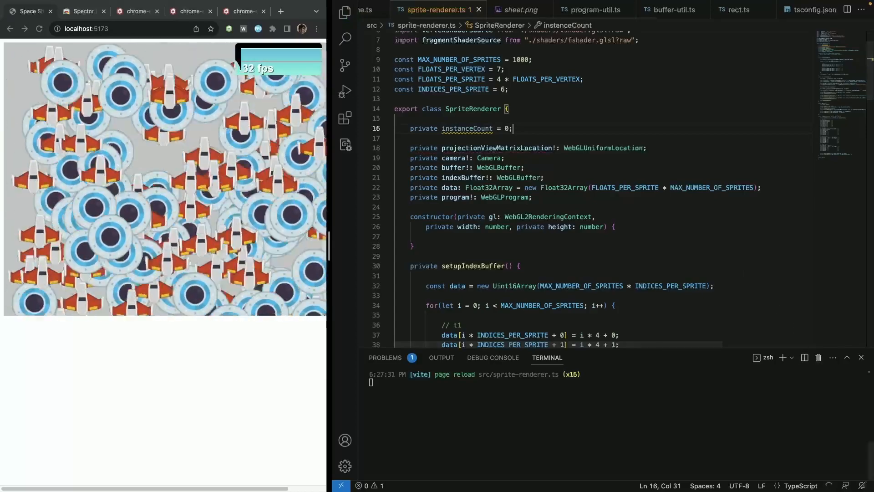
{"action": "scroll", "scroll_direction": "down", "scroll_amount": 3}
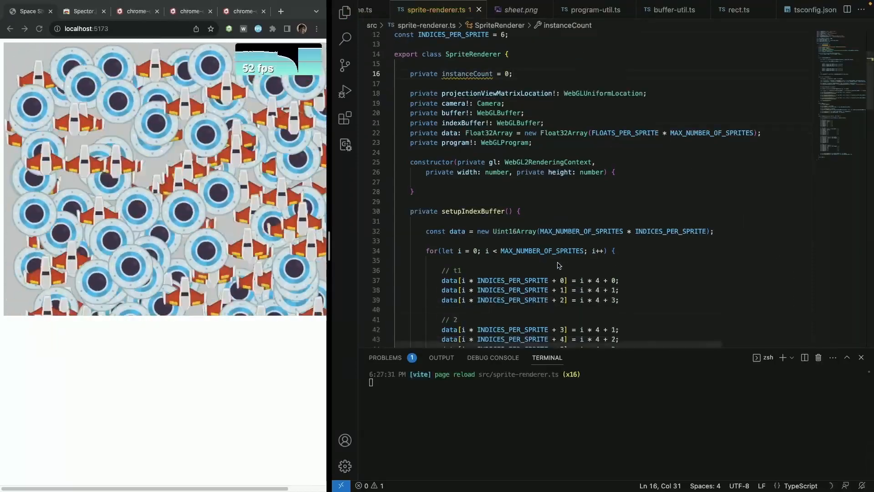
{"action": "scroll", "scroll_direction": "down", "scroll_amount": 3}
{"action": "type", "text": "this.instanceCount = 0;"}
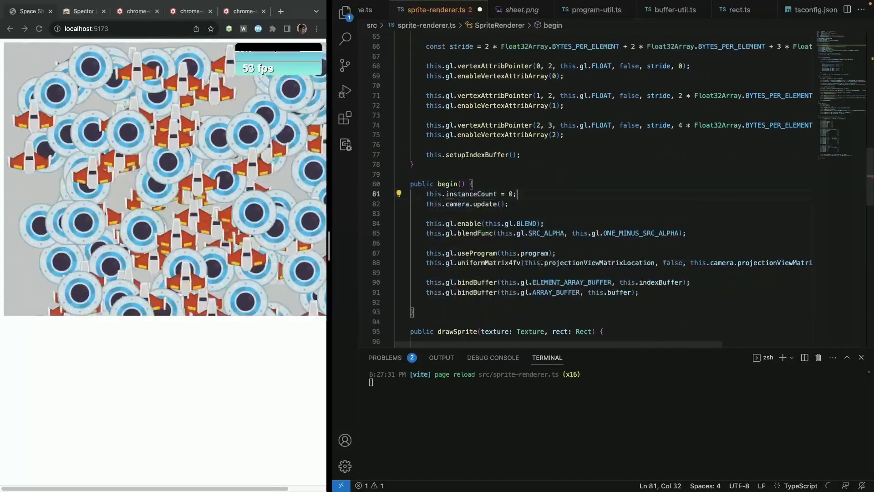
- Reset instanceCount in begin() and cut bufferSubData/drawElements out of drawSprite for end()
{"action": "scroll", "scroll_direction": "down", "scroll_amount": 3}
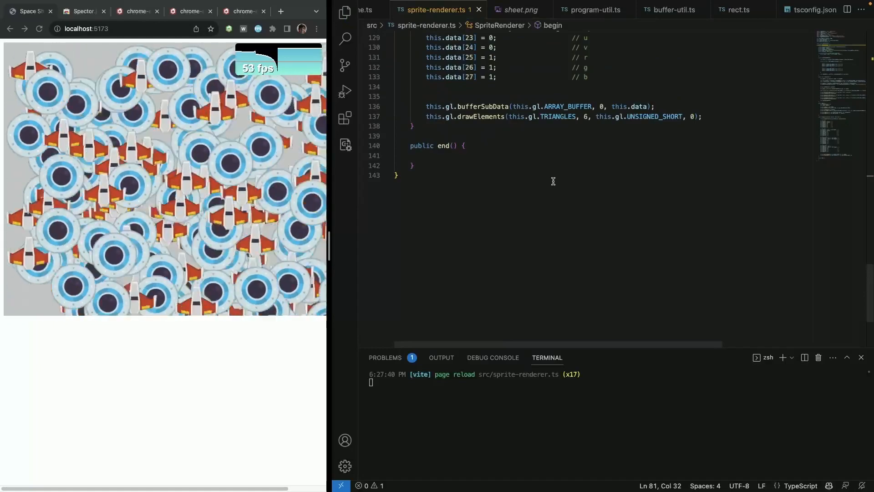
{"action": "type", "text": "this.instanceCount = 0;"}
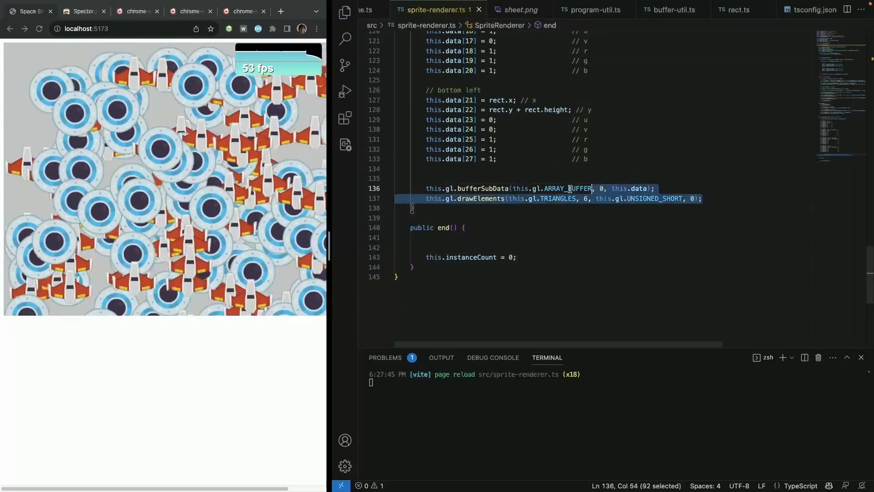
{"action": "key", "text": "Delete"}
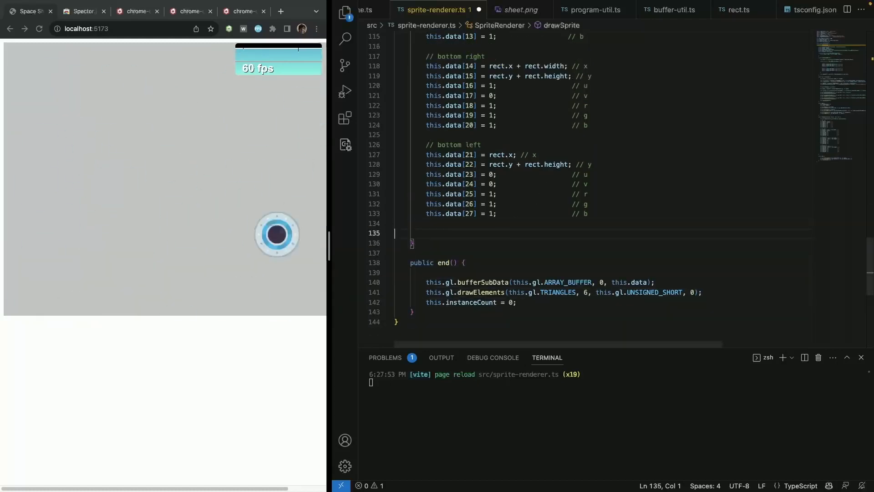
- Declare 'let i = this.instanceCount * FLOATS_PER_SPRITE;' at the top of drawSprite
{"action": "scroll", "scroll_direction": "up", "scroll_amount": 3}
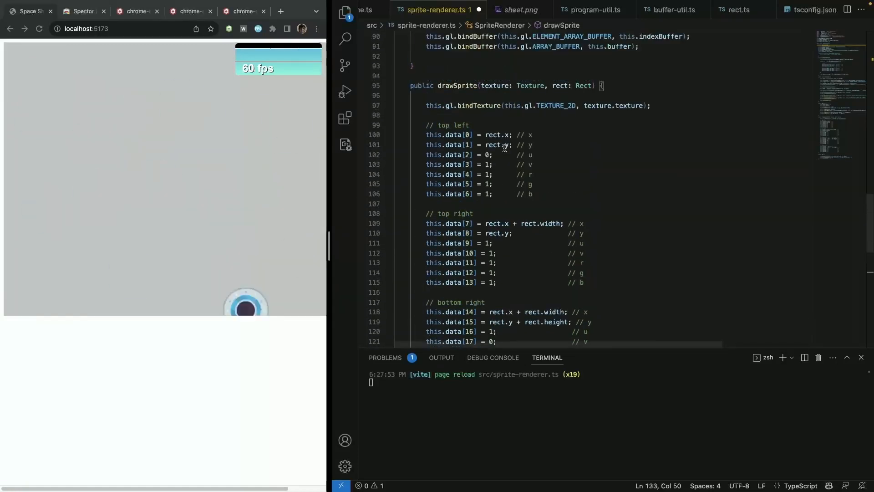
{"action": "key", "text": "Enter"}
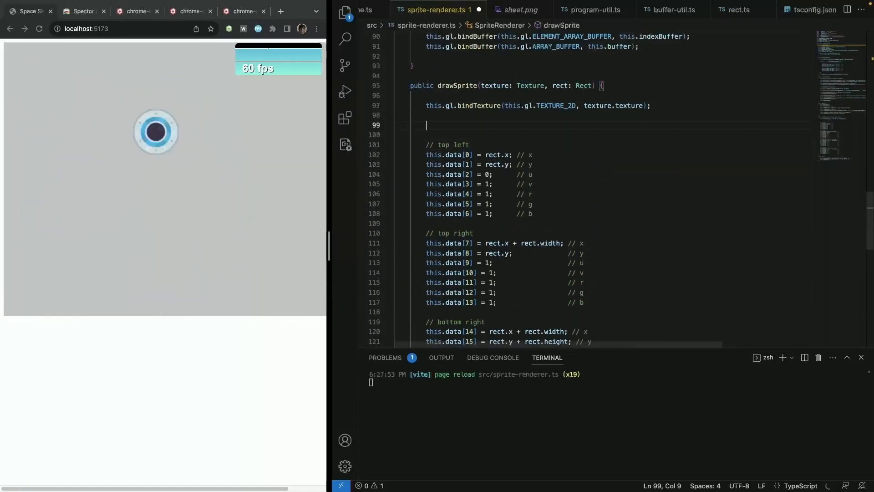
{"action": "type", "text": "let i = this.instanceCount * FLOATS_PER_SPRITE;"}
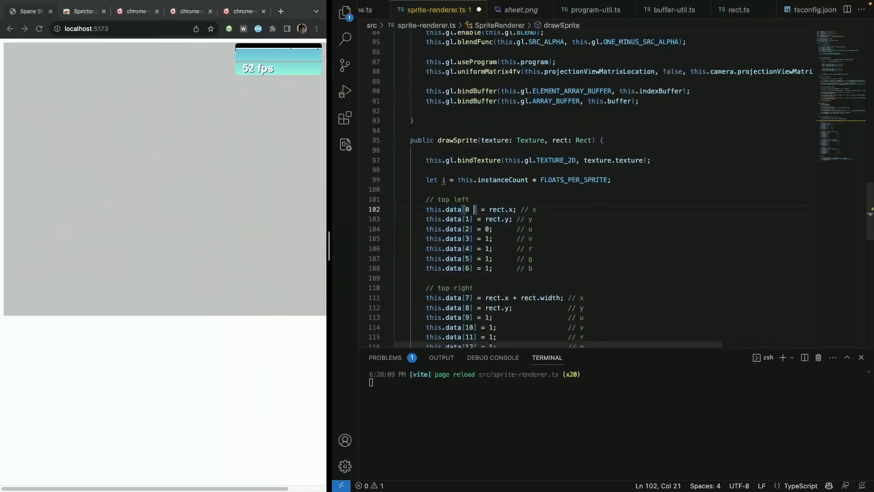
- Offset every this.data[n] vertex write by + i using multi-cursor edits
{"action": "type", "text": "i"}
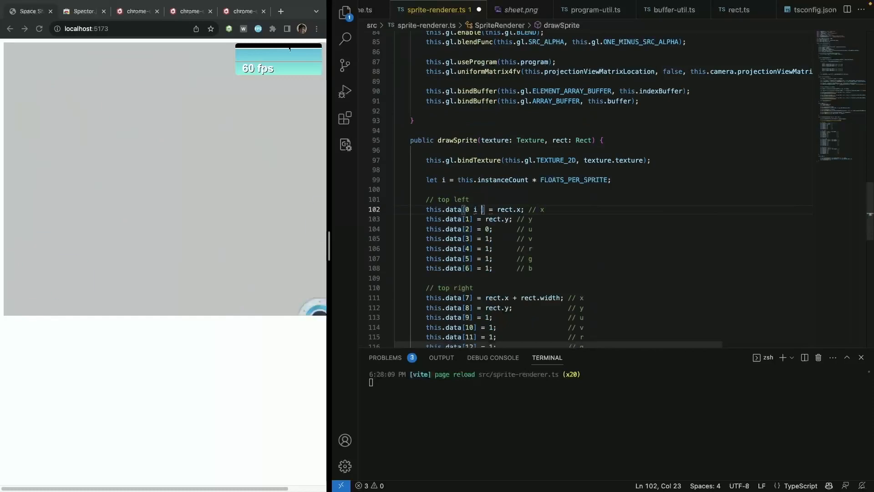
{"action": "type", "text": "+"}
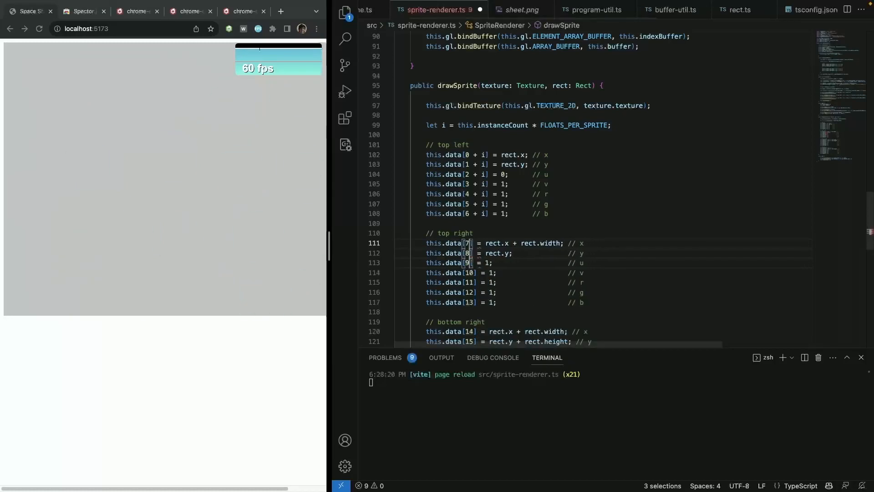
{"action": "type", "text": "u"}
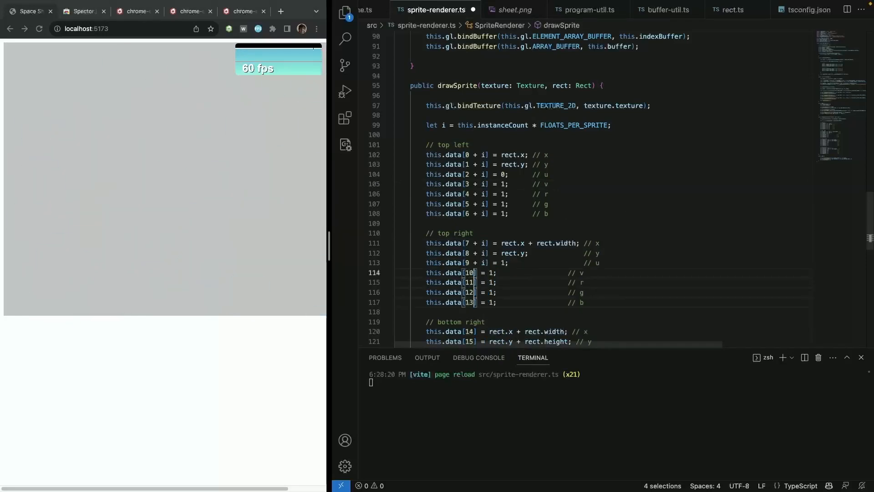
{"action": "type", "text": "+"}
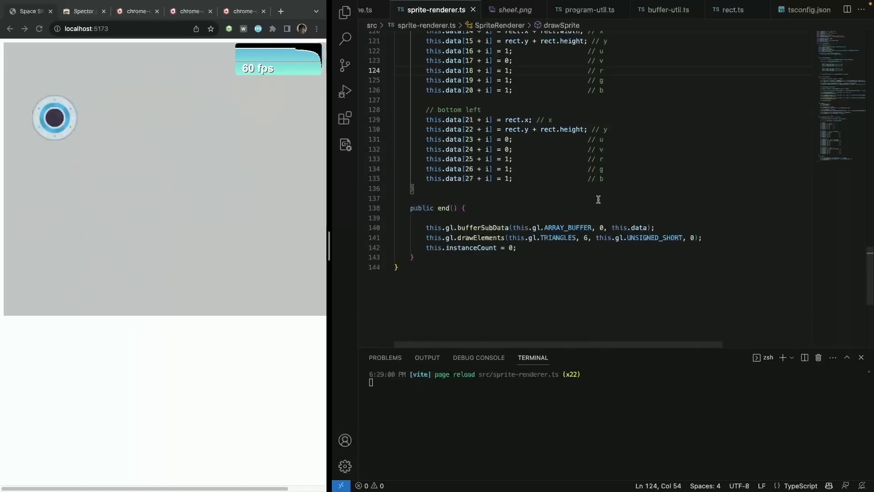
- Change the drawElements index count in end() to 6 * this.instanceCount
{"action": "left_click", "coordinate": [583, 237]}
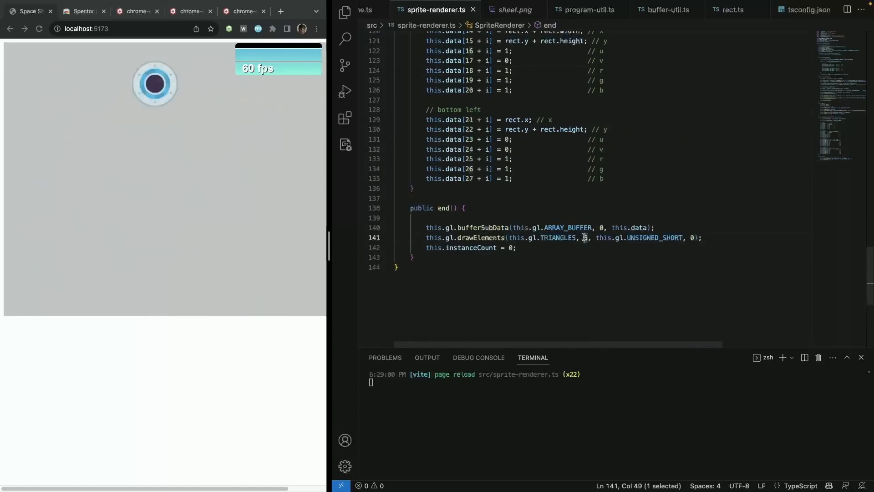
{"action": "type", "text": "6"}
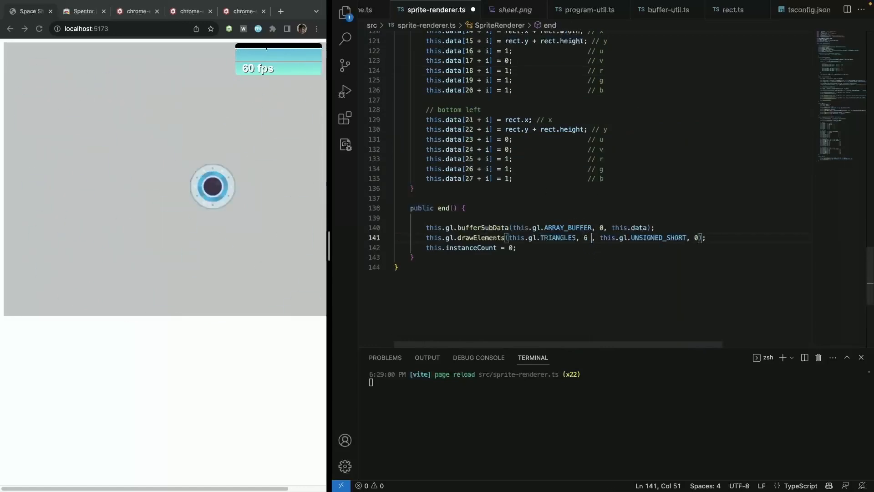
{"action": "type", "text": "* this.instanceCount"}
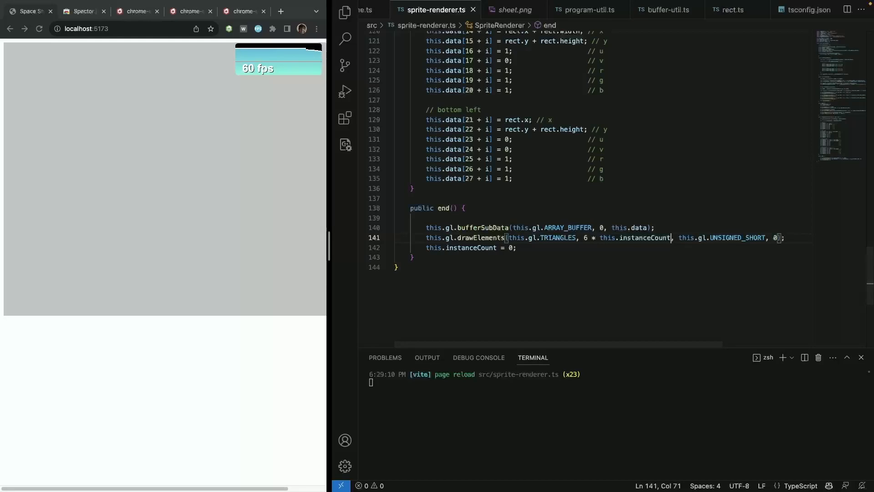
{"action": "scroll", "scroll_direction": "up", "scroll_amount": 3}
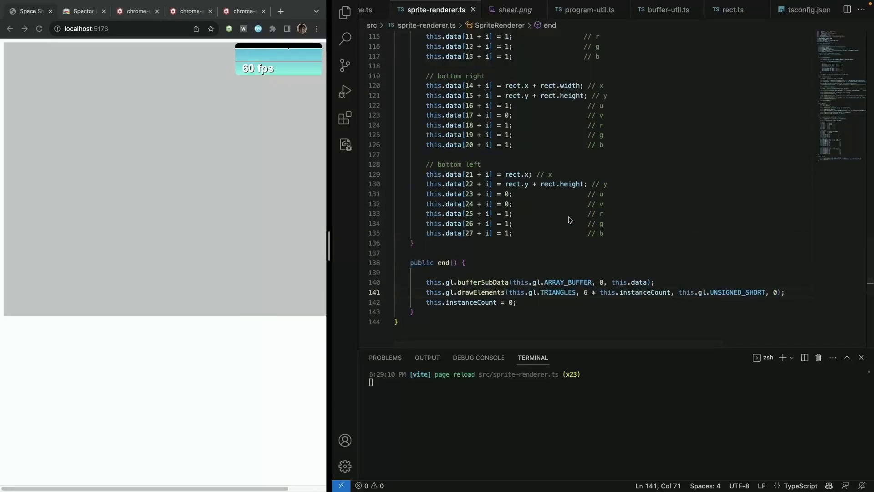
{"action": "mouse_move", "coordinate": [612, 248]}
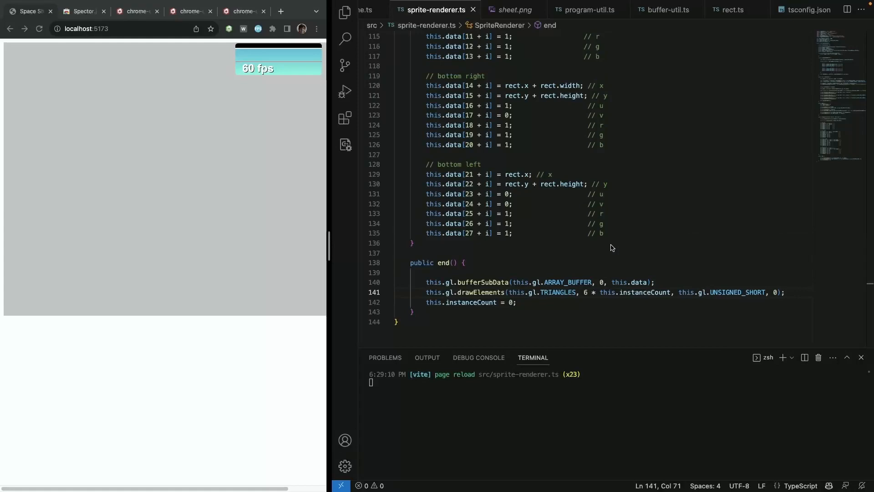
{"action": "scroll", "scroll_direction": "up", "scroll_amount": 3}
{"action": "type", "text": "this.instanceCount++;"}
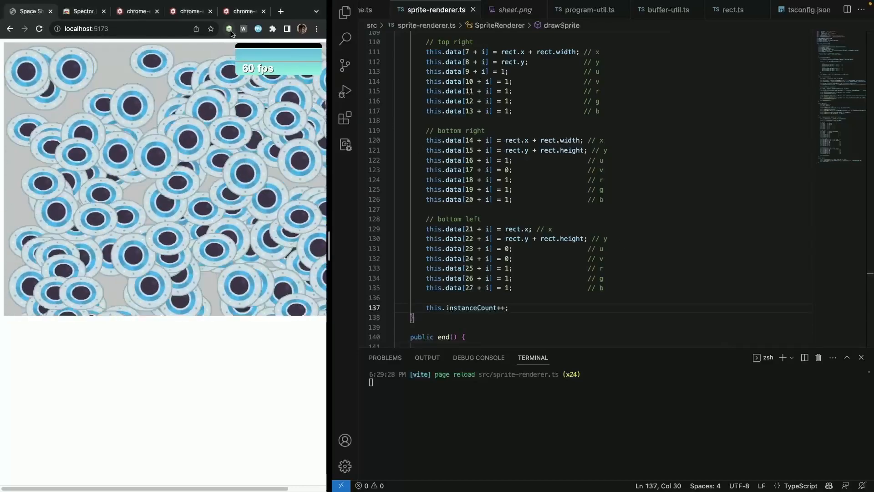
- Increment instanceCount at the end of drawSprite so many UFOs batch at 60 fps
{"action": "scroll", "scroll_direction": "up", "scroll_amount": 3}
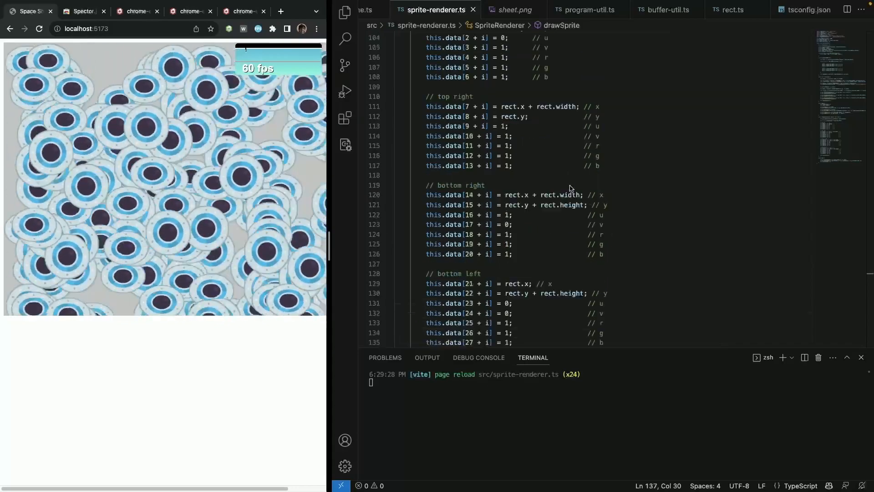
{"action": "scroll", "scroll_direction": "up", "scroll_amount": 3}
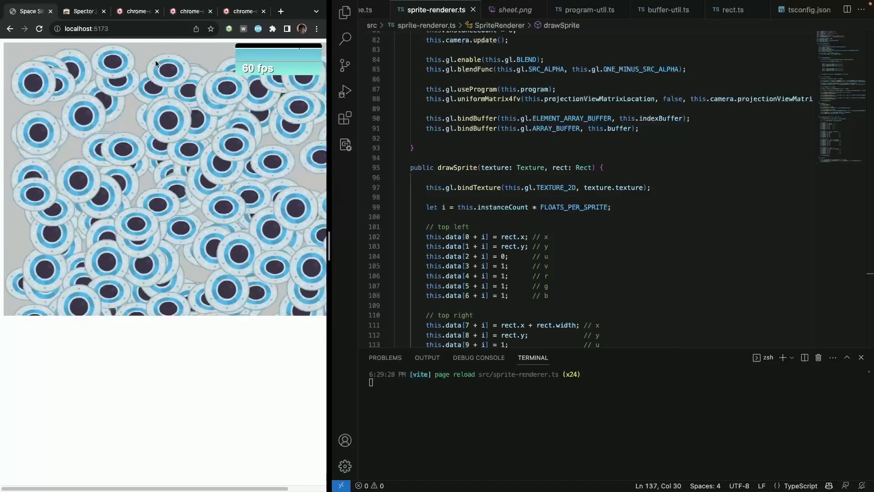
{"action": "scroll", "scroll_direction": "down", "scroll_amount": 3}
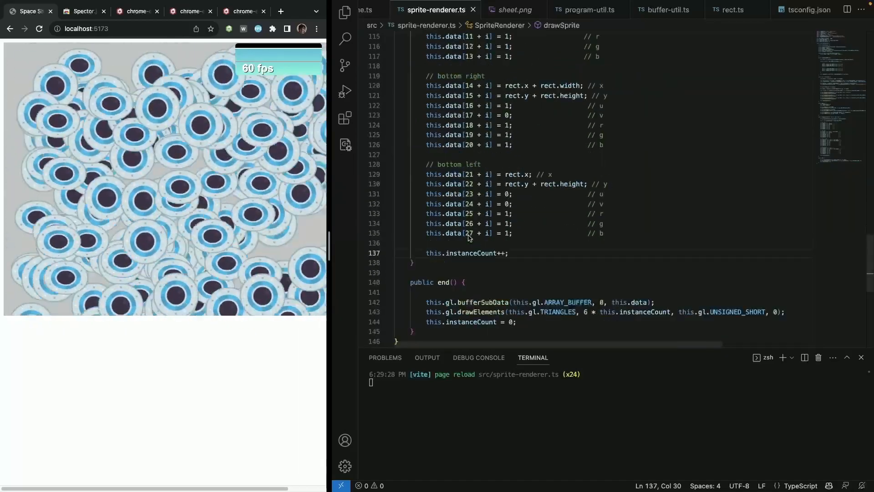
{"action": "scroll", "scroll_direction": "down", "scroll_amount": 3}
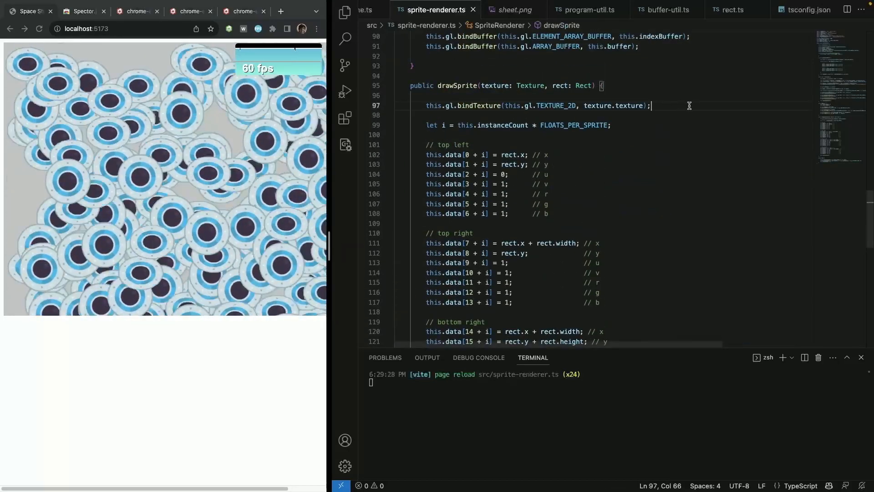
{"action": "left_click", "coordinate": [228, 28]}
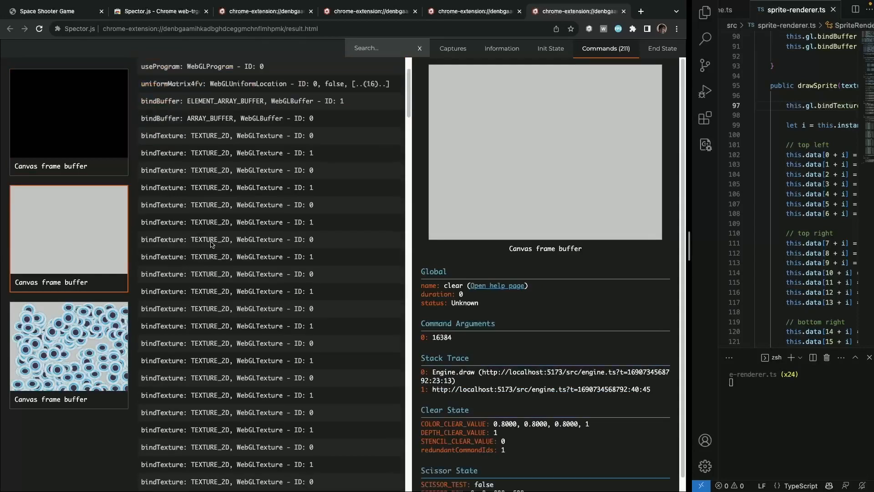
- Inspect the single 1200-index batched drawElements call, then return to the game tab
{"action": "scroll", "scroll_direction": "down", "scroll_amount": 3}
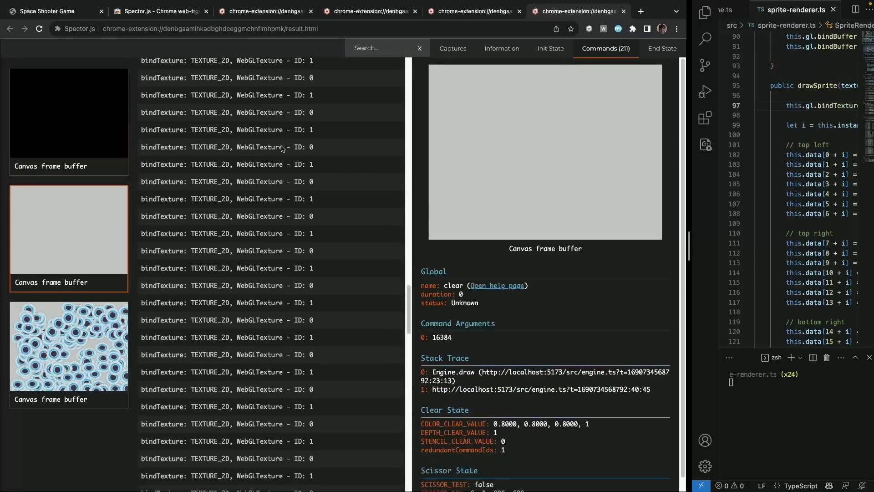
{"action": "scroll", "scroll_direction": "down", "scroll_amount": 3}
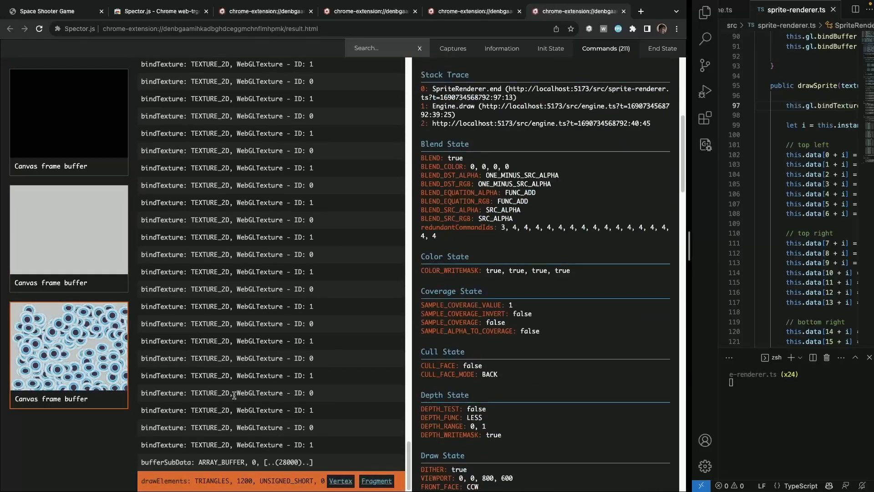
{"action": "left_click", "coordinate": [239, 480]}
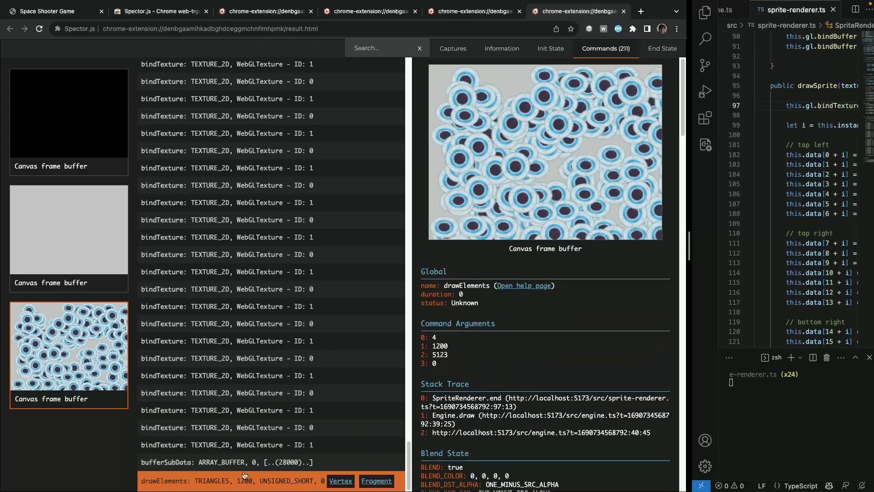
{"action": "mouse_move", "coordinate": [281, 485]}
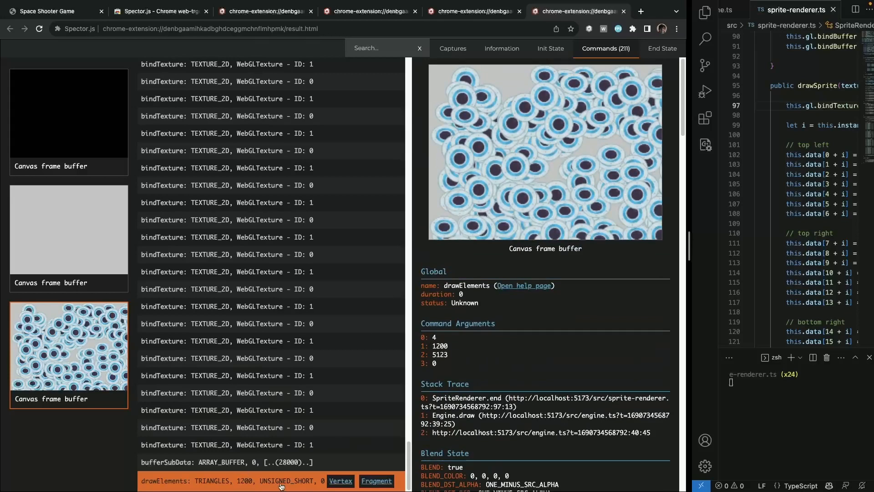
{"action": "mouse_move", "coordinate": [253, 486]}
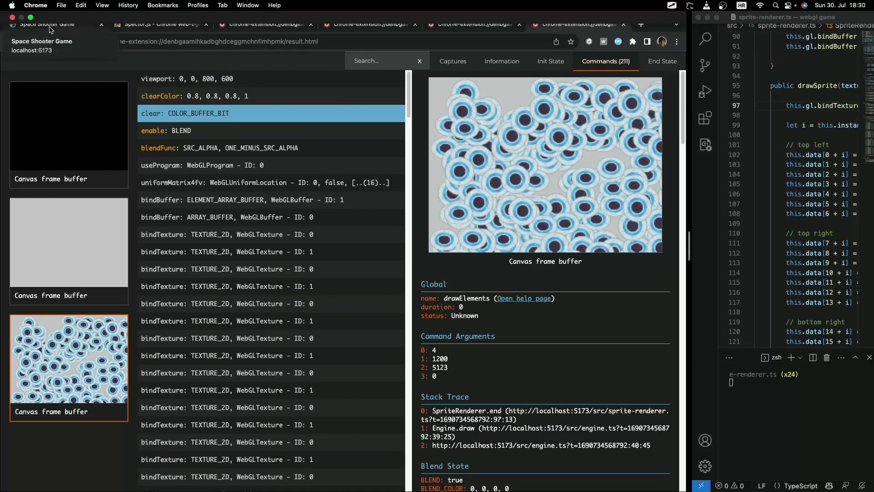
{"action": "left_click", "coordinate": [50, 24]}
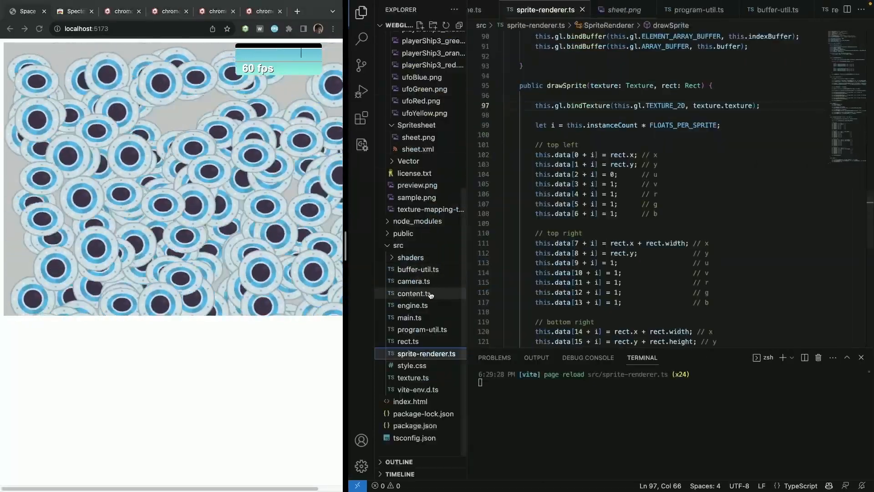
- Move the ufoBlue drawSprite call into its own begin()/end() loop after the ship batch
{"action": "left_click", "coordinate": [396, 305]}
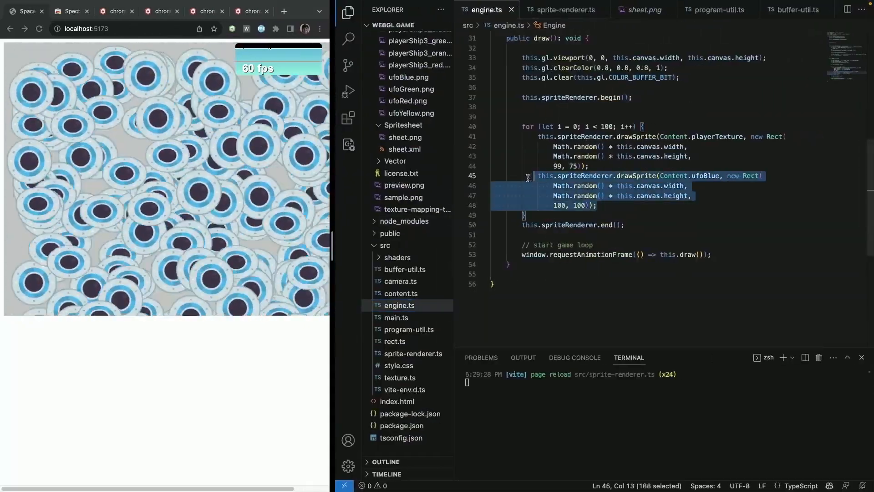
{"action": "key", "text": "Delete"}
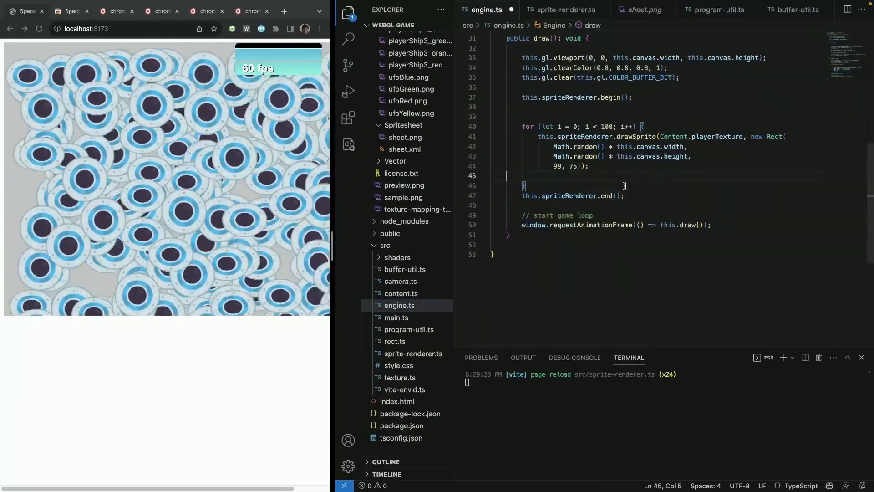
{"action": "key", "text": "Backspace"}
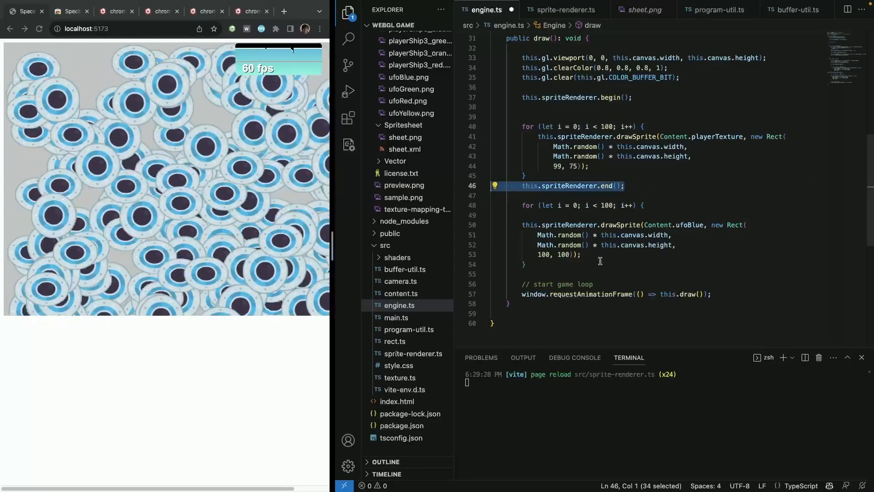
{"action": "type", "text": "this.spriteRenderer.end();"}
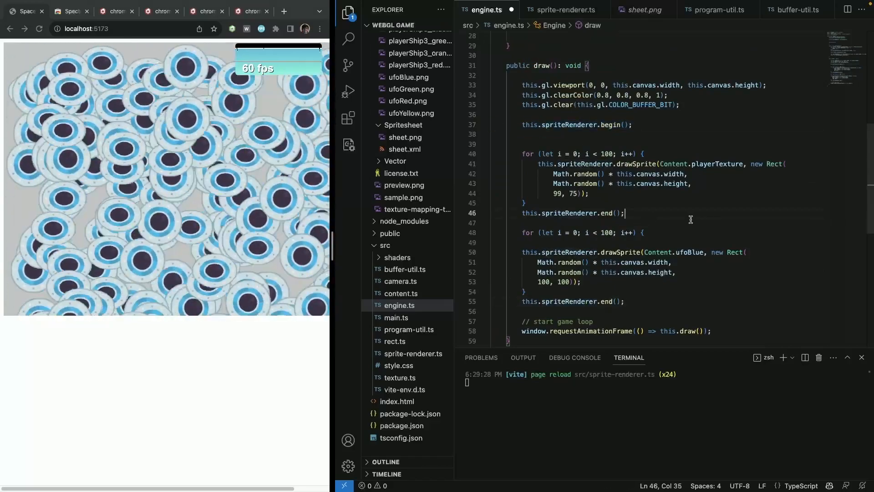
{"action": "right_click", "coordinate": [690, 219]}
{"action": "type", "text": "this.spriteRenderer.begin();"}
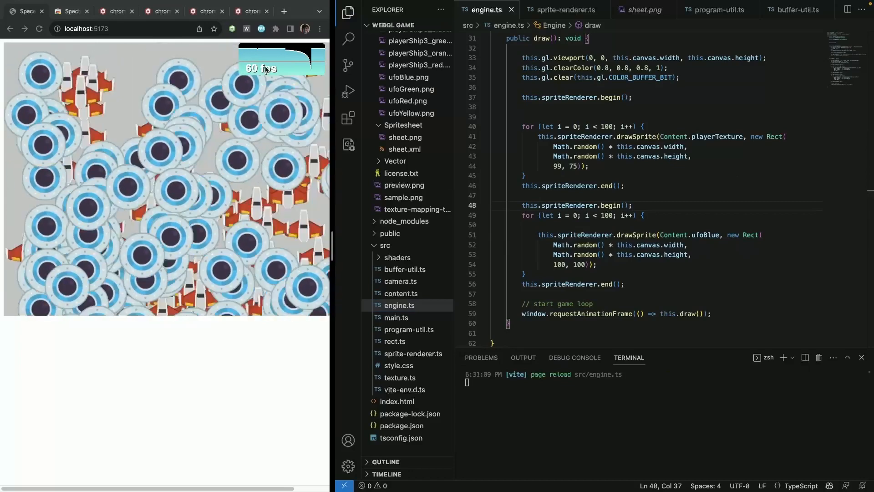
- Capture a frame showing ships and UFOs as two separate 600-index draw batches
{"action": "left_click", "coordinate": [275, 28]}
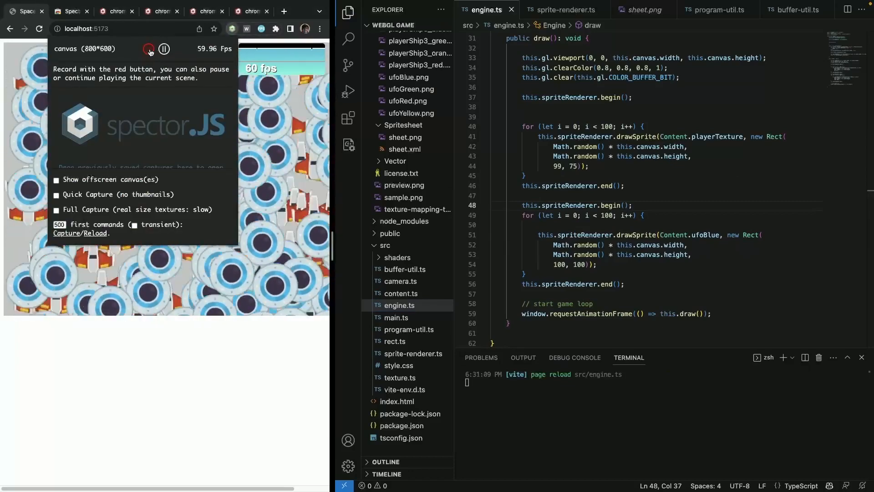
{"action": "left_click", "coordinate": [148, 48]}
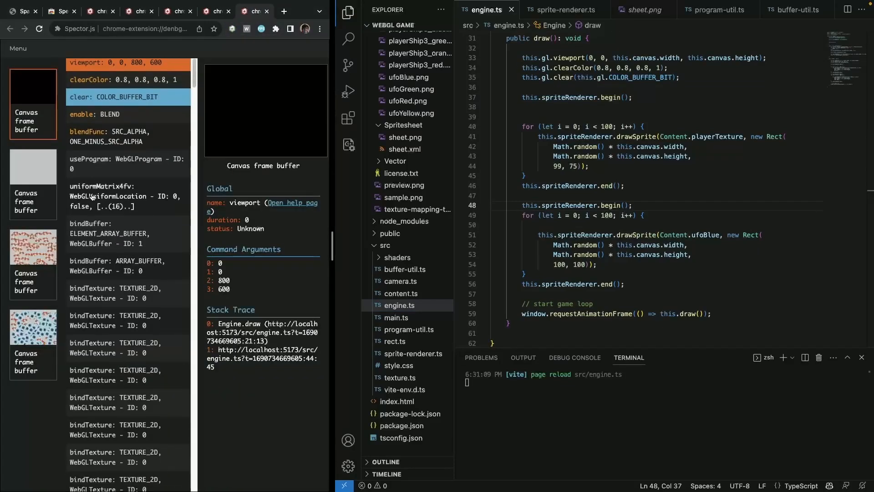
{"action": "scroll", "scroll_direction": "down", "scroll_amount": 3}
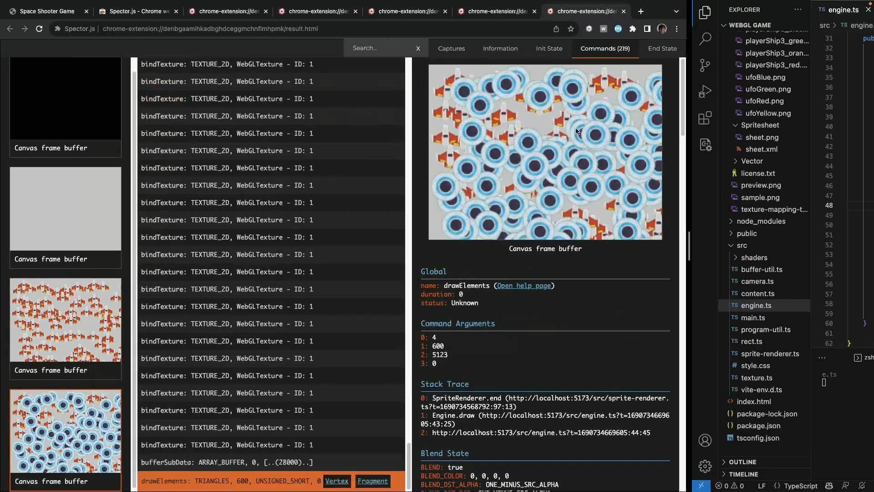
{"action": "mouse_move", "coordinate": [87, 21]}
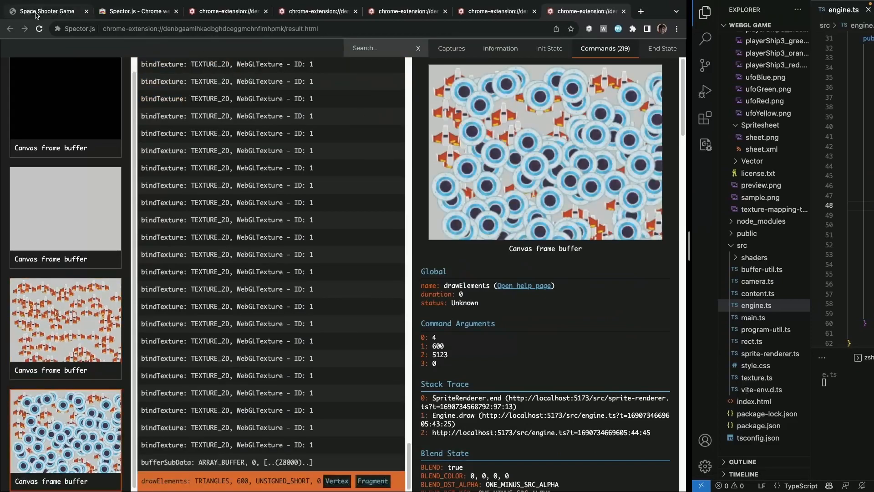
{"action": "left_click", "coordinate": [44, 11]}
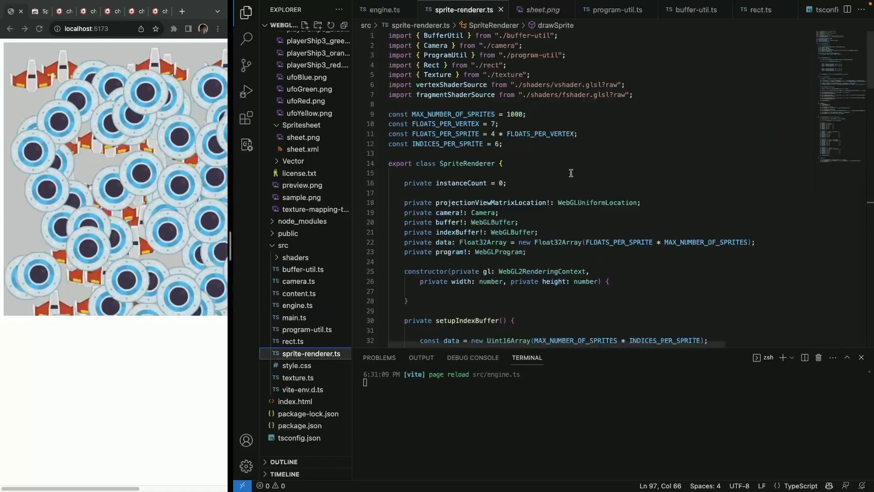
- Add a 'private currentTexture: Texture | null = null;' field to the renderer
{"action": "type", "text": "private vertexCount = 0;"}
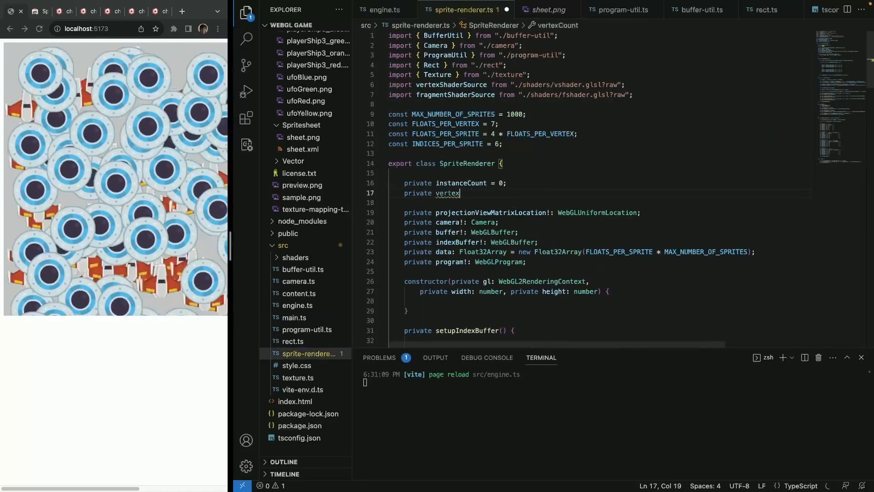
{"action": "type", "text": "currentT"}
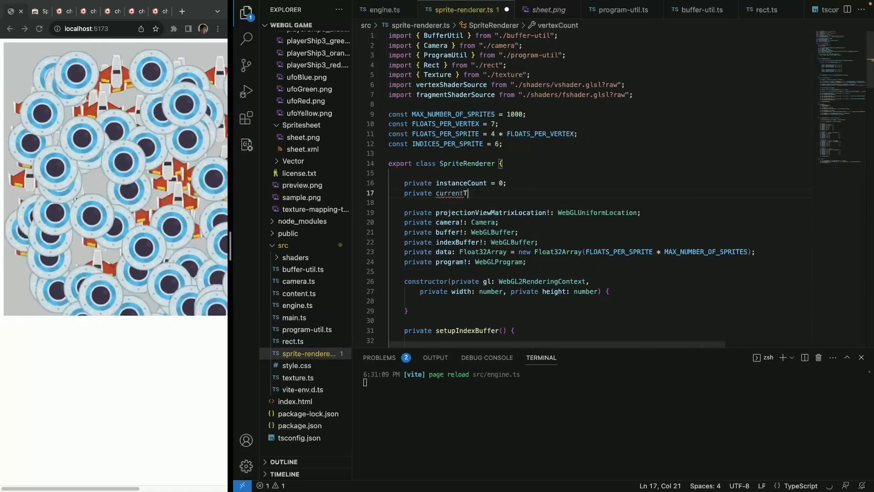
{"action": "type", "text": "exture: Texture |"}
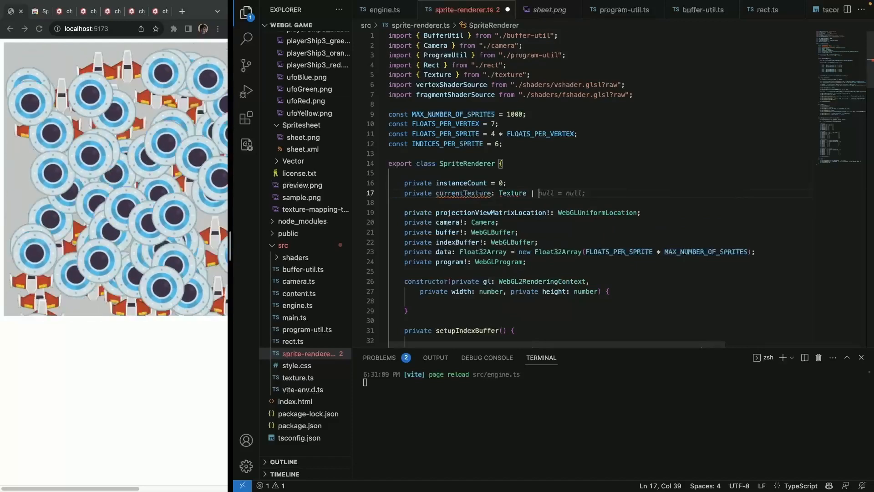
{"action": "scroll", "scroll_direction": "down", "scroll_amount": 3}
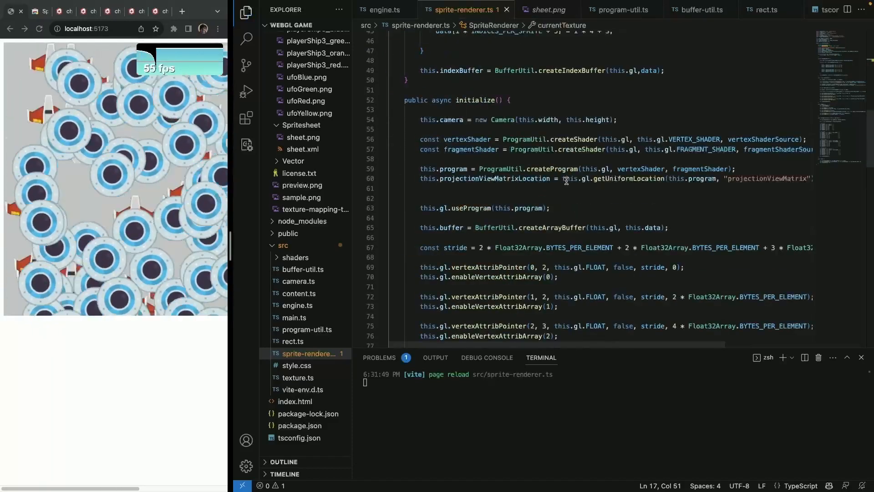
{"action": "scroll", "scroll_direction": "down", "scroll_amount": 3}
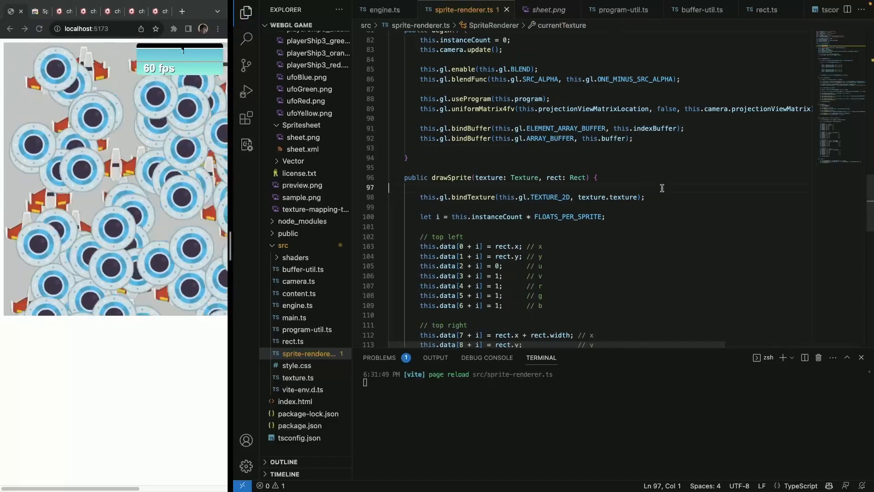
- In drawSprite, end the batch and rebind only when texture differs, storing it in currentTexture
{"action": "type", "text": "if (this.instanceCount >= MAX_NUMBER_OF_SPRITES) {"}
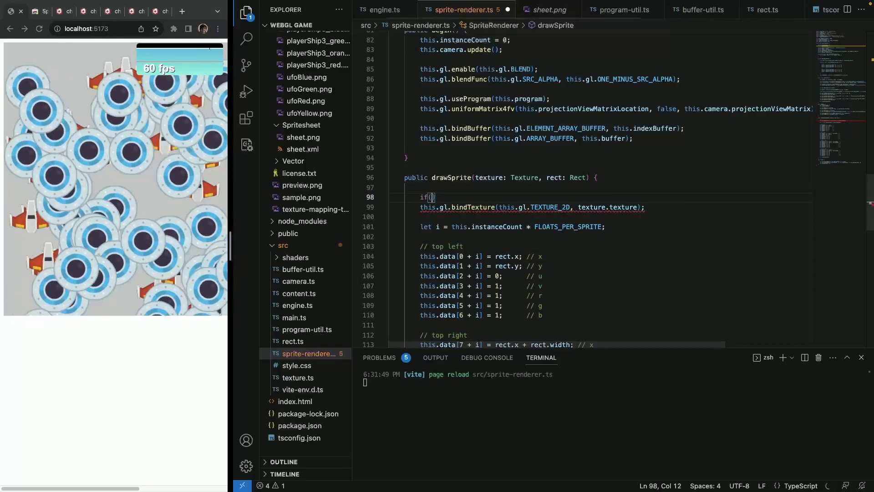
{"action": "type", "text": "this.te"}
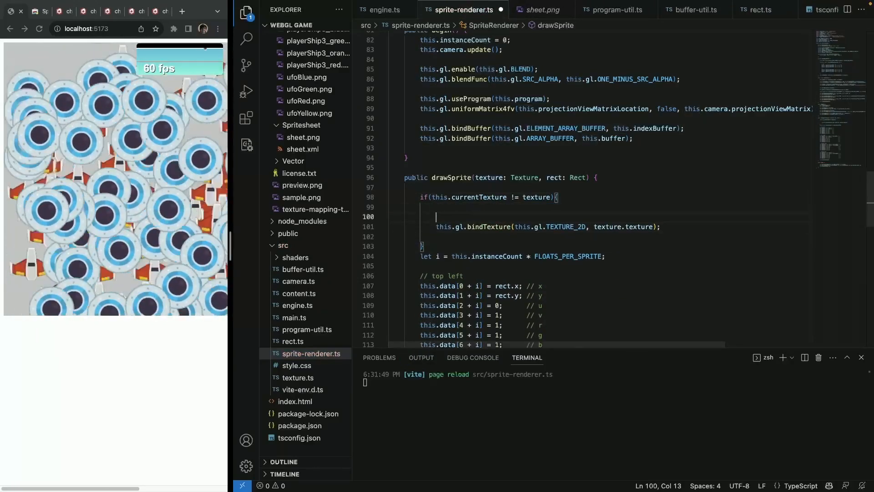
{"action": "type", "text": "this.end();"}
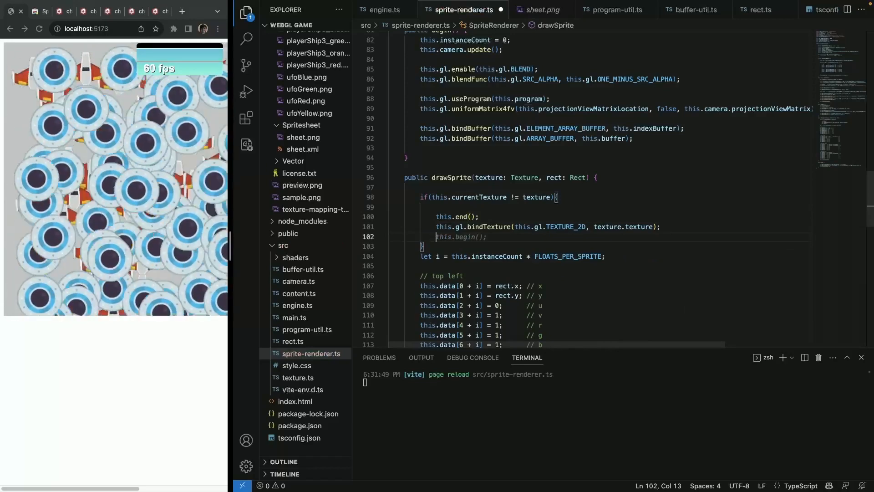
{"action": "type", "text": "this.currentTexture ="}
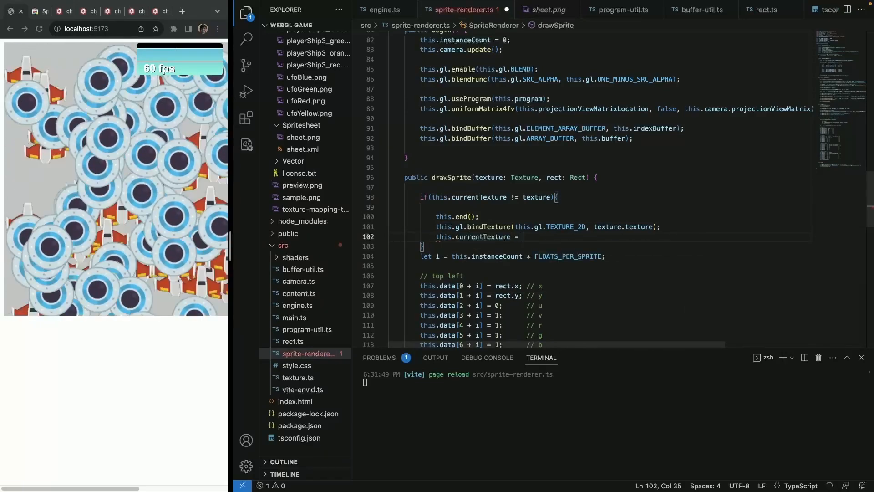
{"action": "type", "text": "texture;"}
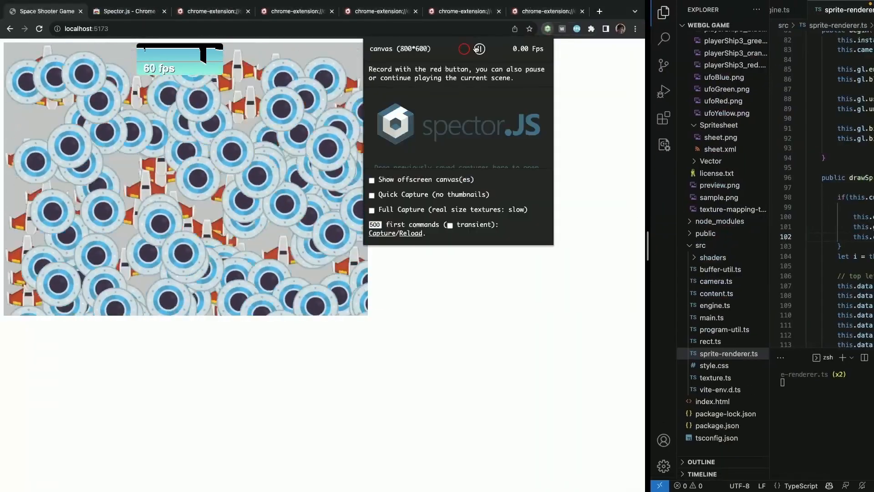
- Capture a frame showing 25 commands with one 600-index draw per texture
{"action": "left_click", "coordinate": [464, 48]}
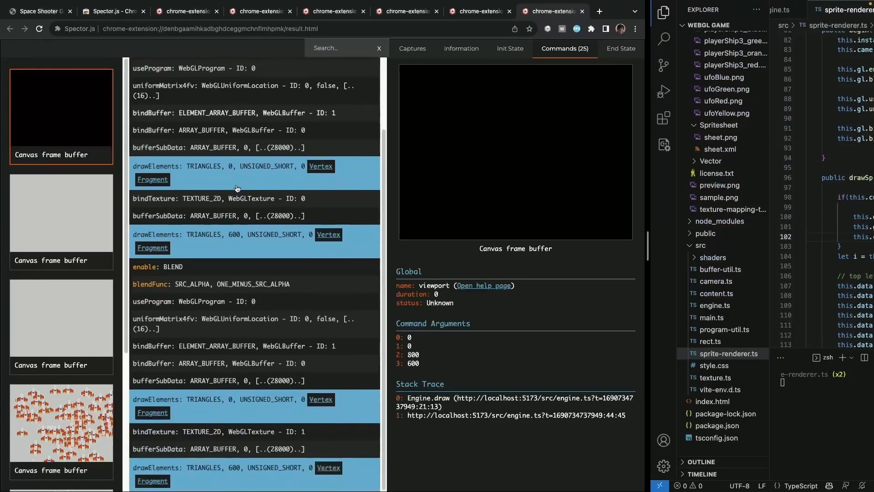
{"action": "mouse_move", "coordinate": [211, 329]}
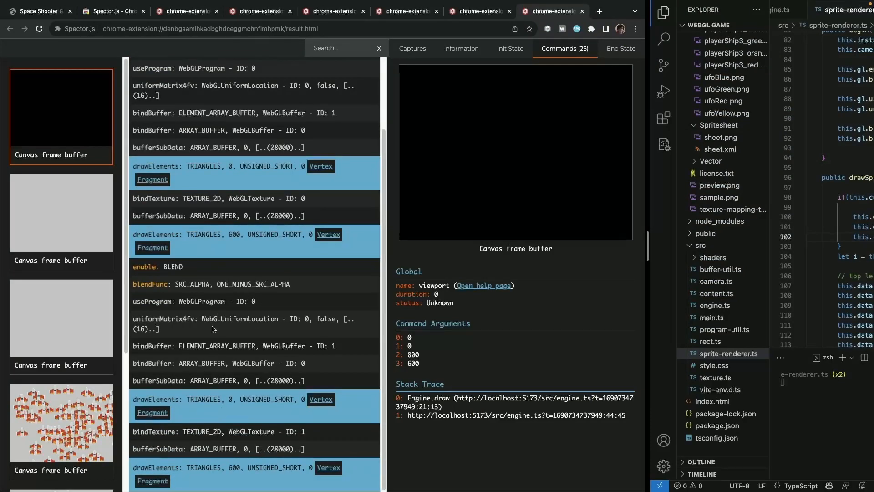
{"action": "left_click", "coordinate": [37, 11]}
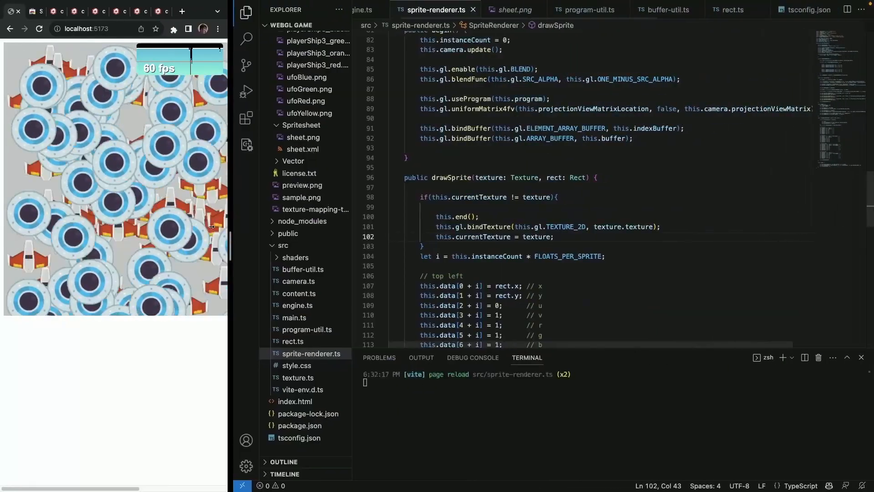
- Add an if (instanceCount >= MAX_NUMBER_OF_SPRITES) check after the increment in drawSprite
{"action": "scroll", "scroll_direction": "down", "scroll_amount": 3}
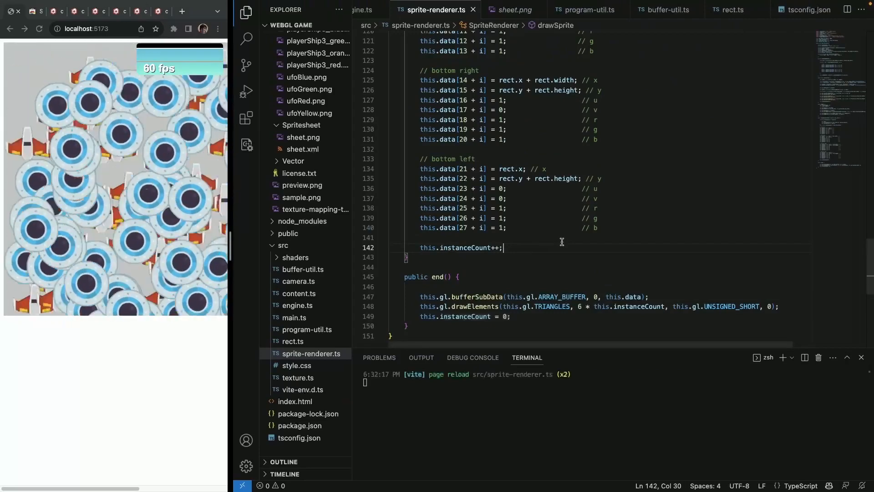
{"action": "key", "text": "Enter"}
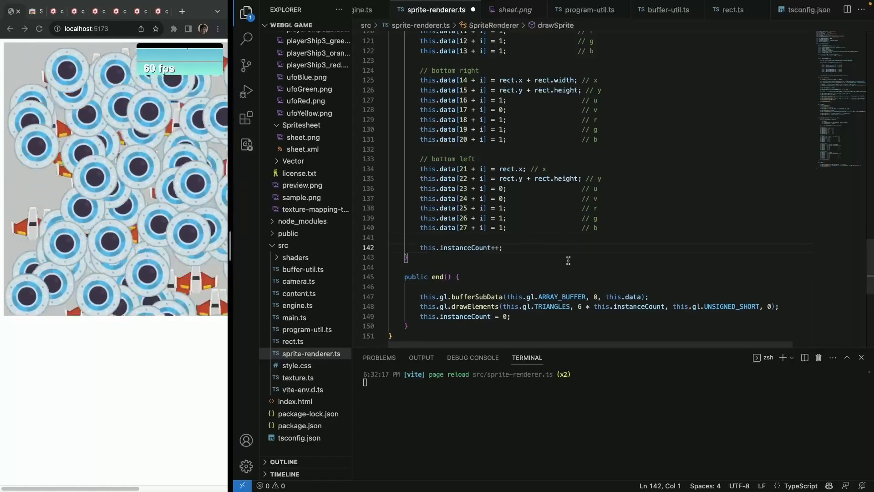
{"action": "type", "text": "i"}
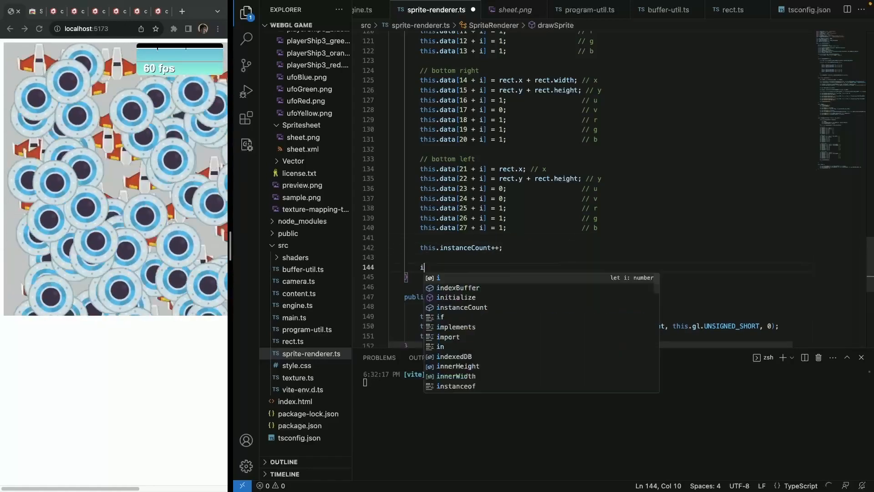
{"action": "type", "text": "f(this.instanceCount"}
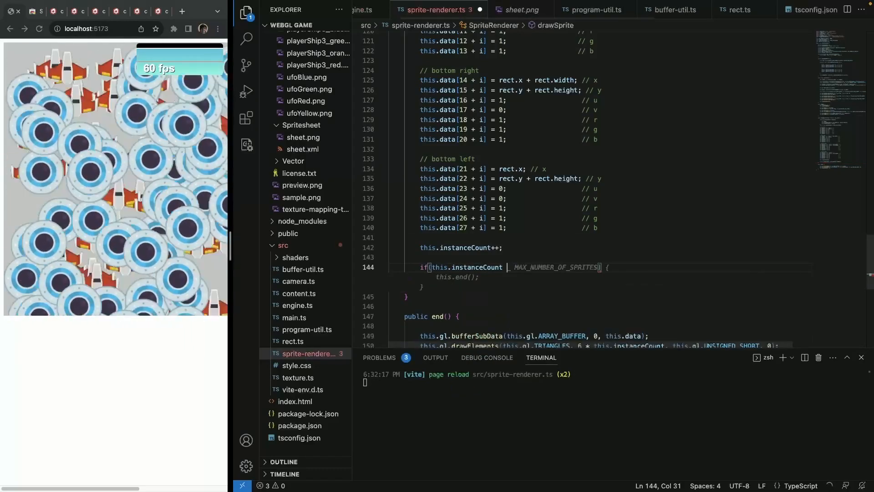
{"action": "type", "text": ">= this.ma"}
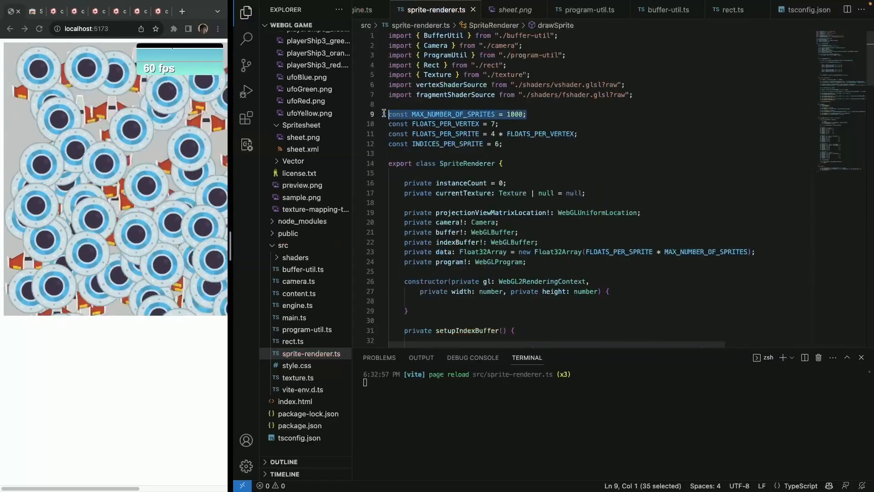
- Comment out the this.end() auto-flush inside that max-sprites check and save
{"action": "scroll", "scroll_direction": "down", "scroll_amount": 3}
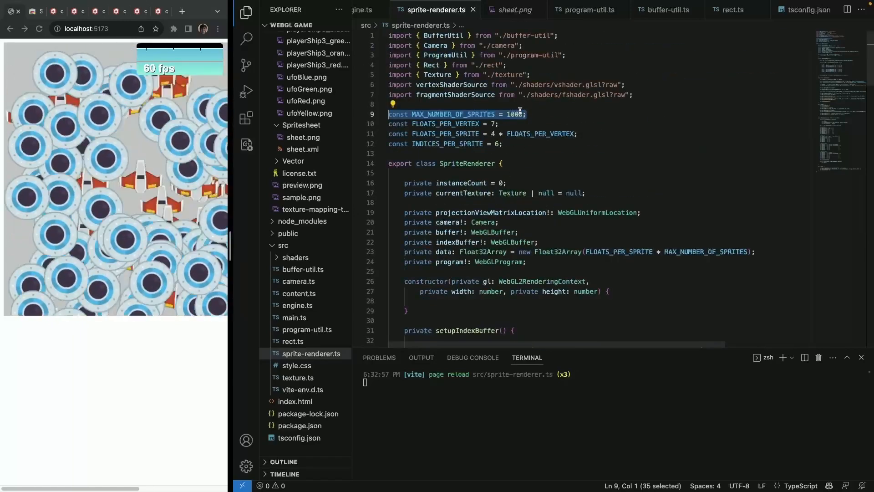
{"action": "scroll", "scroll_direction": "down", "scroll_amount": 3}
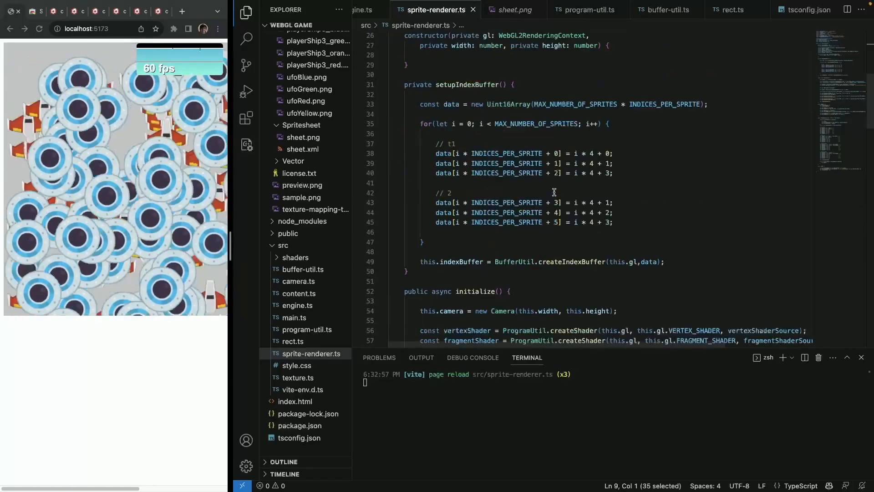
{"action": "scroll", "scroll_direction": "down", "scroll_amount": 3}
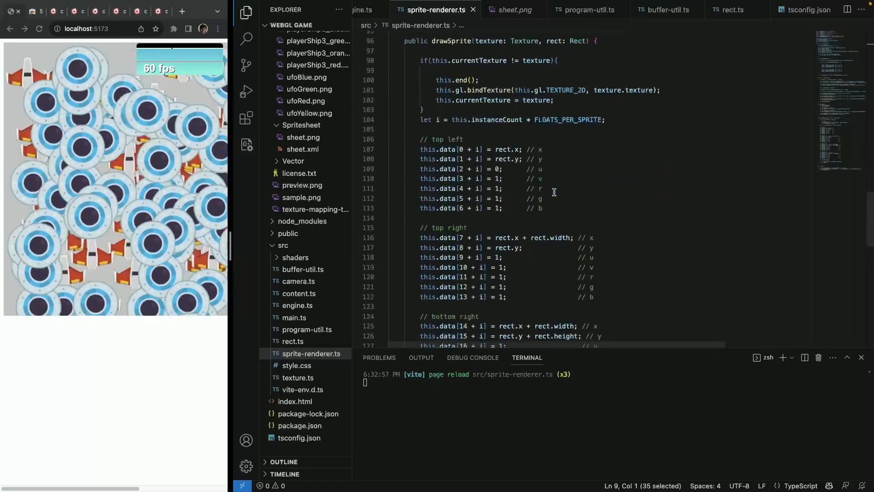
{"action": "scroll", "scroll_direction": "down", "scroll_amount": 3}
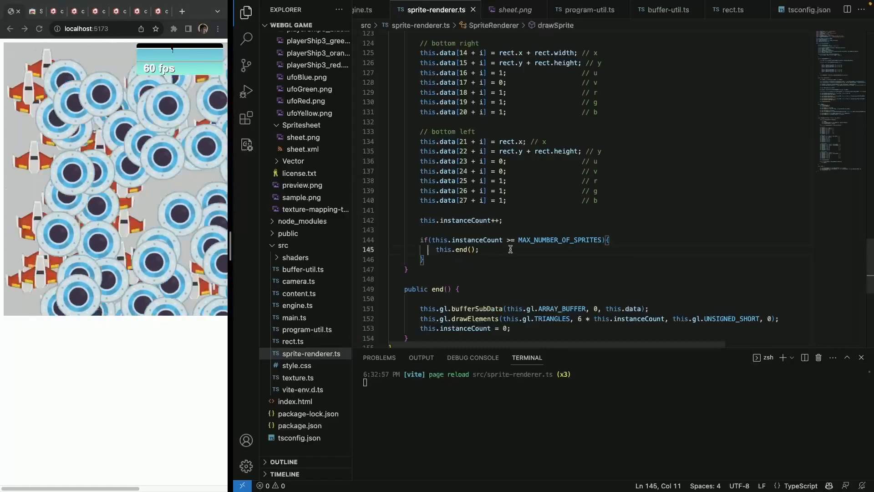
{"action": "type", "text": "//"}
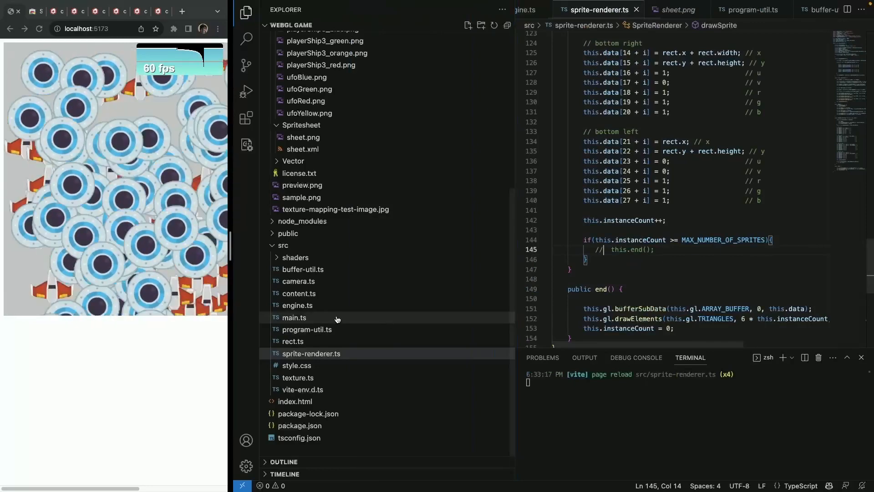
{"action": "left_click", "coordinate": [296, 305]}
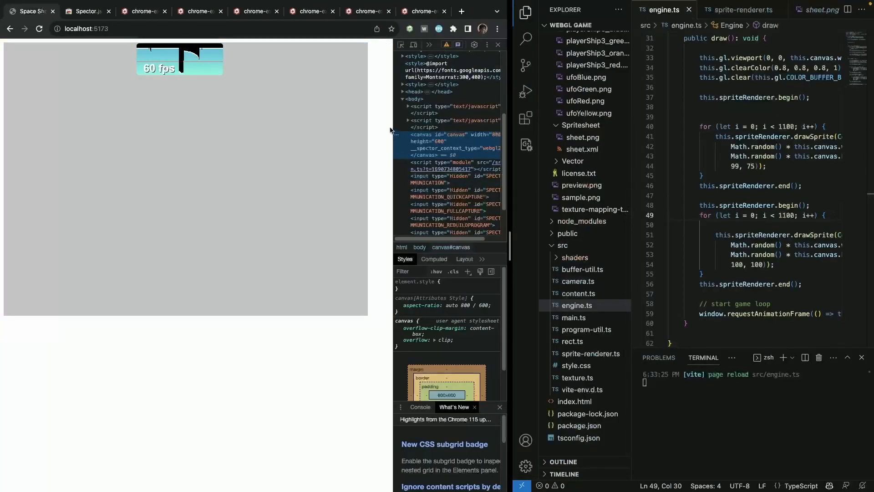
{"action": "left_click", "coordinate": [172, 44]}
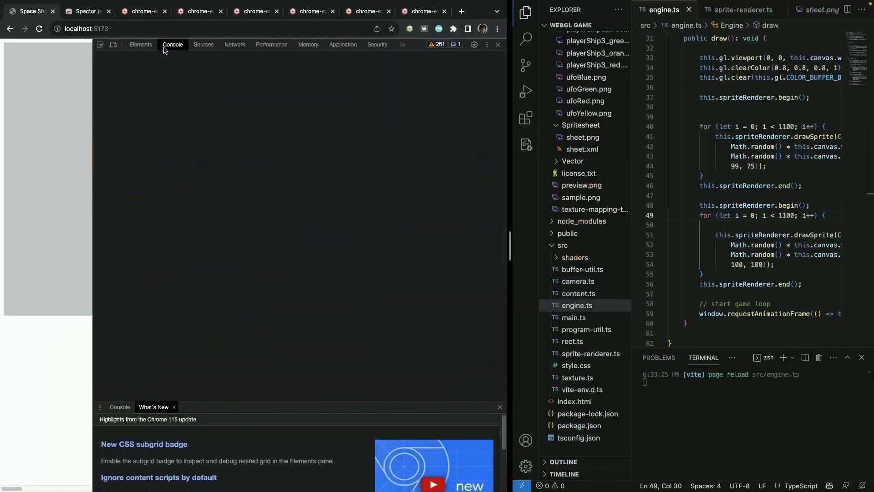
{"action": "left_click", "coordinate": [172, 43]}
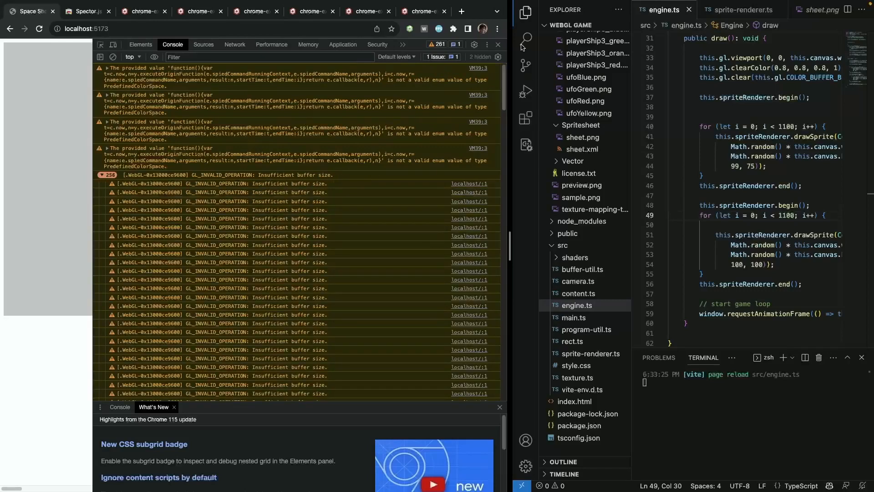
{"action": "left_click", "coordinate": [498, 44]}
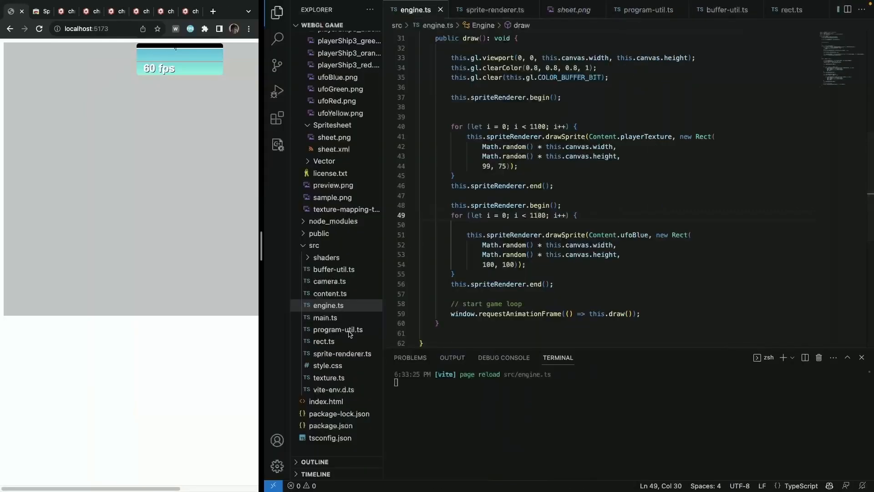
- Restore this.end() in the max-sprite check, then move to engine.ts for the shared begin/end batch
{"action": "left_click", "coordinate": [343, 353]}
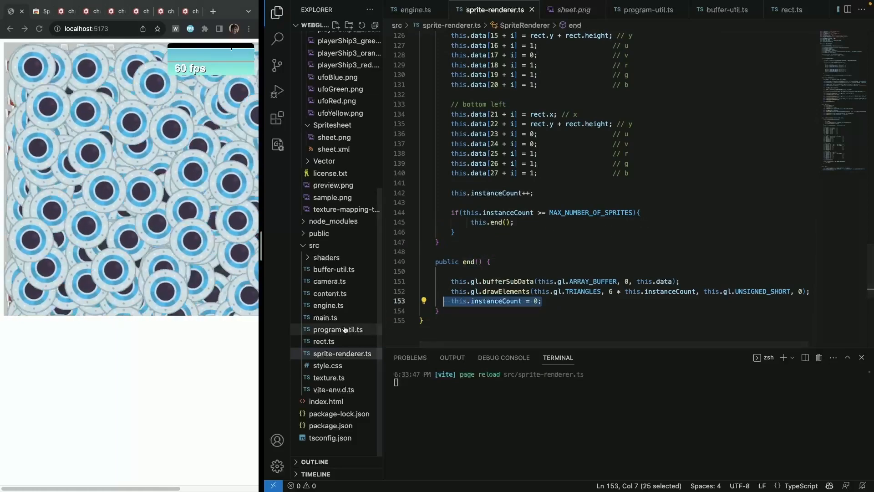
{"action": "left_click", "coordinate": [325, 317]}
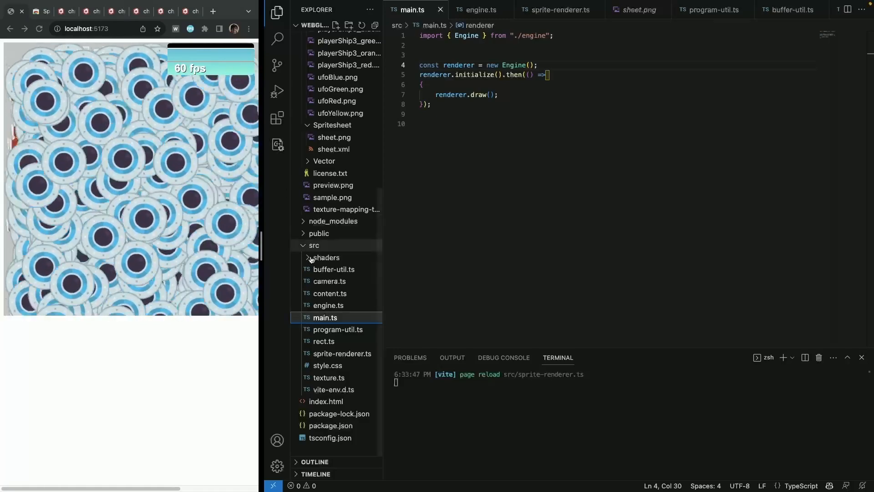
{"action": "left_click", "coordinate": [342, 354]}
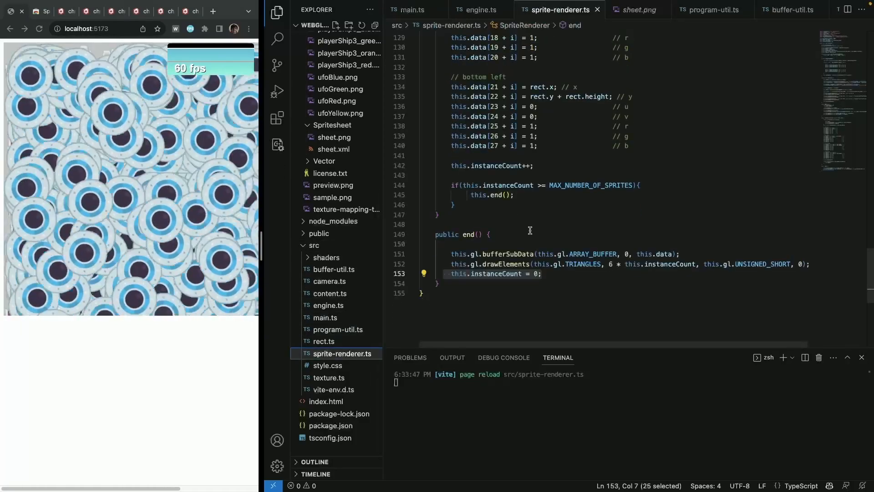
{"action": "scroll", "scroll_direction": "up", "scroll_amount": 3}
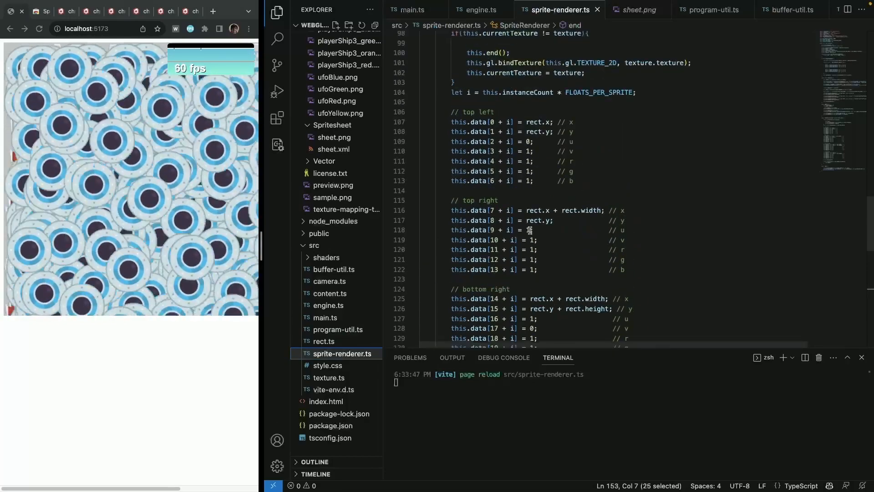
{"action": "scroll", "scroll_direction": "up", "scroll_amount": 3}
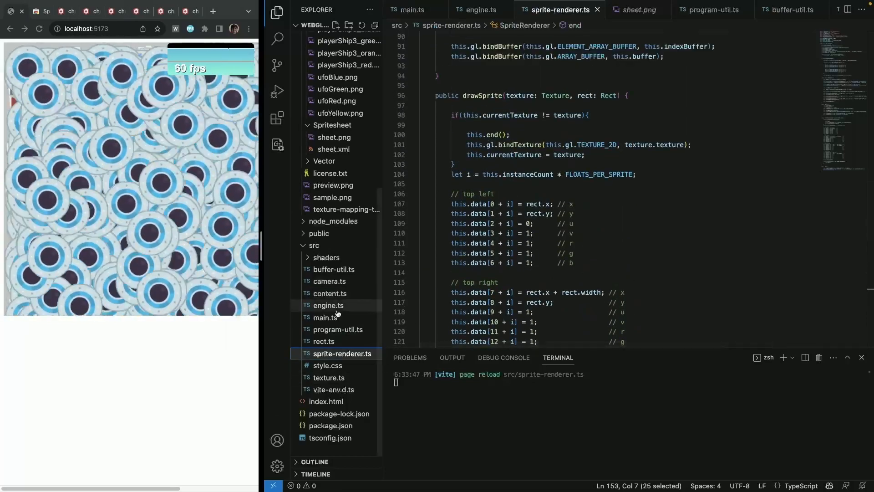
{"action": "scroll", "scroll_direction": "down", "scroll_amount": 3}
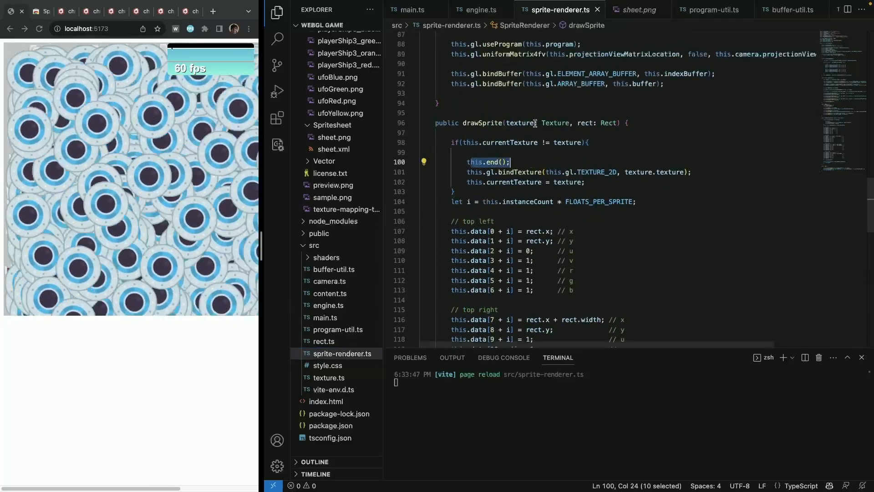
{"action": "left_click", "coordinate": [325, 317]}
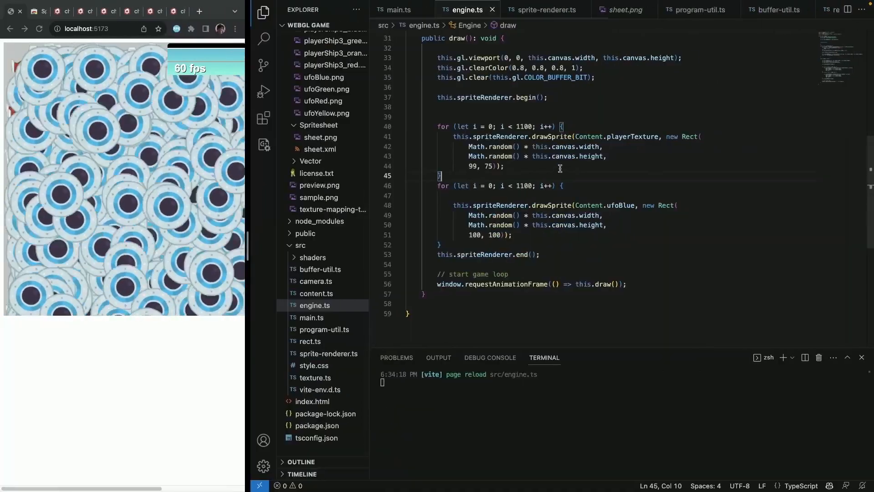
- Set both Rect sizes to 10, 10 and raise the loop limits to draw 10000 ships and UFOs
{"action": "double_click", "coordinate": [475, 235]}
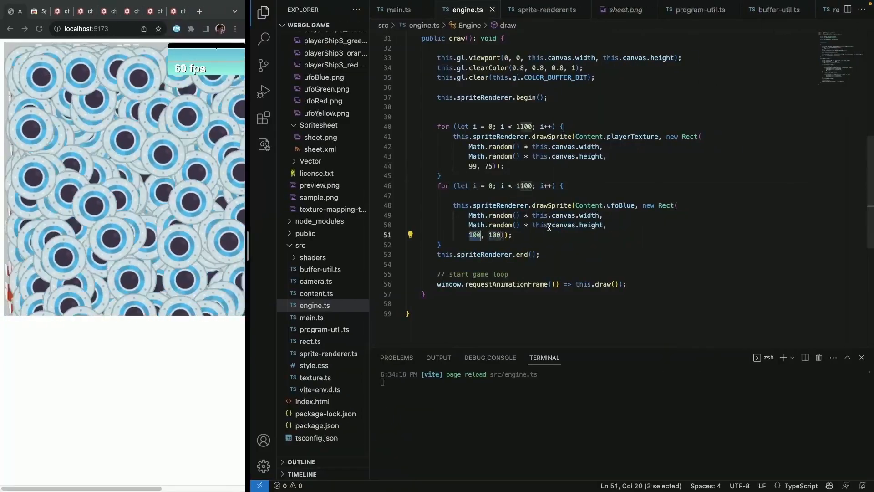
{"action": "key", "text": "Backspace"}
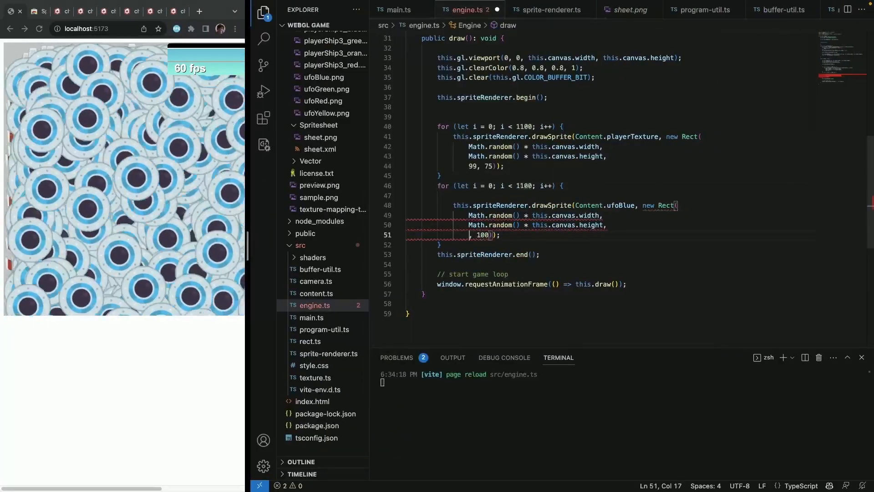
{"action": "type", "text": "10, 10"}
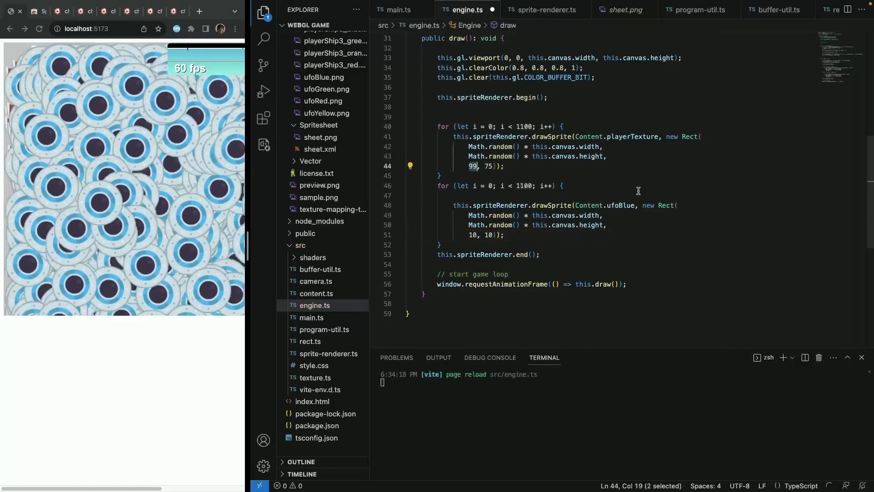
{"action": "type", "text": "10, 10"}
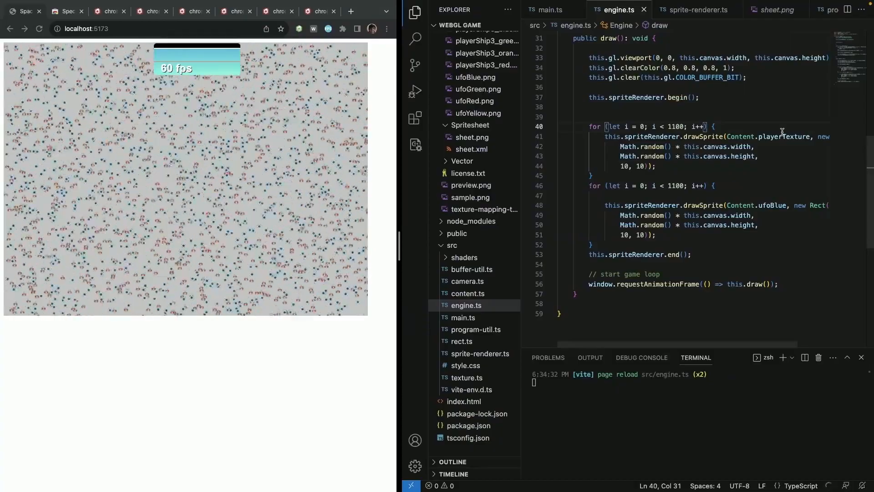
{"action": "type", "text": "1000"}
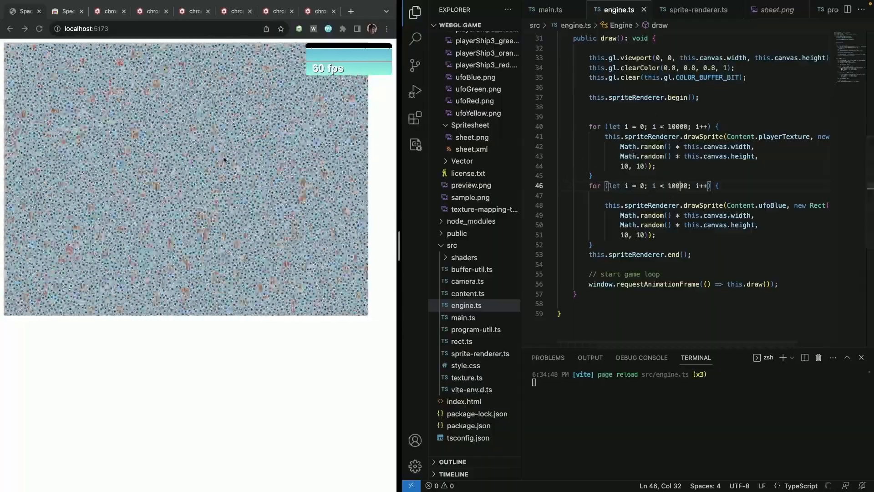
{"action": "mouse_move", "coordinate": [736, 137]}
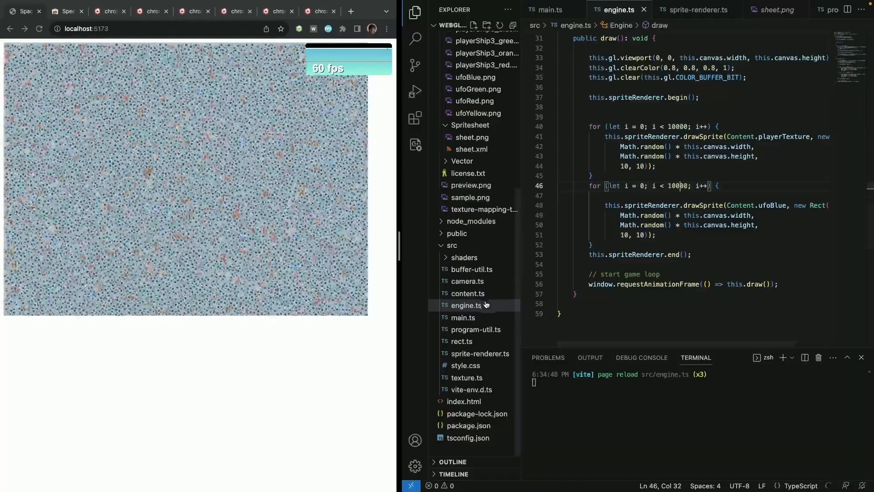
- Preview playerShip1_blue, ufoBlue, playerShip3_blue and playerShip3_red from the assets folder
{"action": "left_click", "coordinate": [463, 317]}
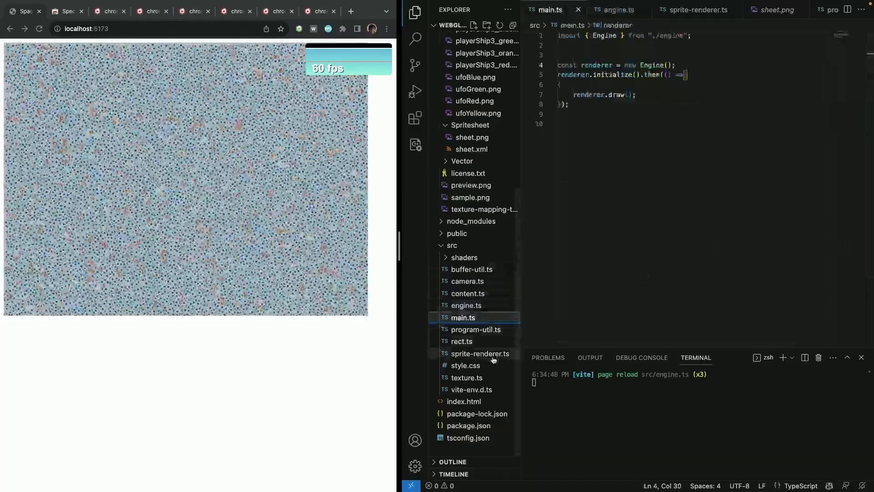
{"action": "left_click", "coordinate": [478, 353]}
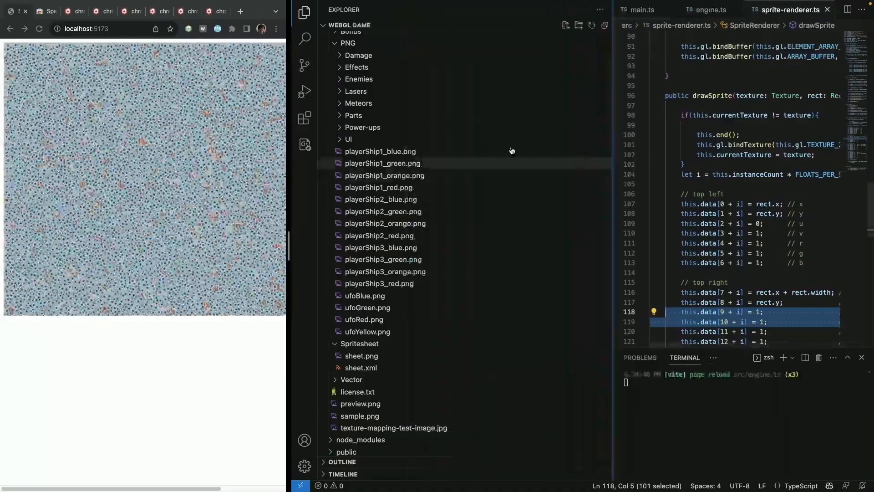
{"action": "left_click", "coordinate": [380, 151]}
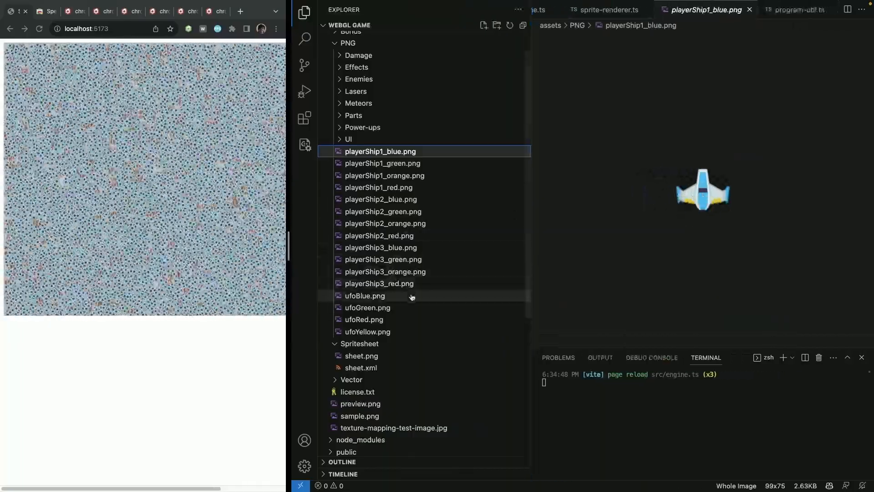
{"action": "left_click", "coordinate": [364, 295]}
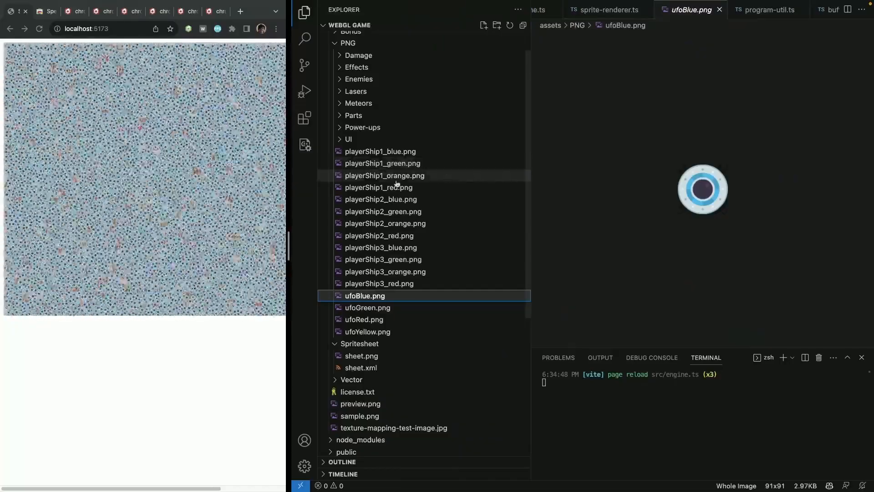
{"action": "left_click", "coordinate": [380, 151]}
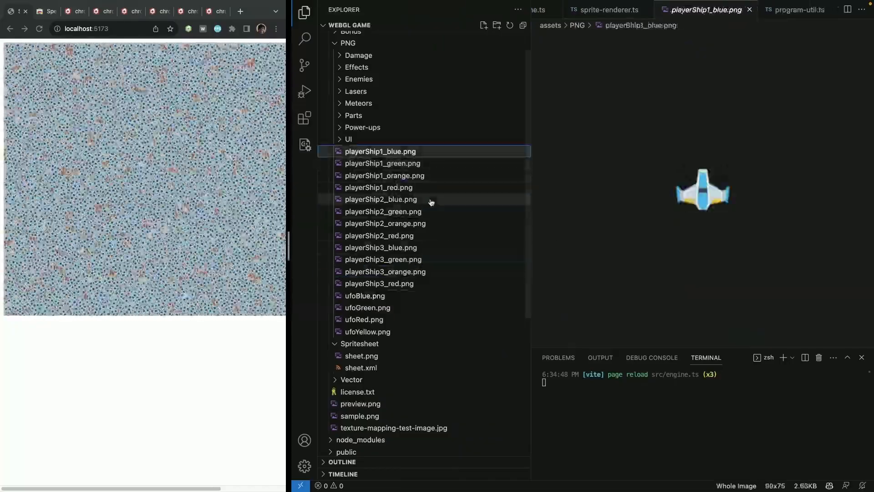
{"action": "left_click", "coordinate": [382, 246]}
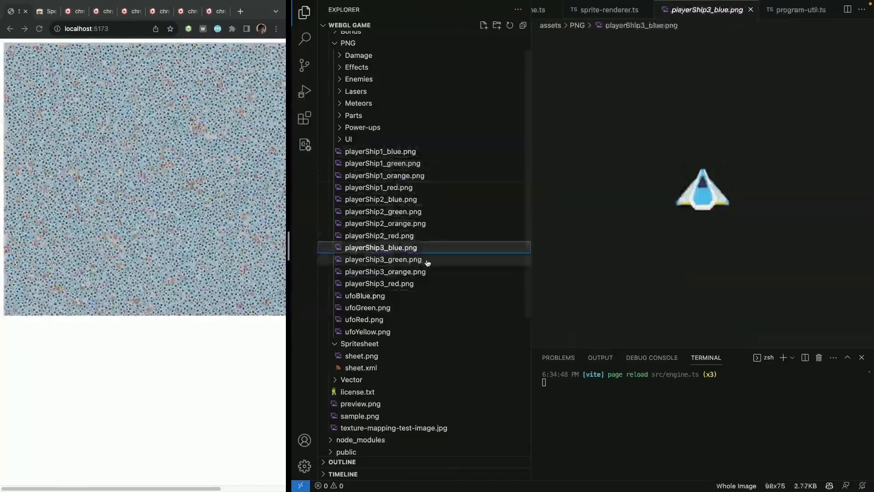
{"action": "left_click", "coordinate": [378, 283]}
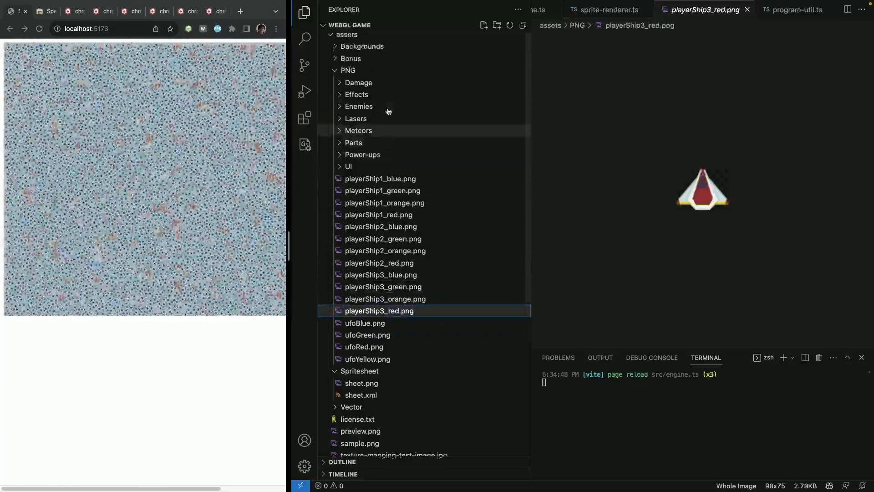
- Preview playerShip1_red, playerShip1_green, playerShip3_red and ufoGreen, ending on the 1024×1024 sheet.png
{"action": "scroll", "scroll_direction": "down", "scroll_amount": 3}
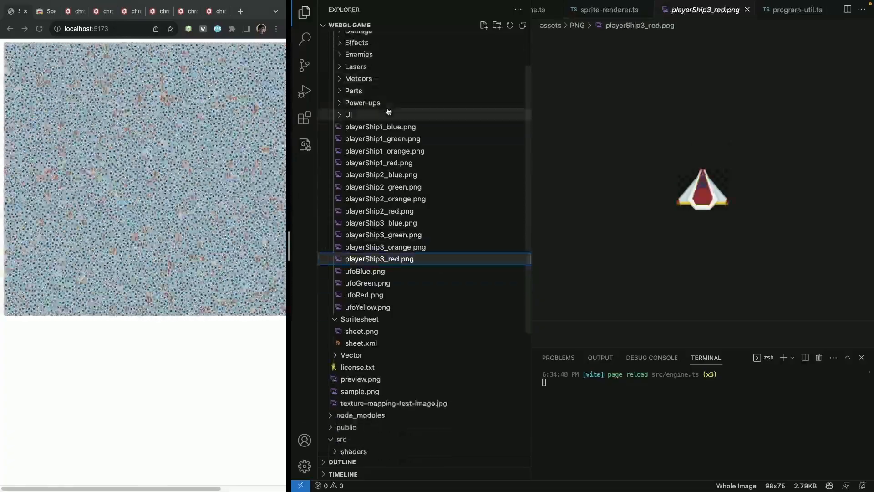
{"action": "left_click", "coordinate": [361, 331]}
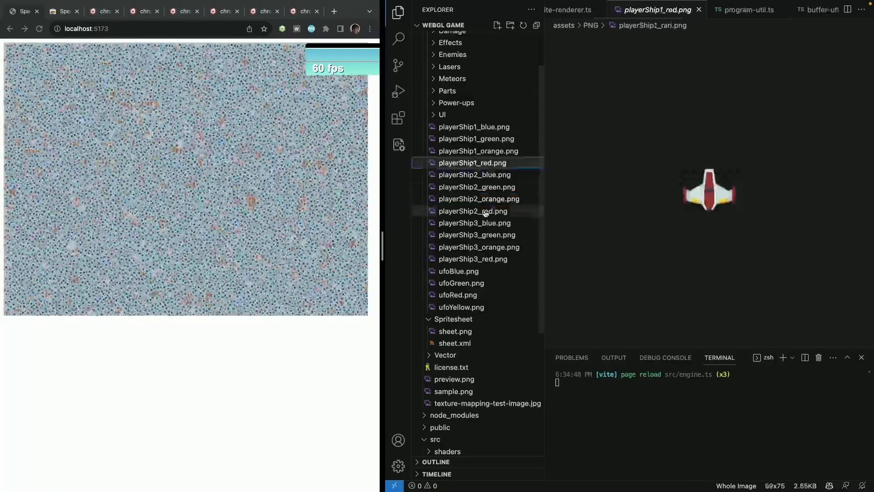
{"action": "left_click", "coordinate": [476, 138]}
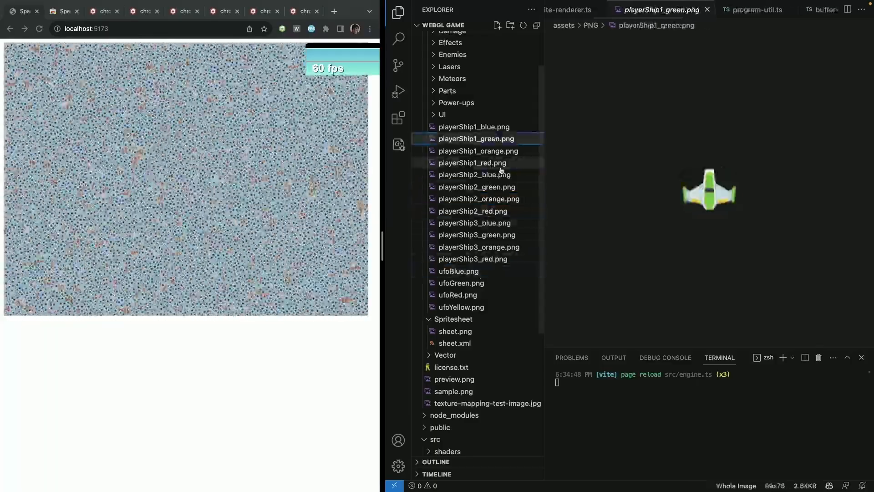
{"action": "left_click", "coordinate": [473, 259]}
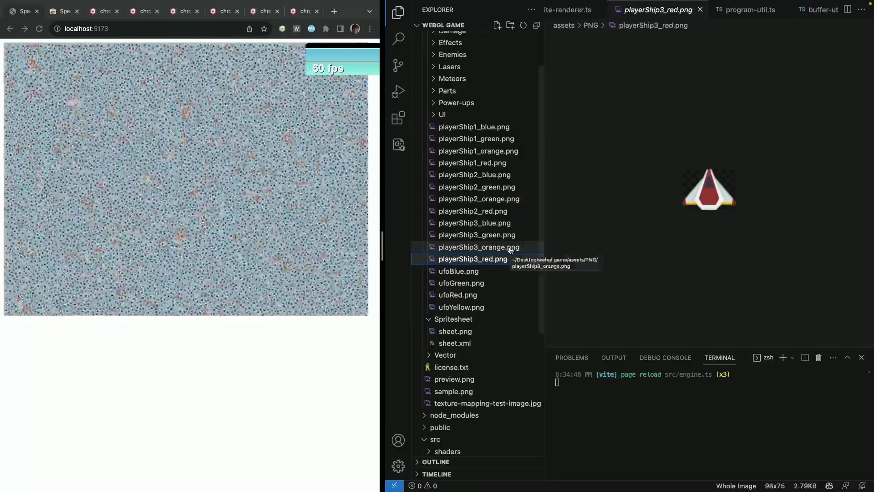
{"action": "left_click", "coordinate": [462, 282]}
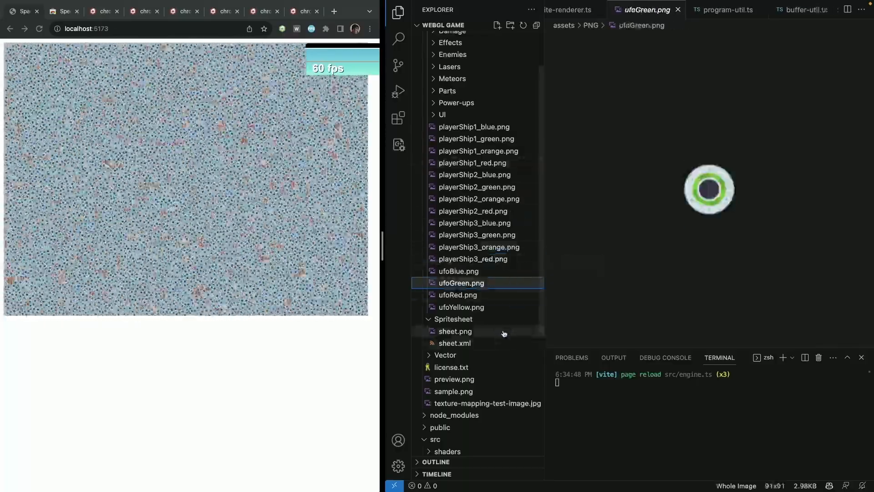
{"action": "left_click", "coordinate": [455, 330]}
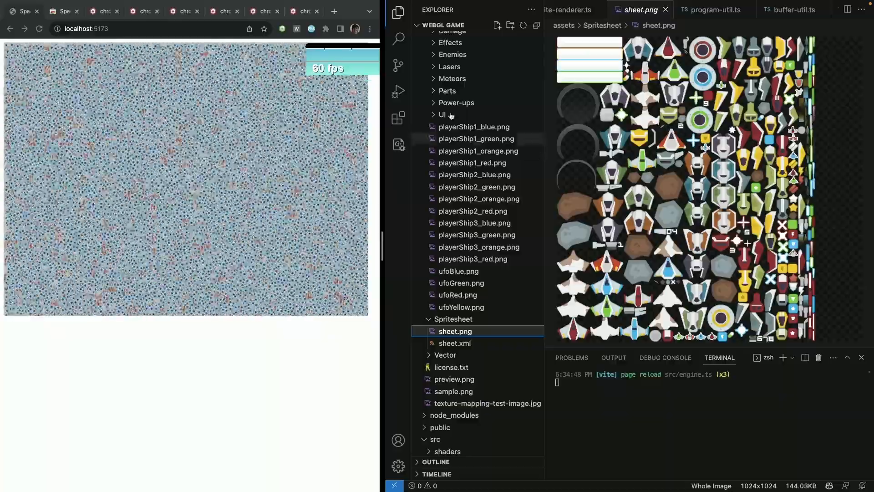